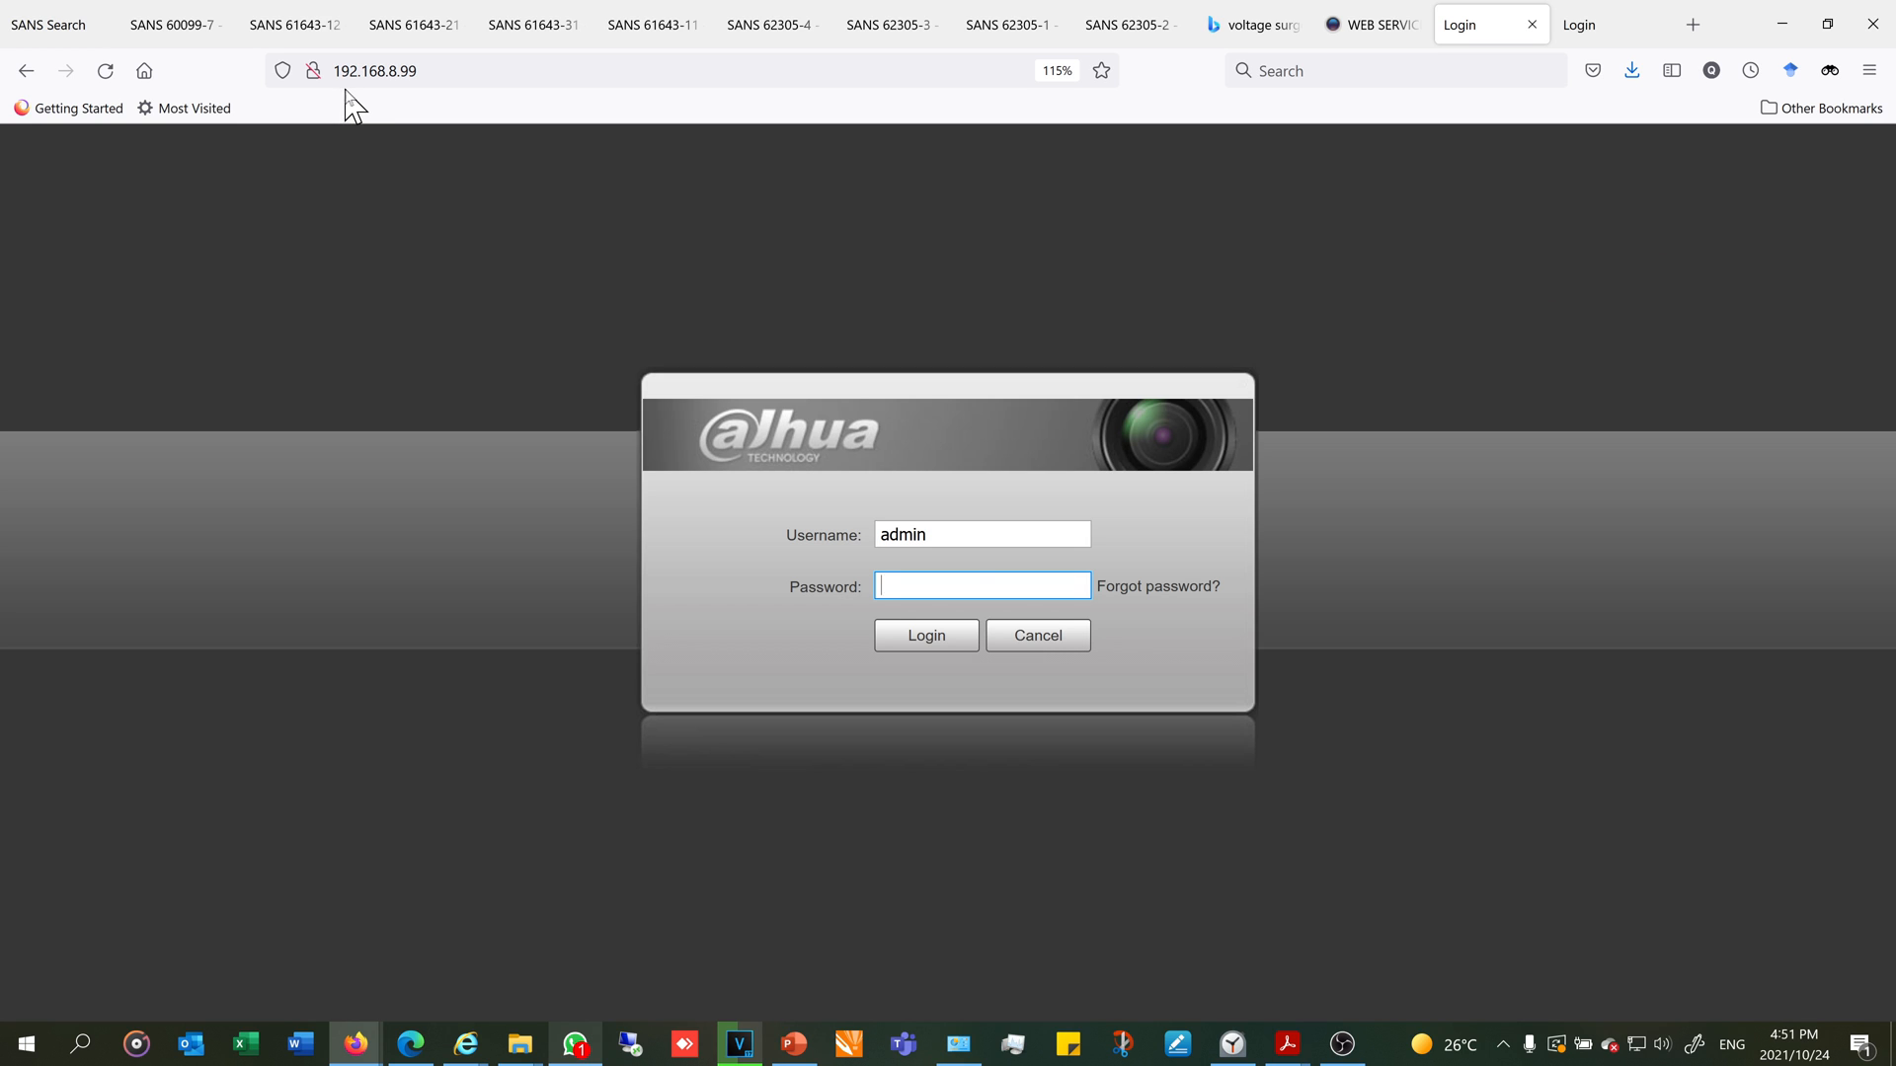
mouse_move(399, 108)
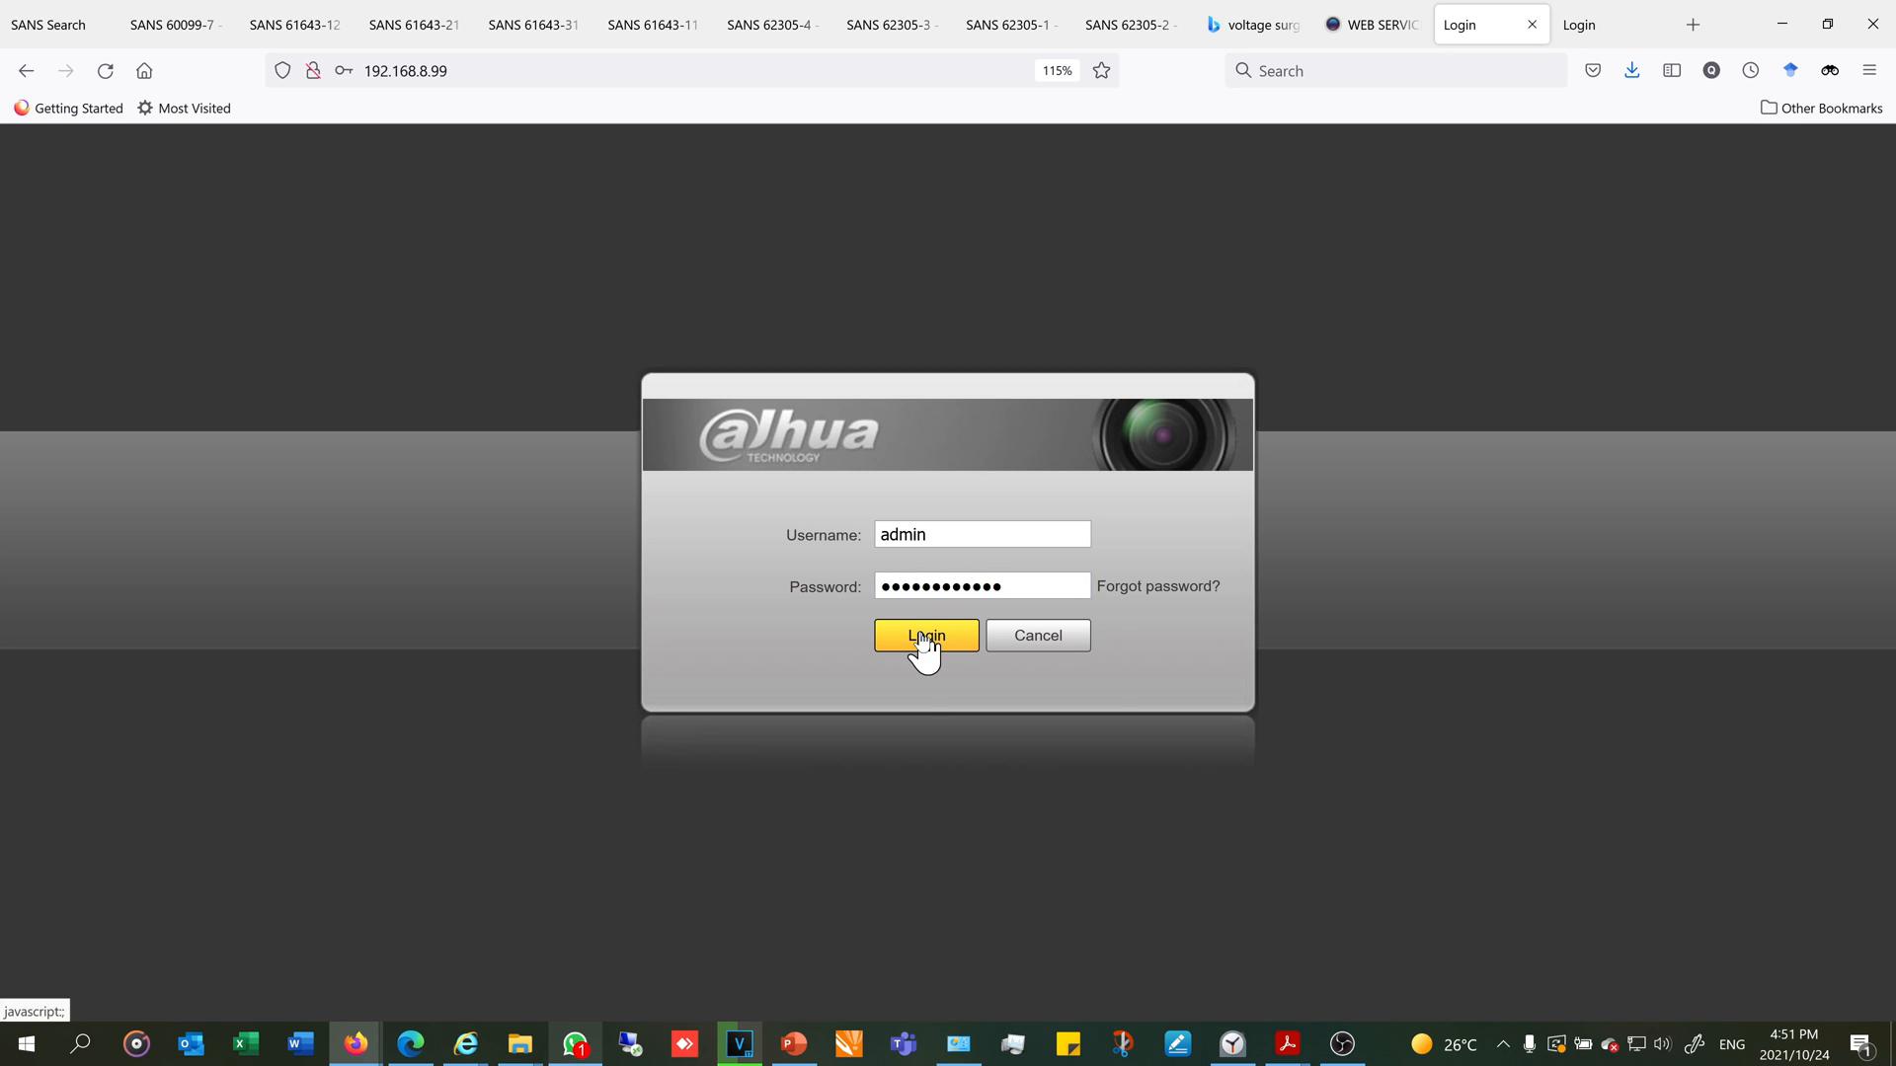
Log in to the 192.168.8.99 camera as admin to reach its live view.
left_click(925, 635)
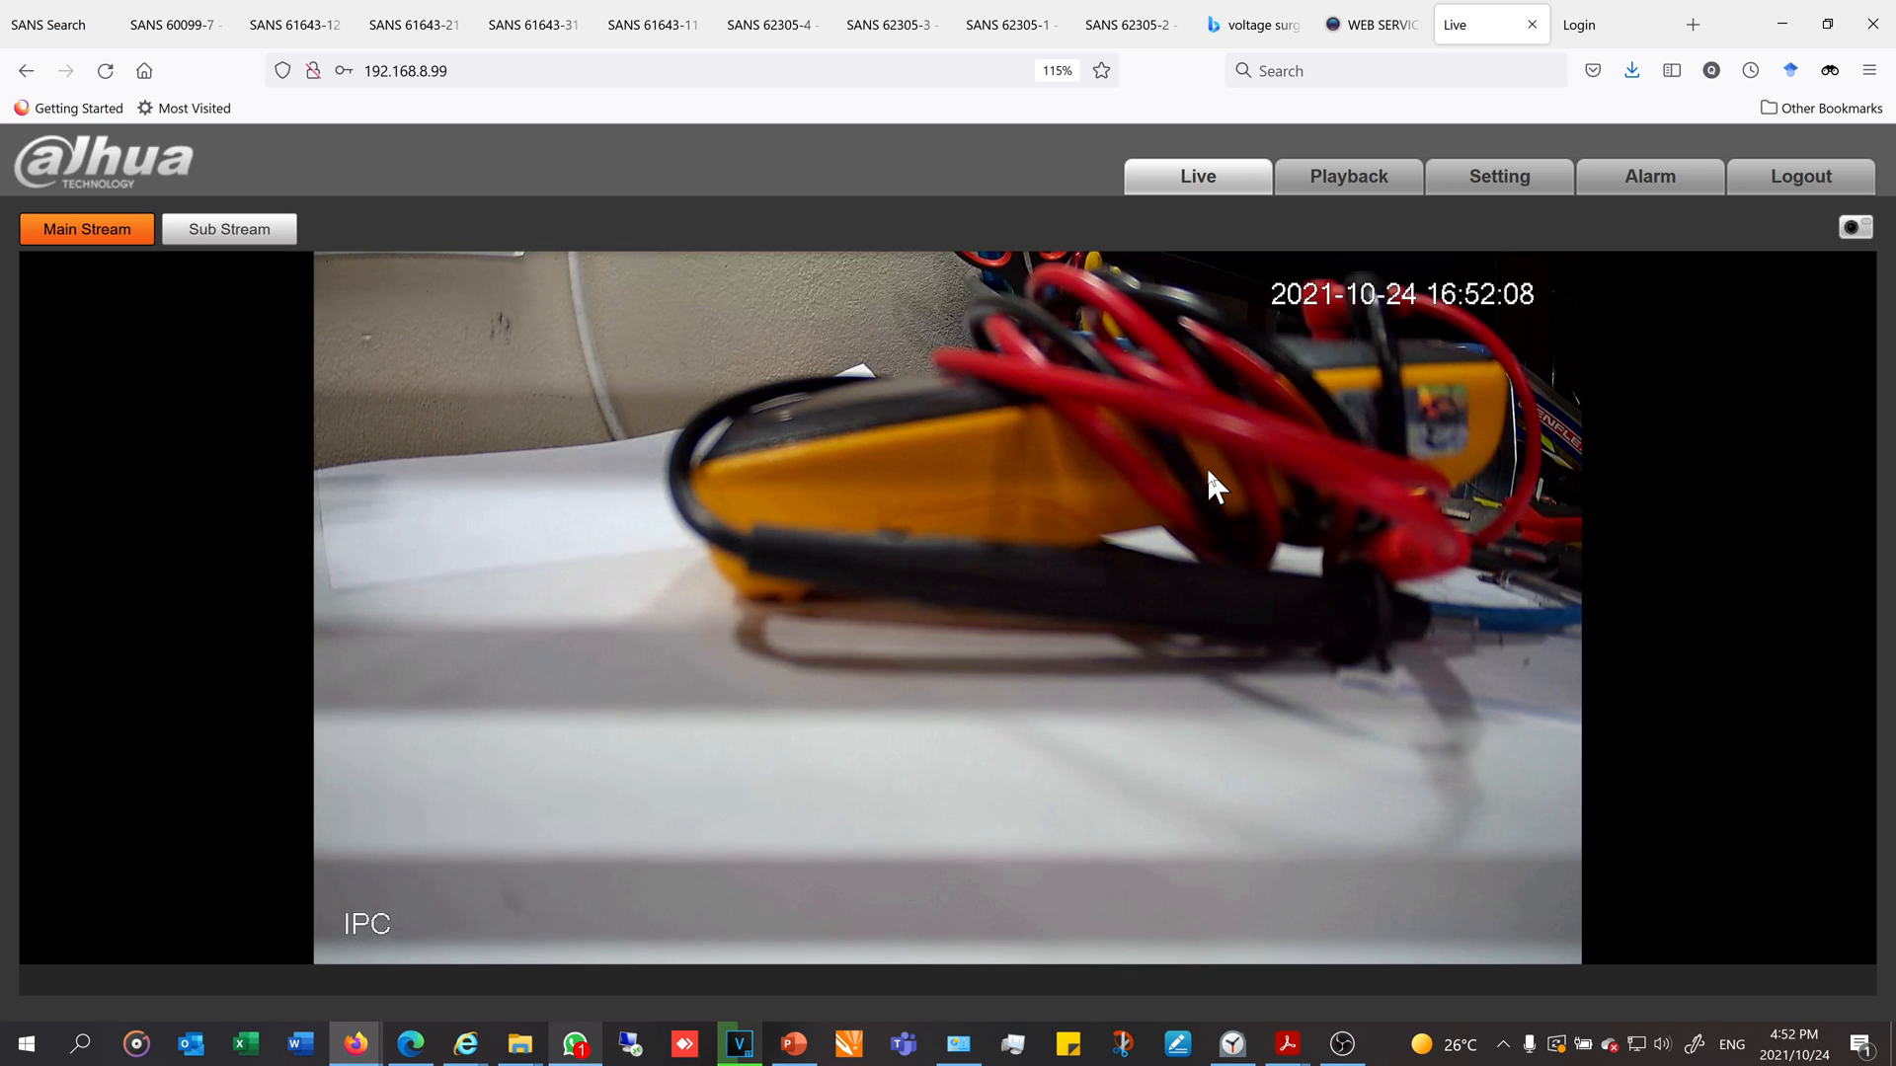
mouse_move(1208, 472)
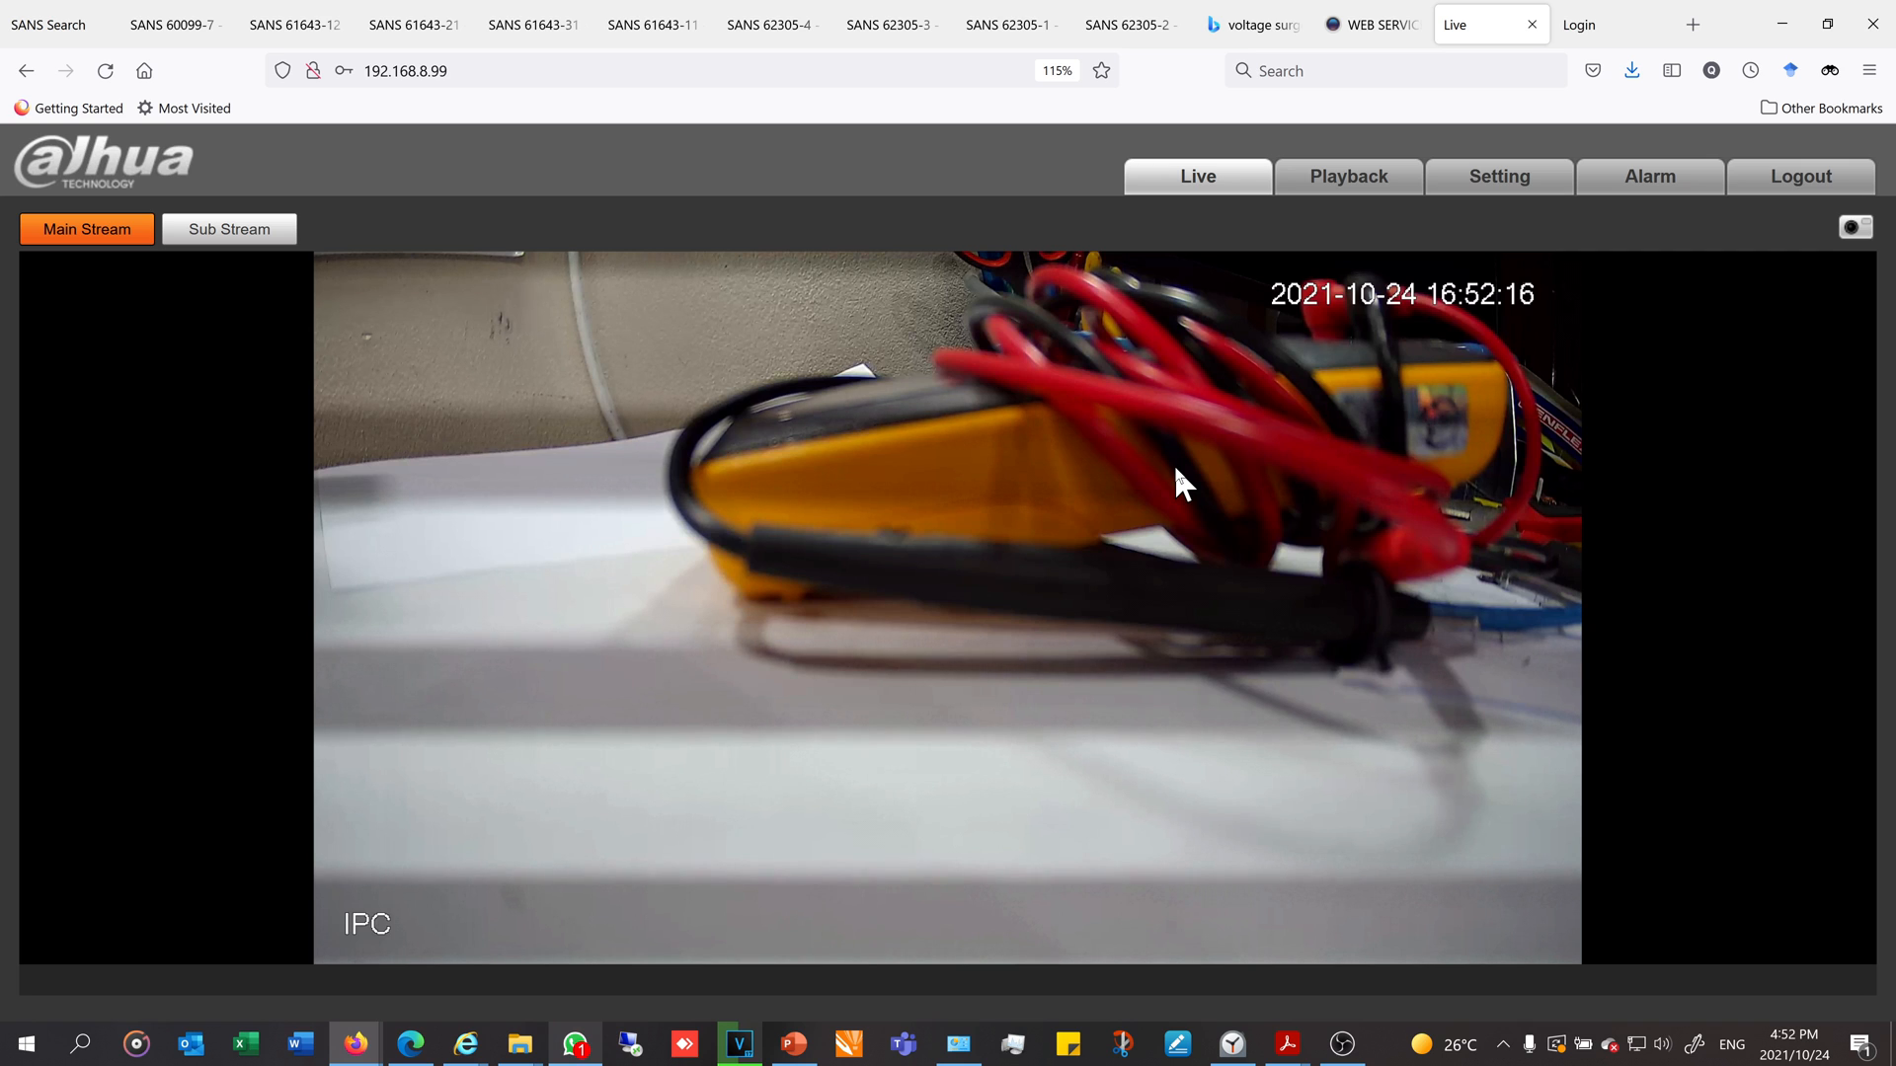
mouse_move(968, 510)
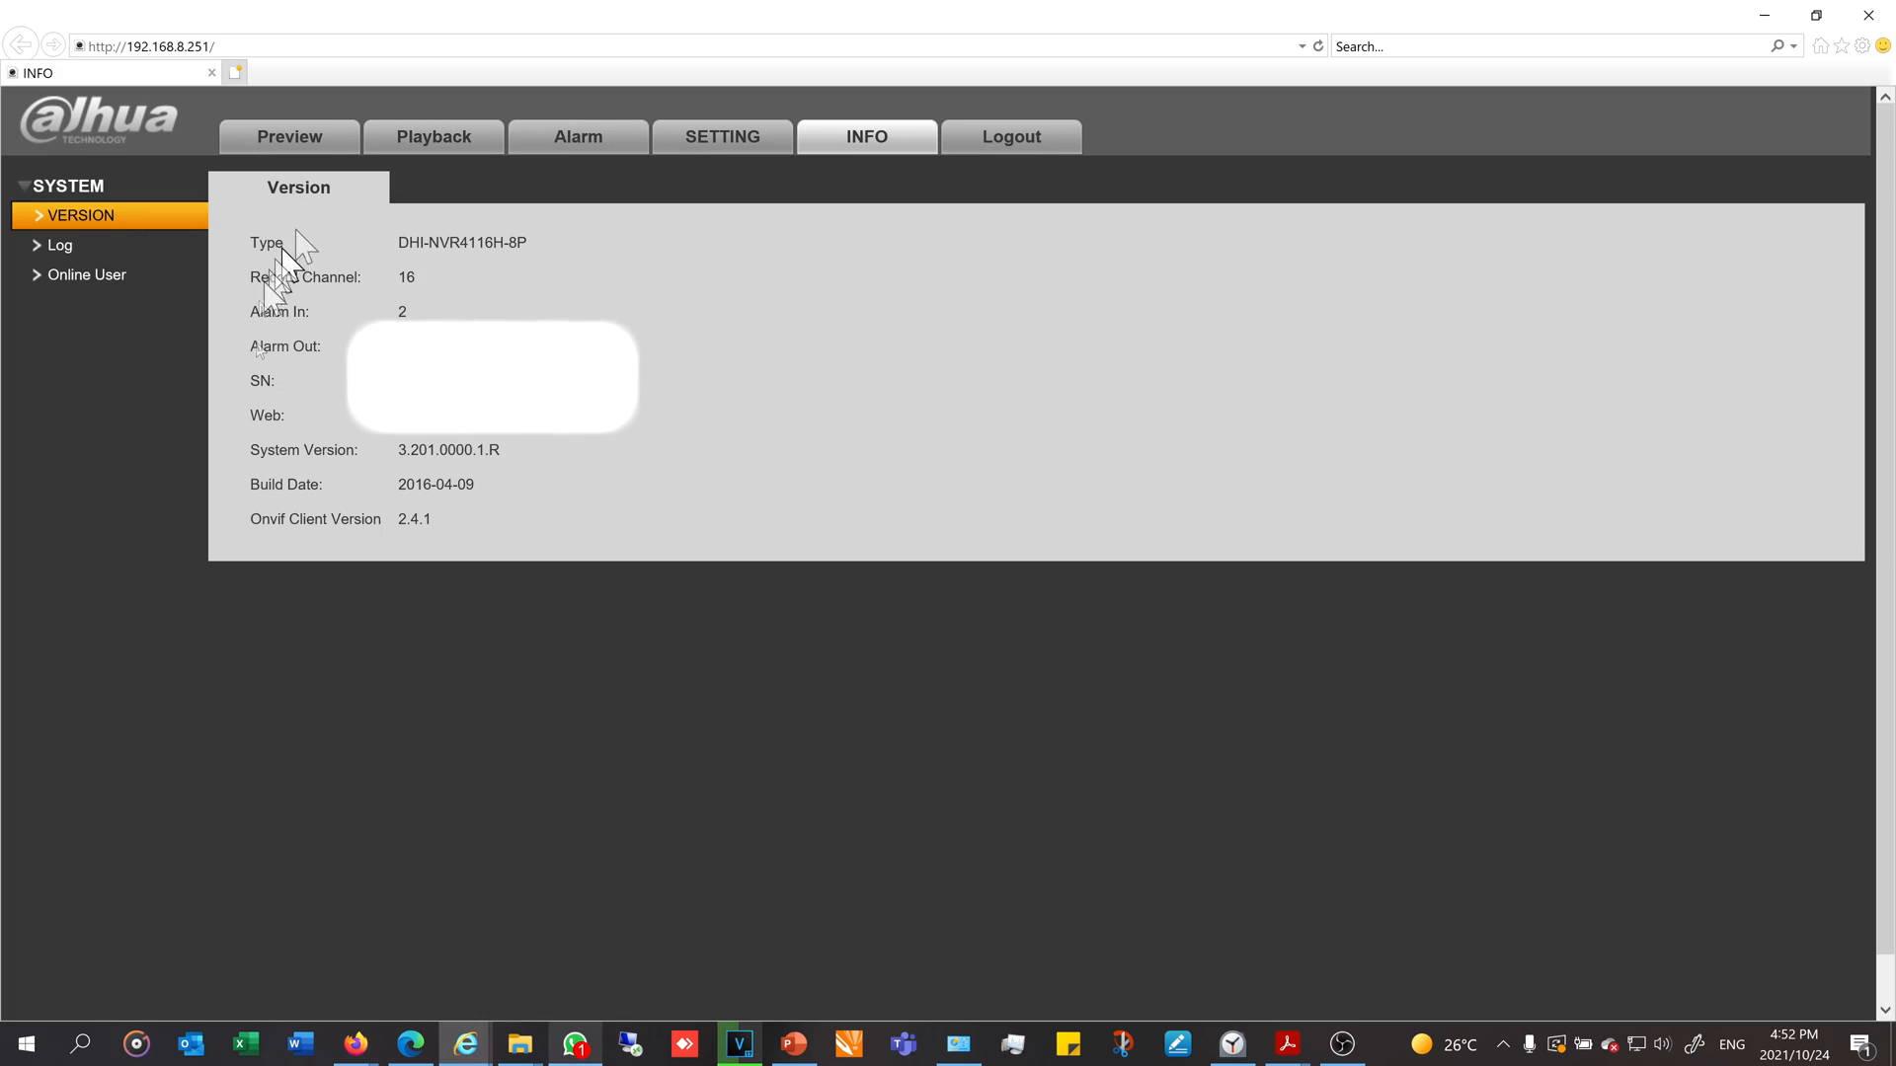
mouse_move(499, 188)
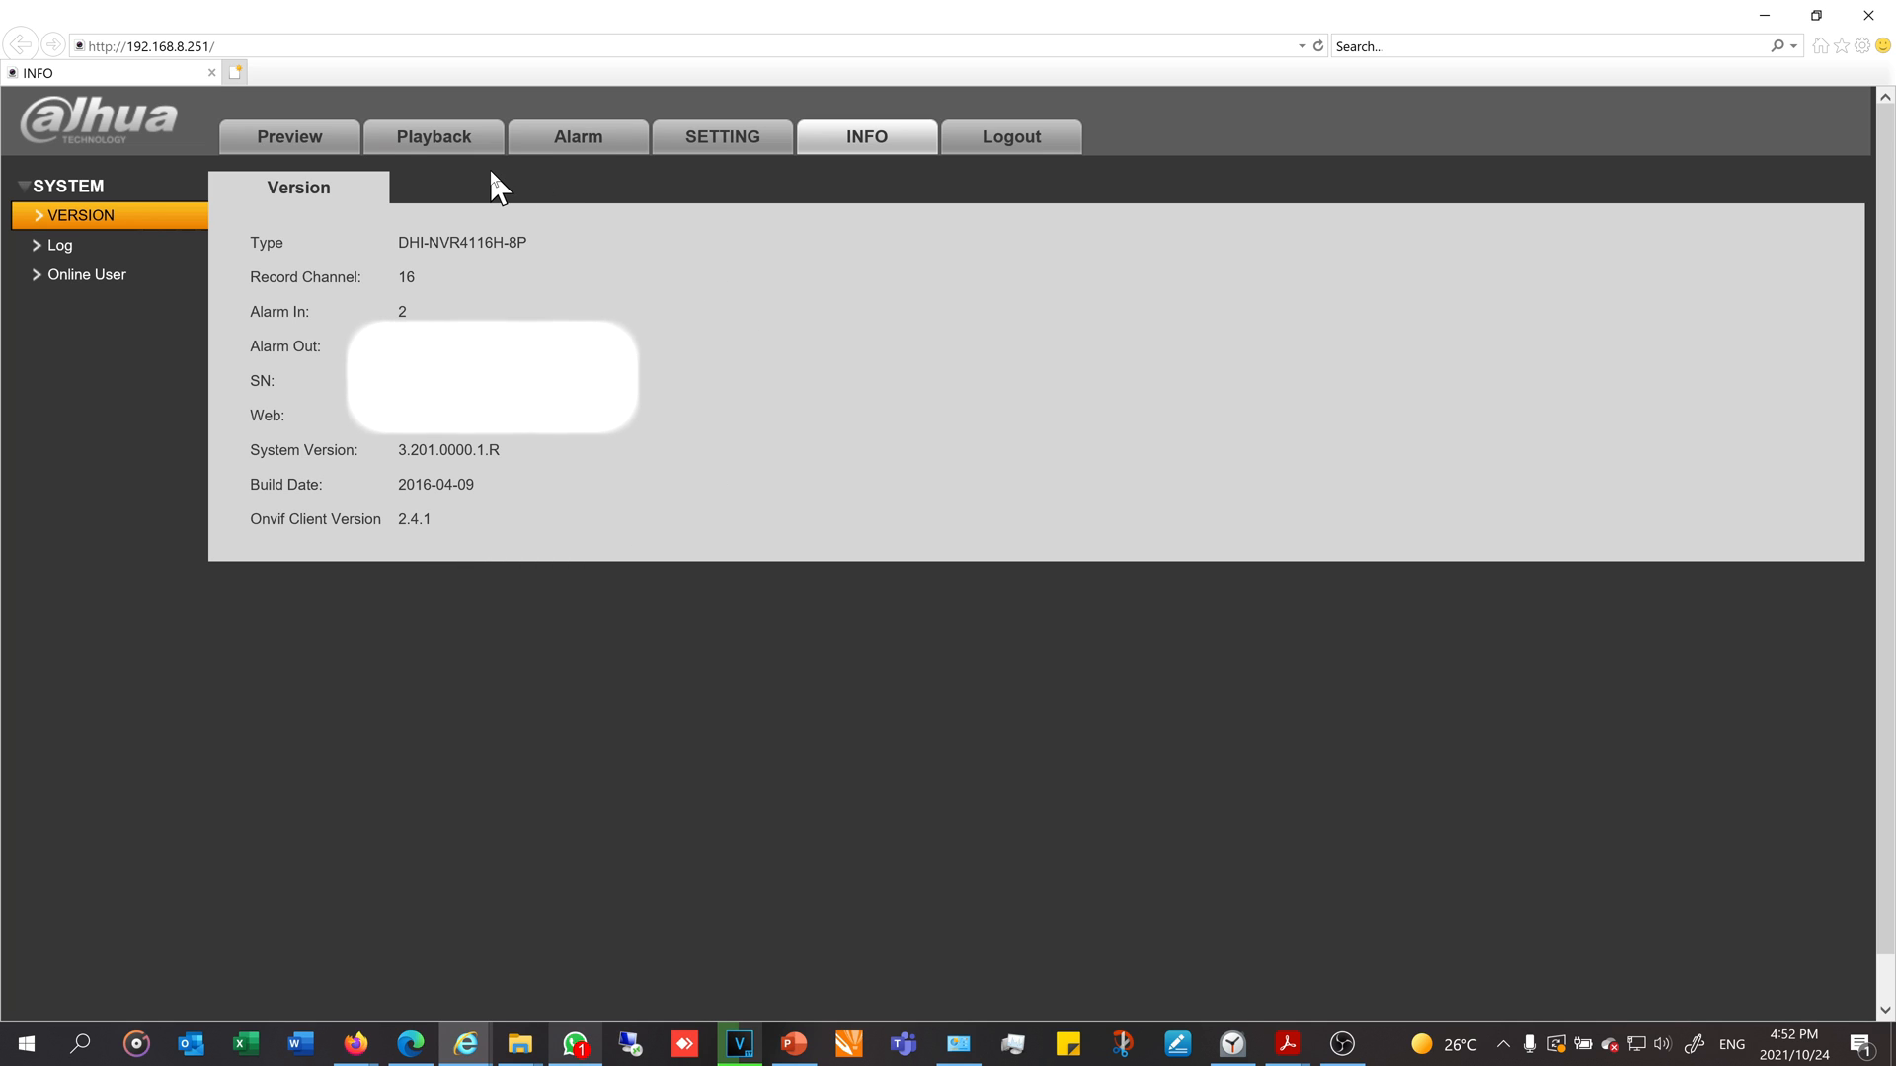
mouse_move(204, 75)
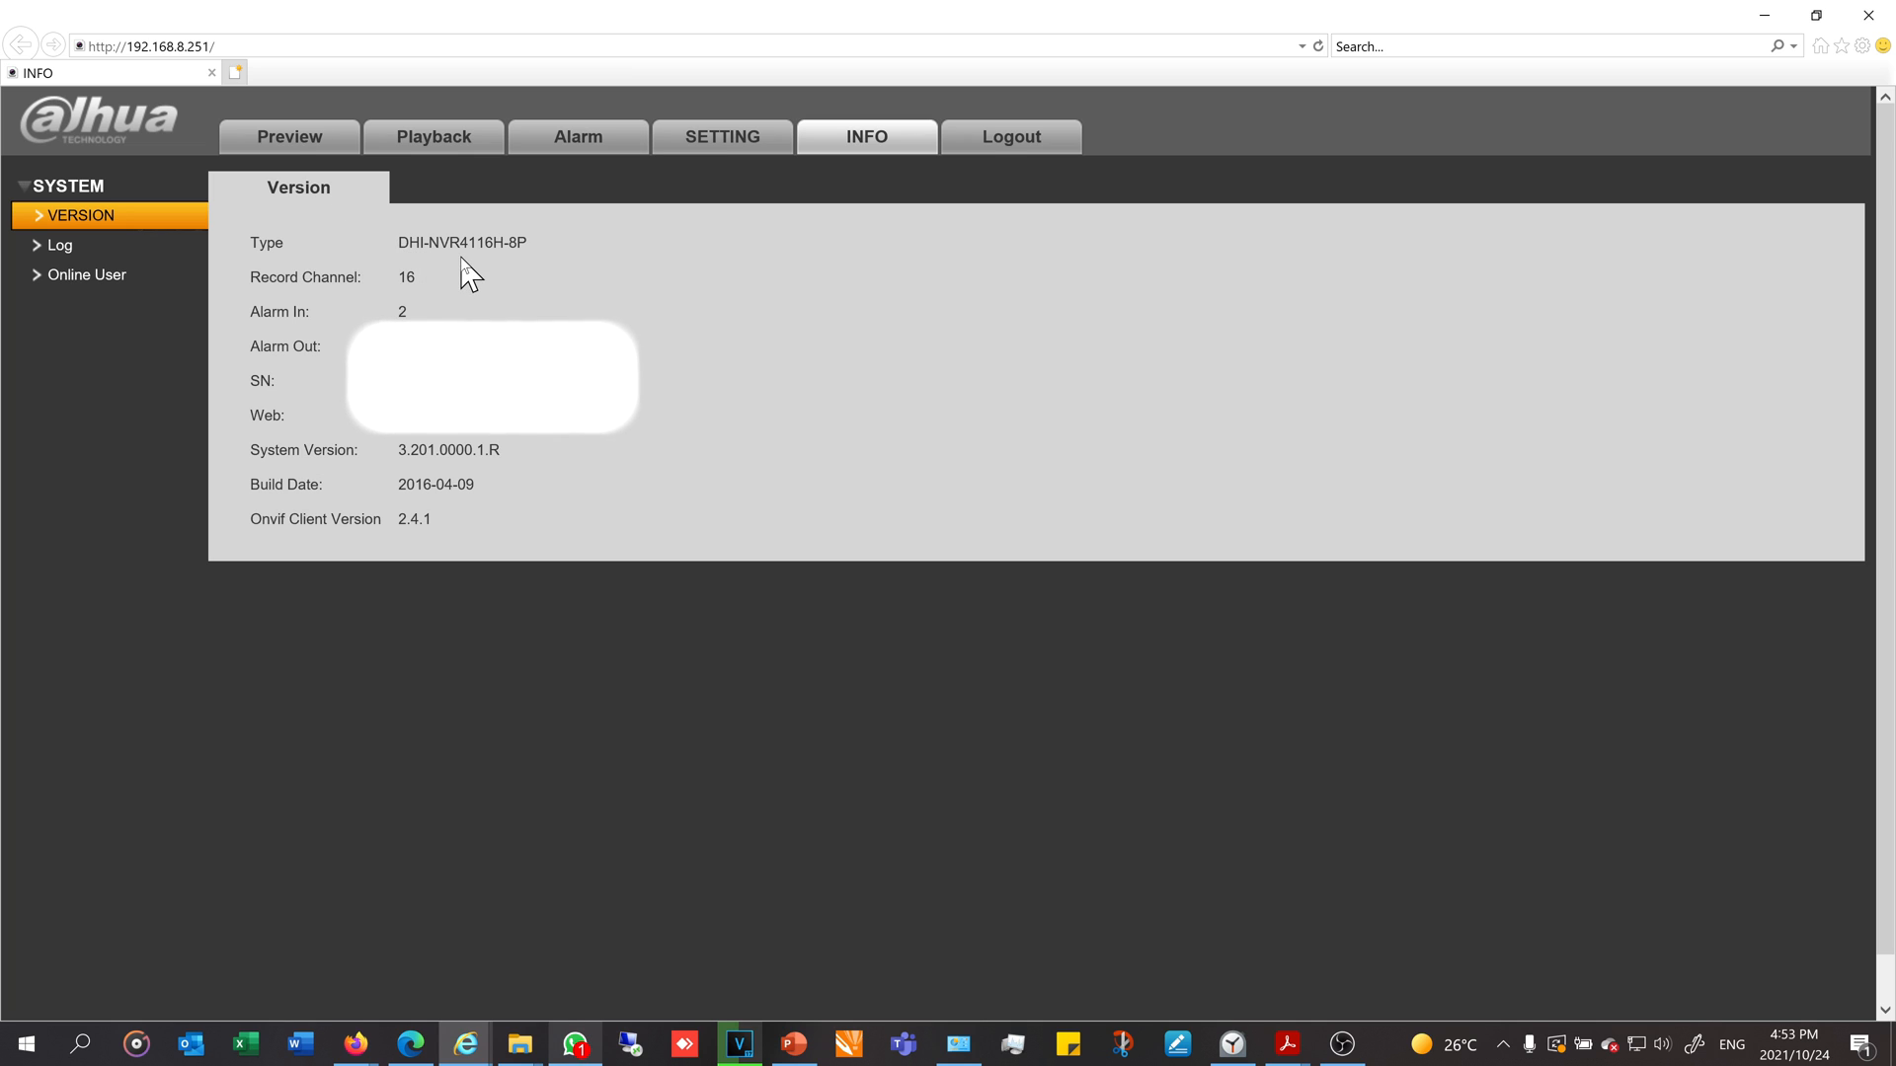
mouse_move(397, 505)
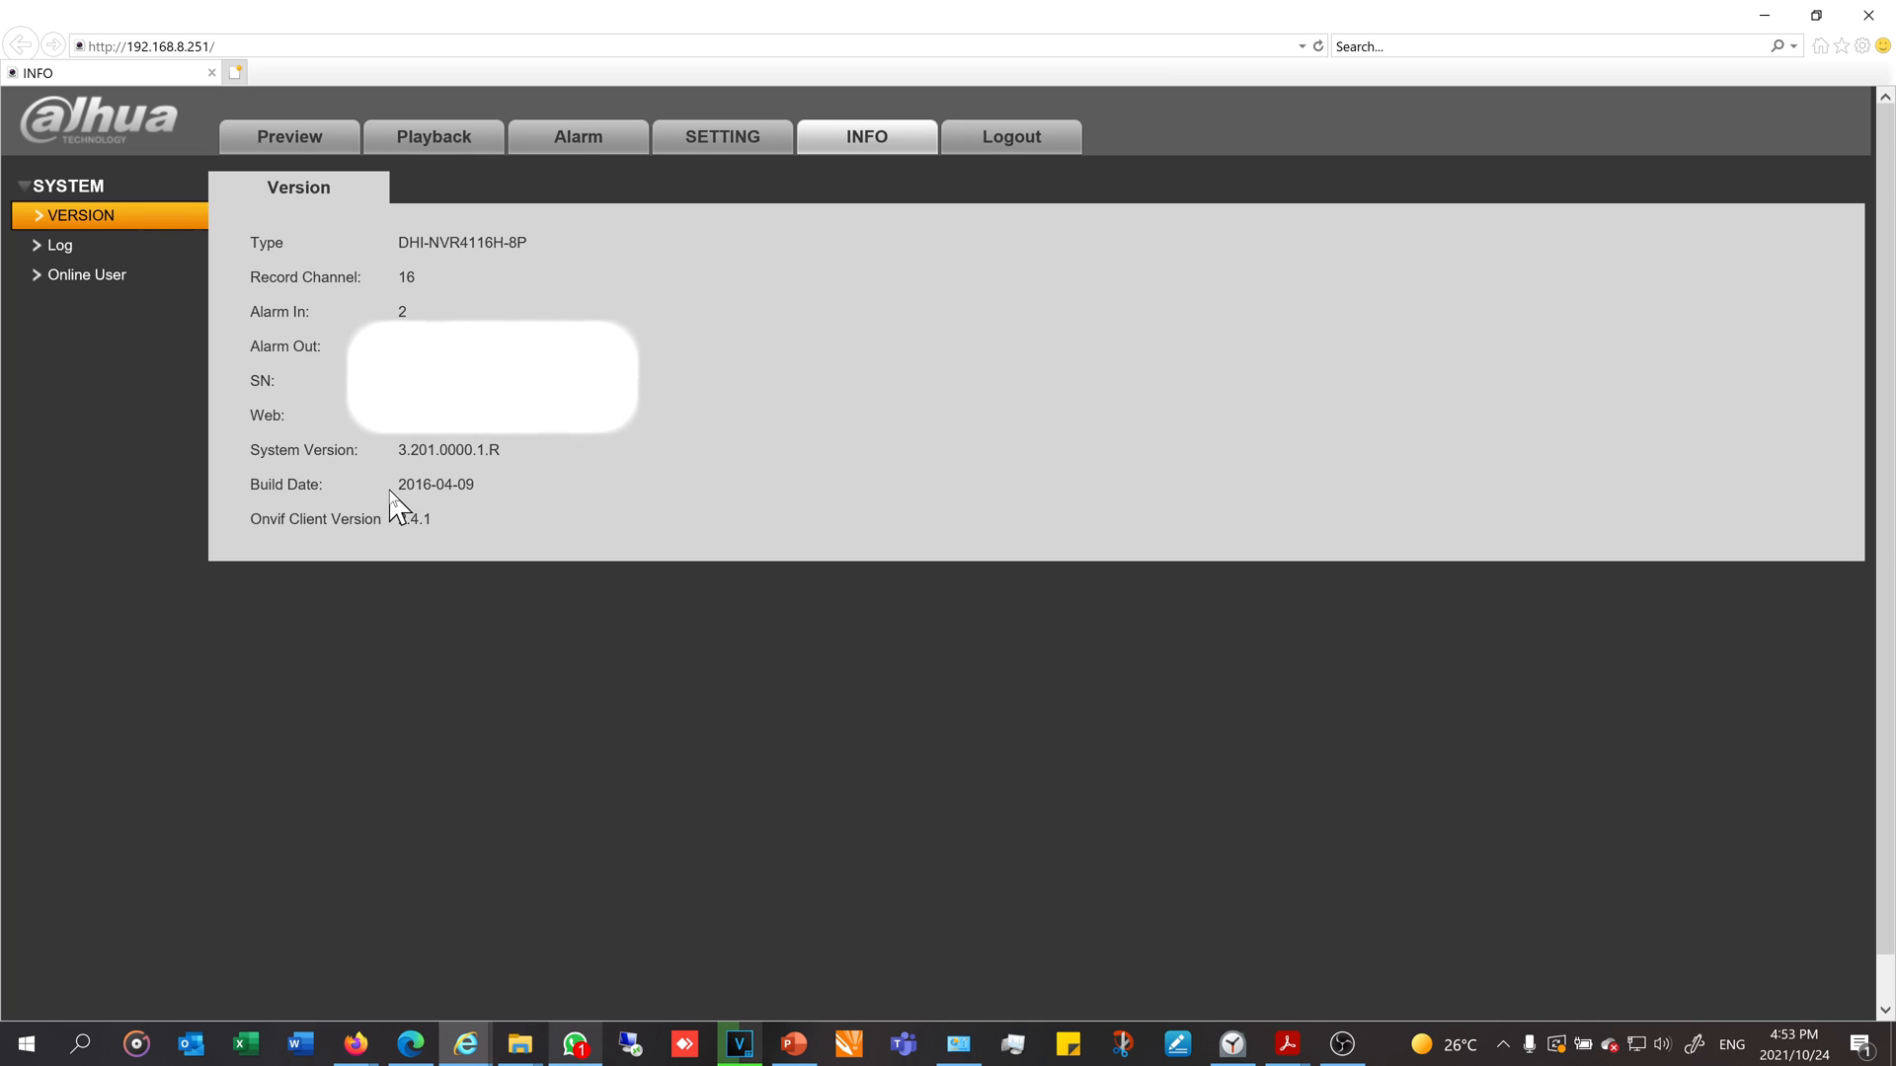
mouse_move(529, 532)
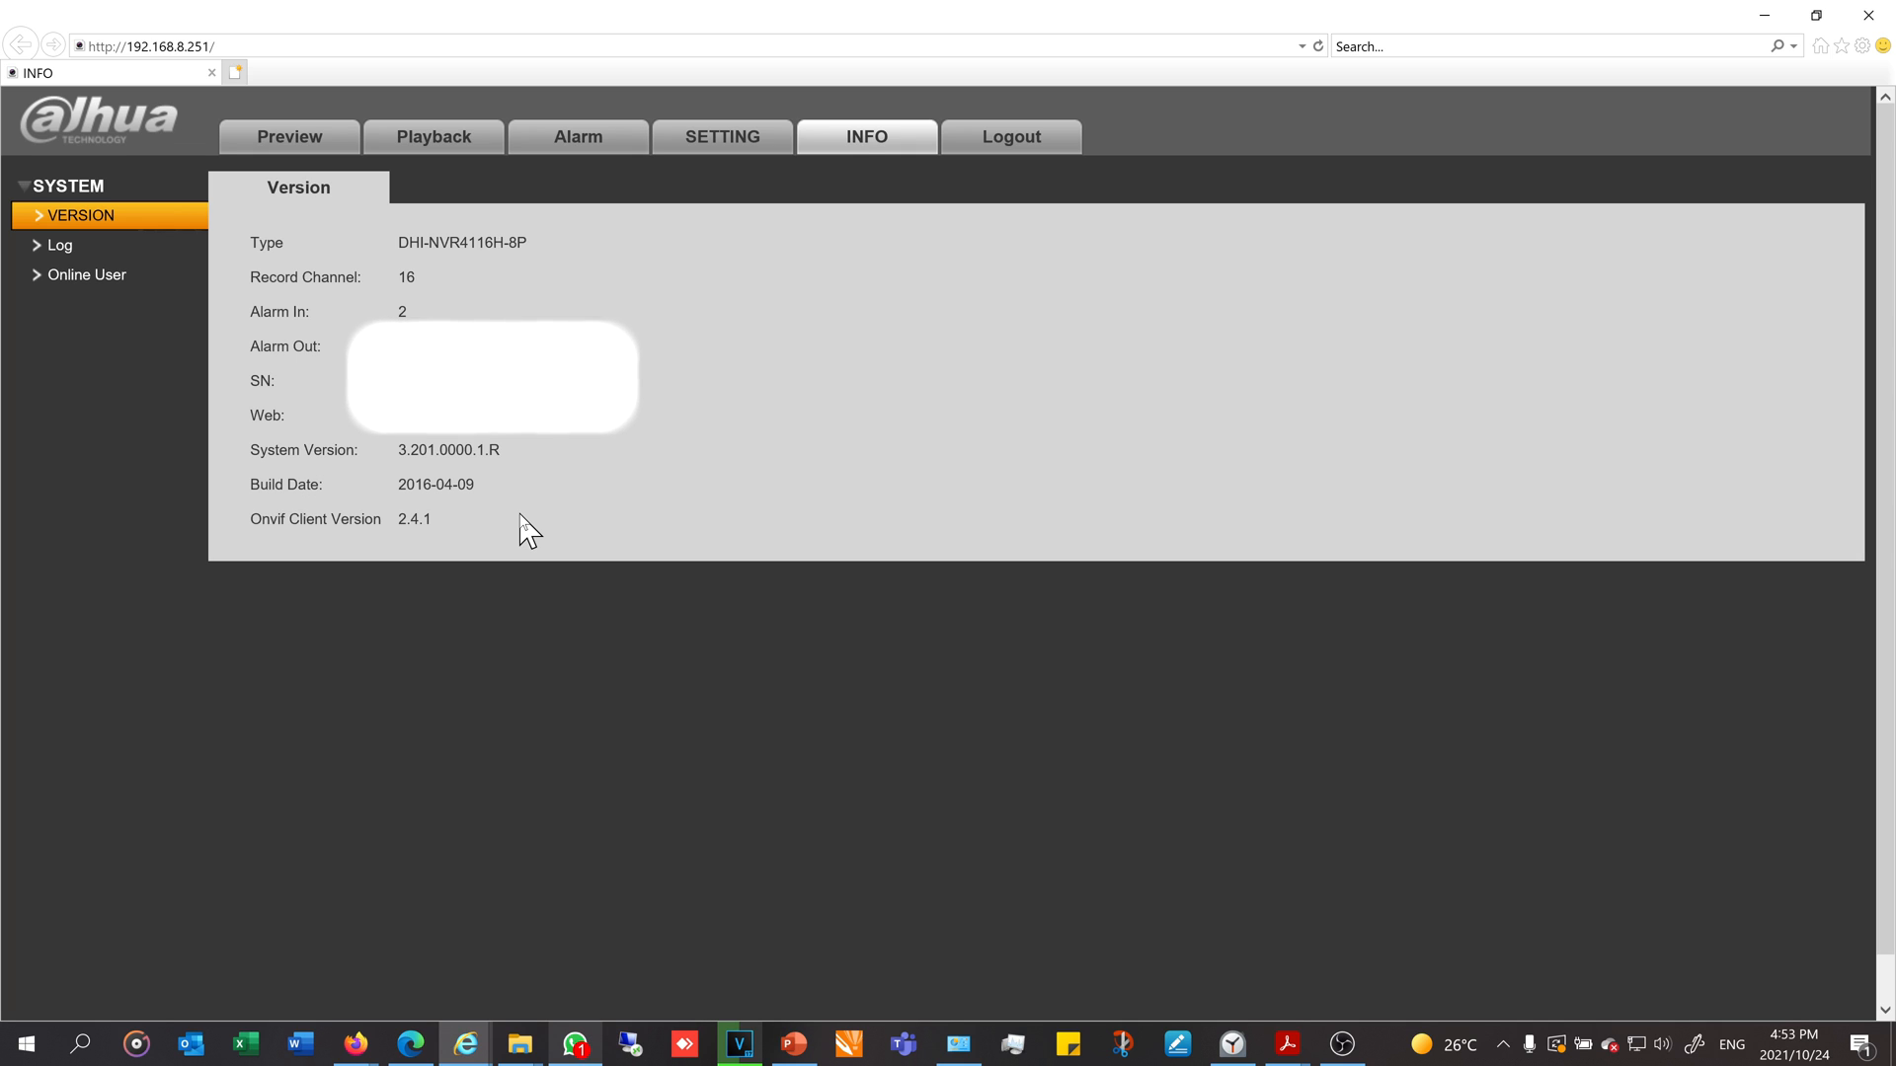
mouse_move(726, 231)
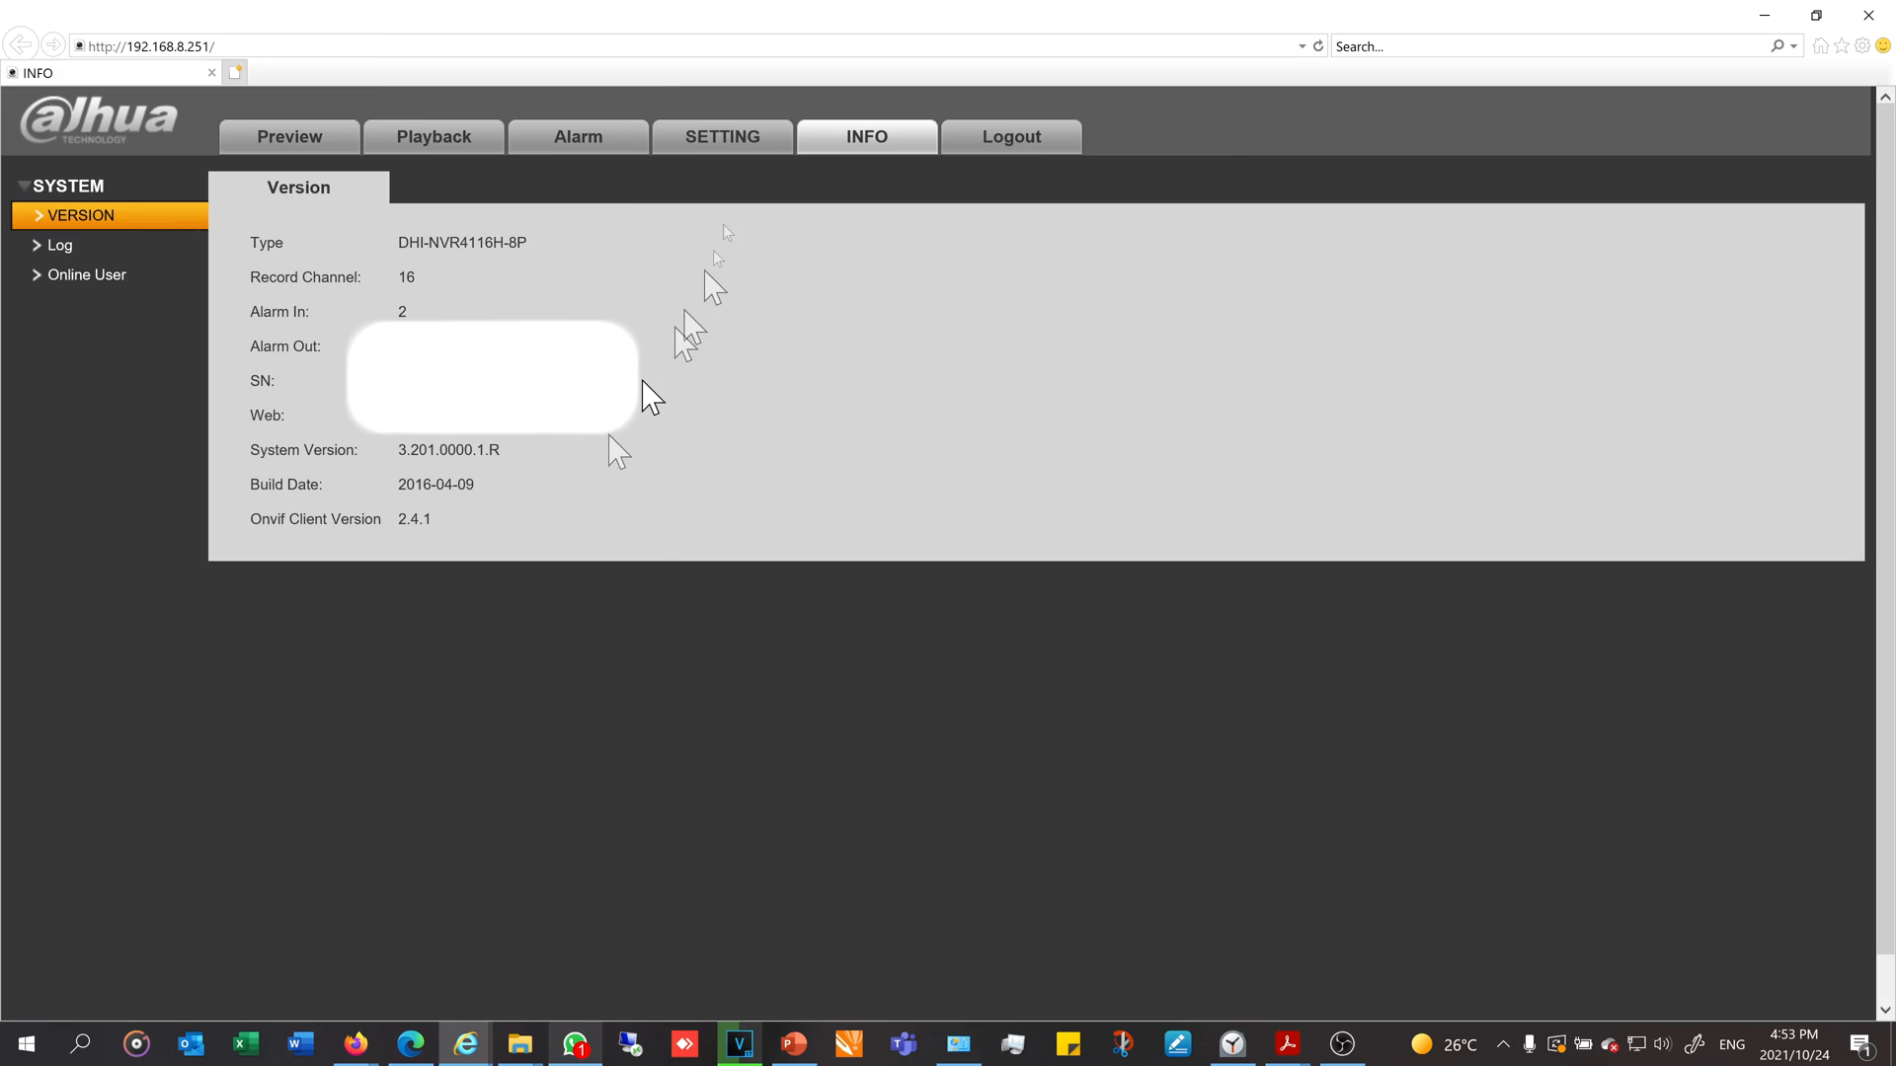
Switch from the NVR's version page to its SETTING pages.
left_click(722, 136)
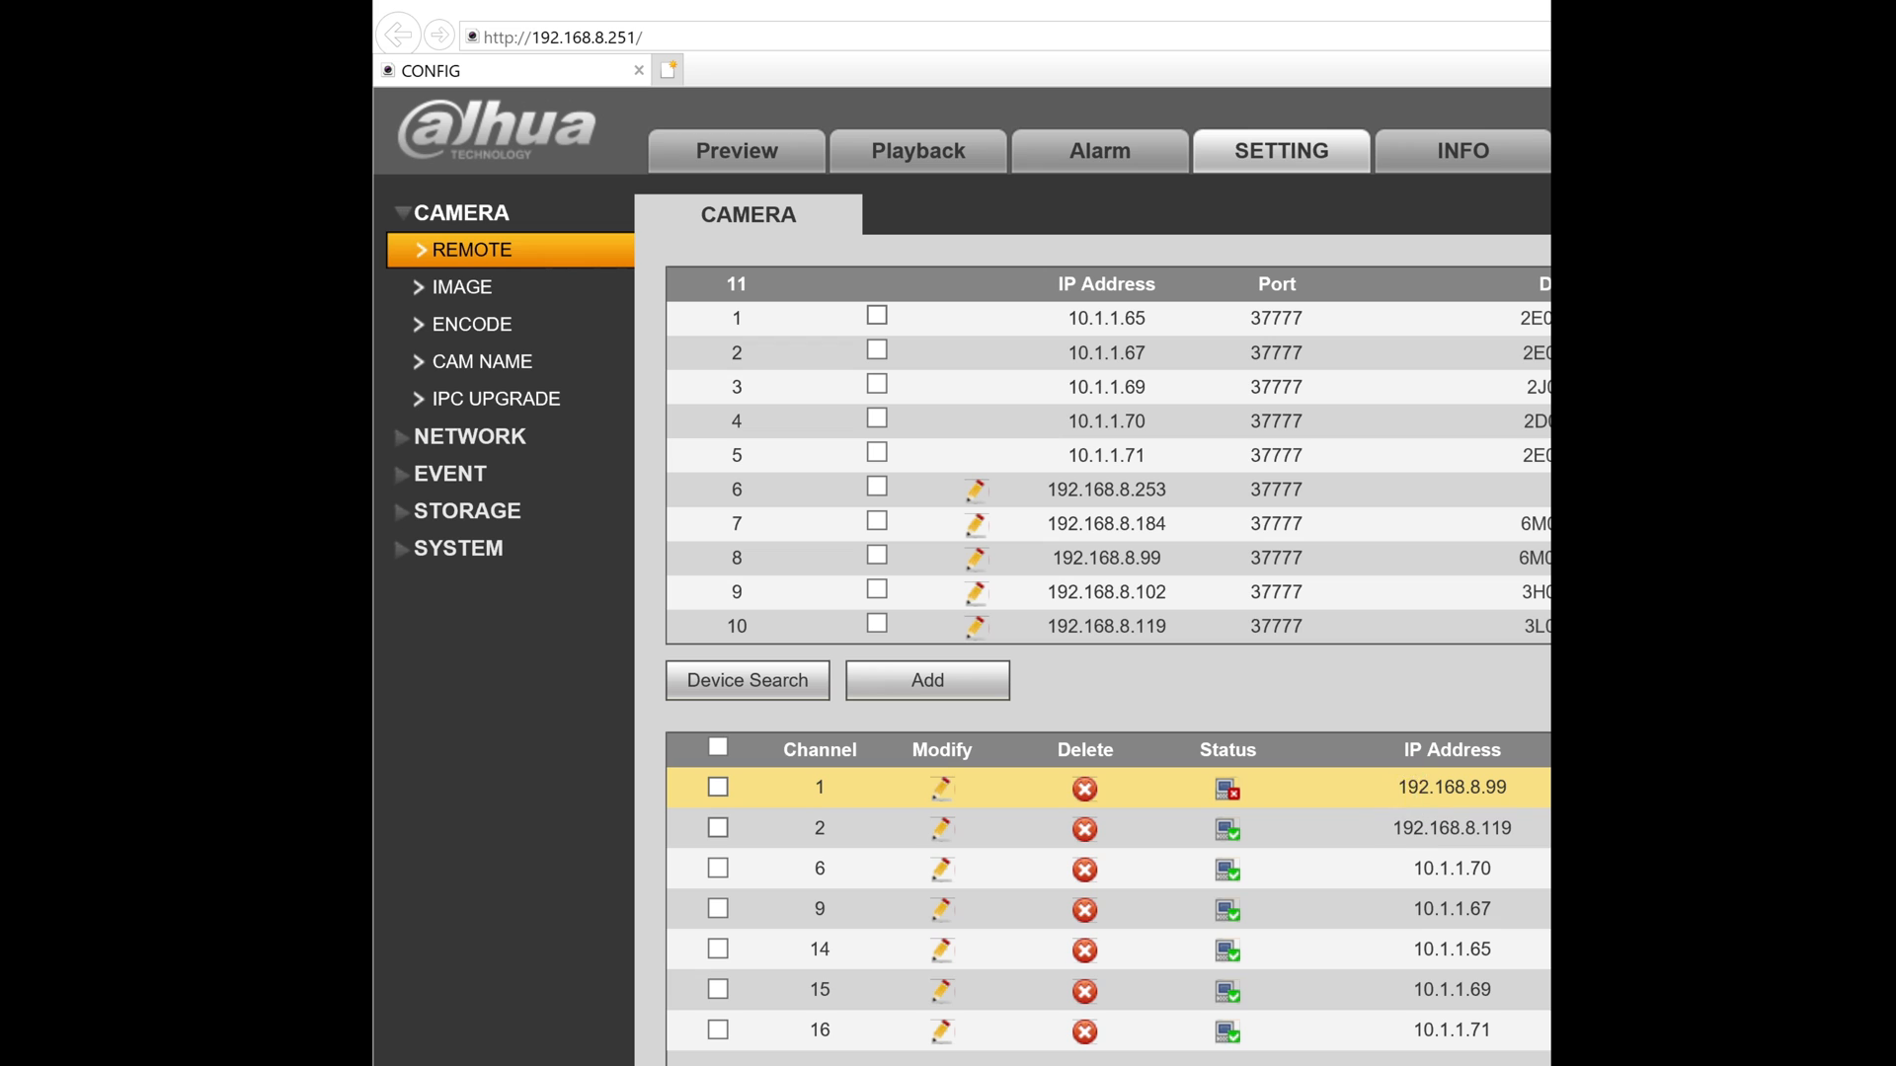
mouse_move(1509, 798)
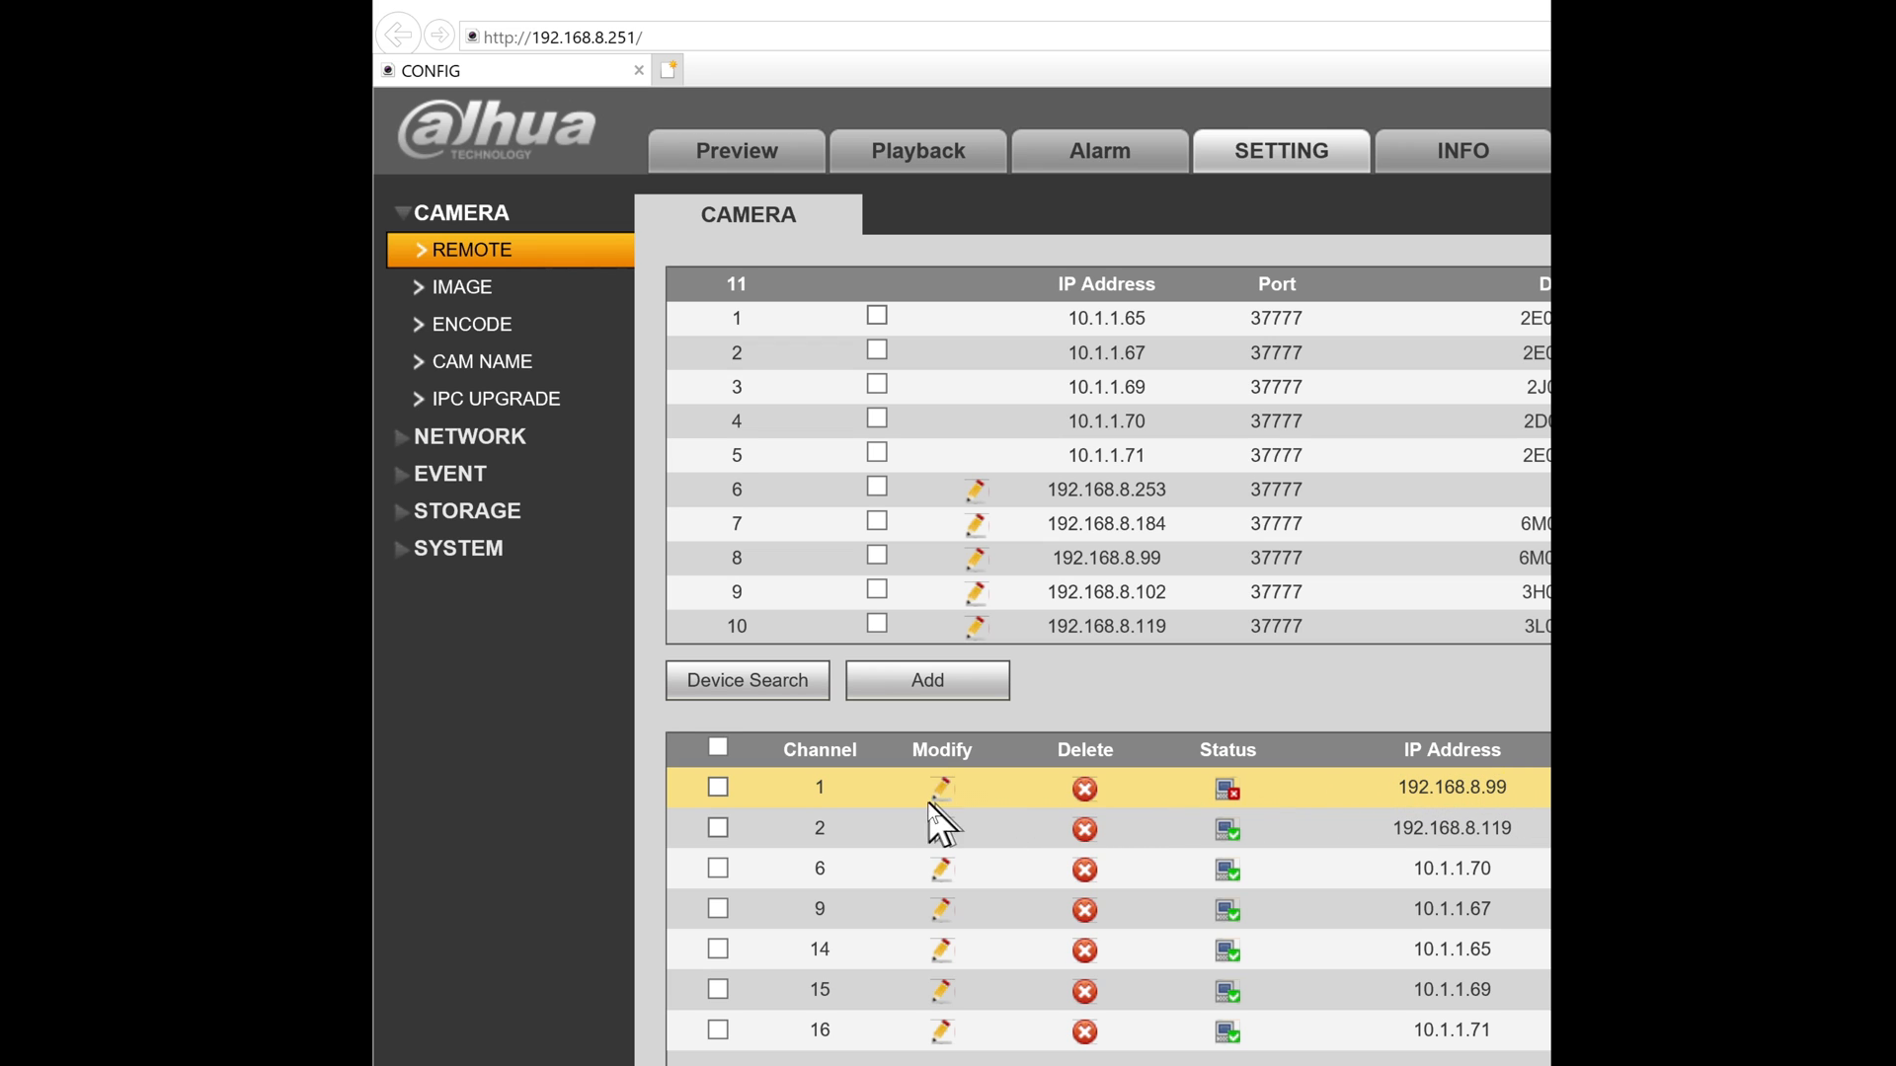
mouse_move(1040, 828)
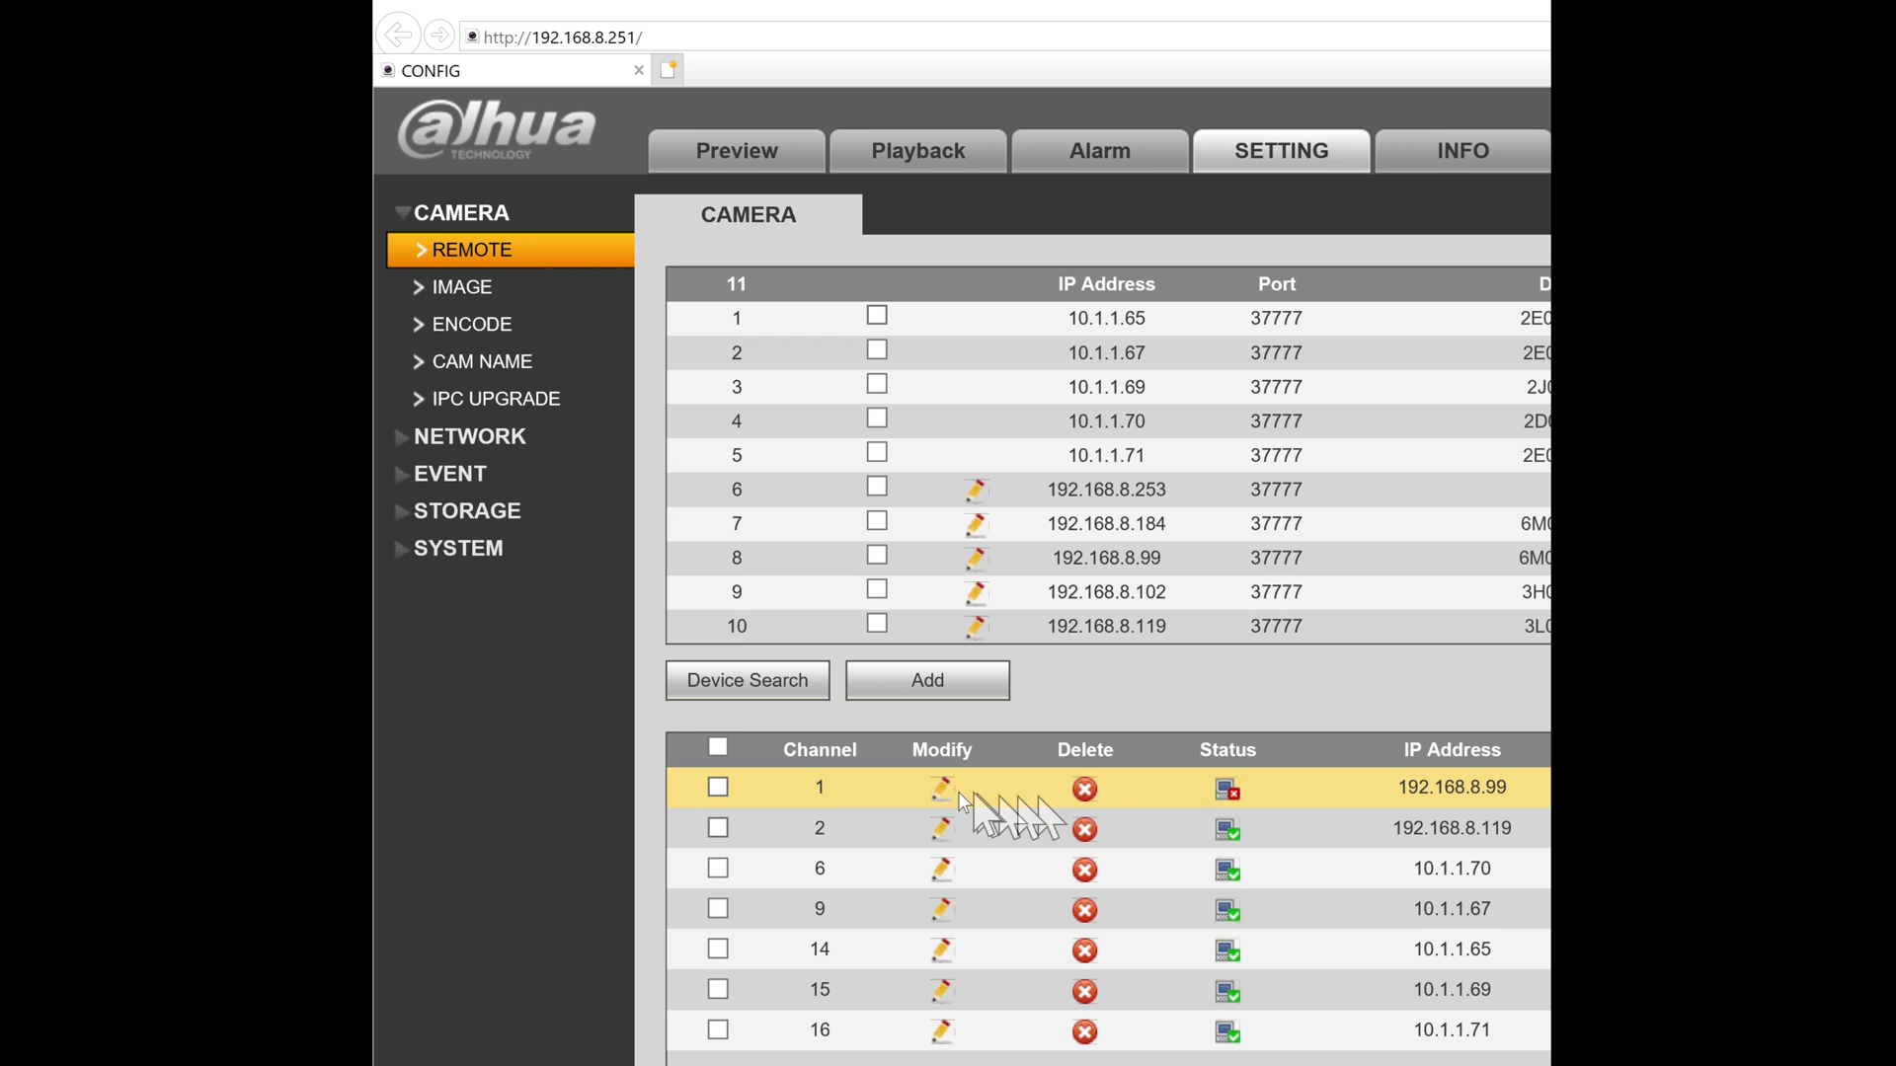
Try loading channel 1's settings, dismiss the failed-configuration alert, and check its offline status.
left_click(939, 787)
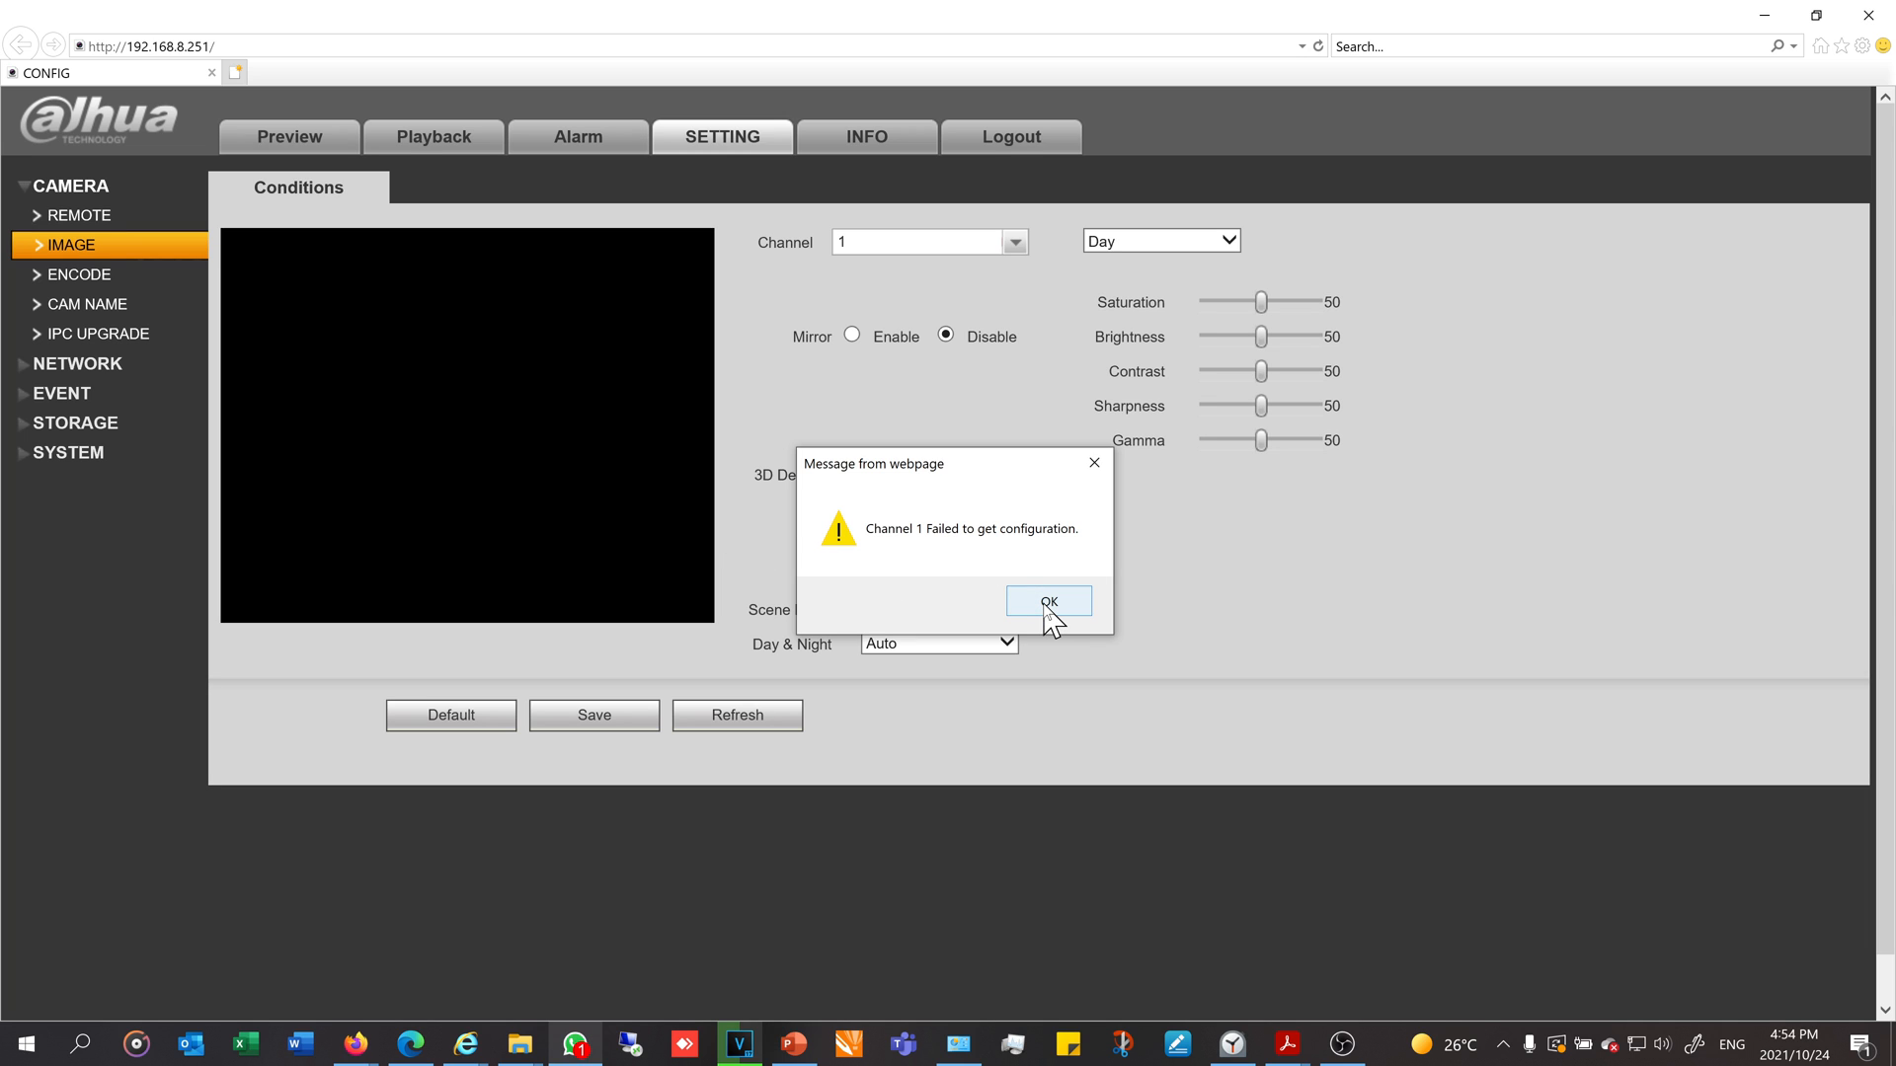
left_click(1047, 601)
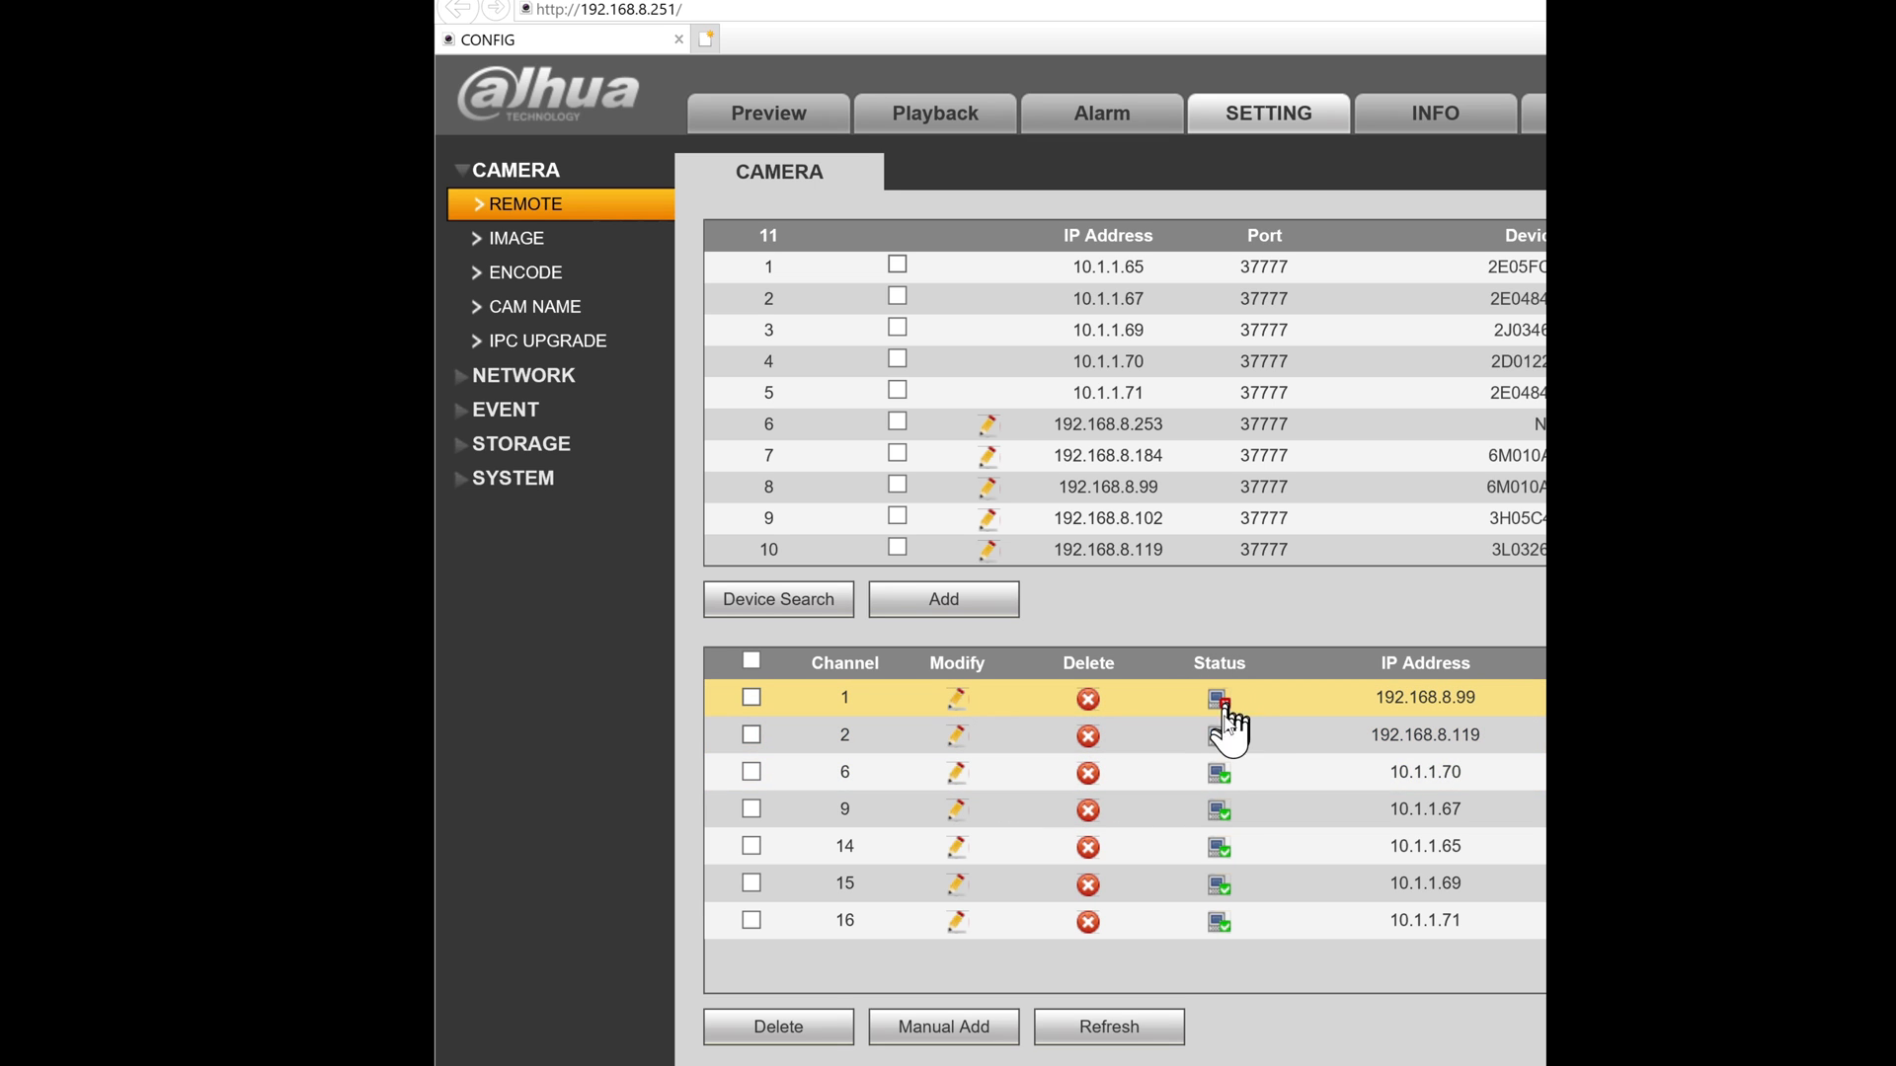
left_click(1218, 698)
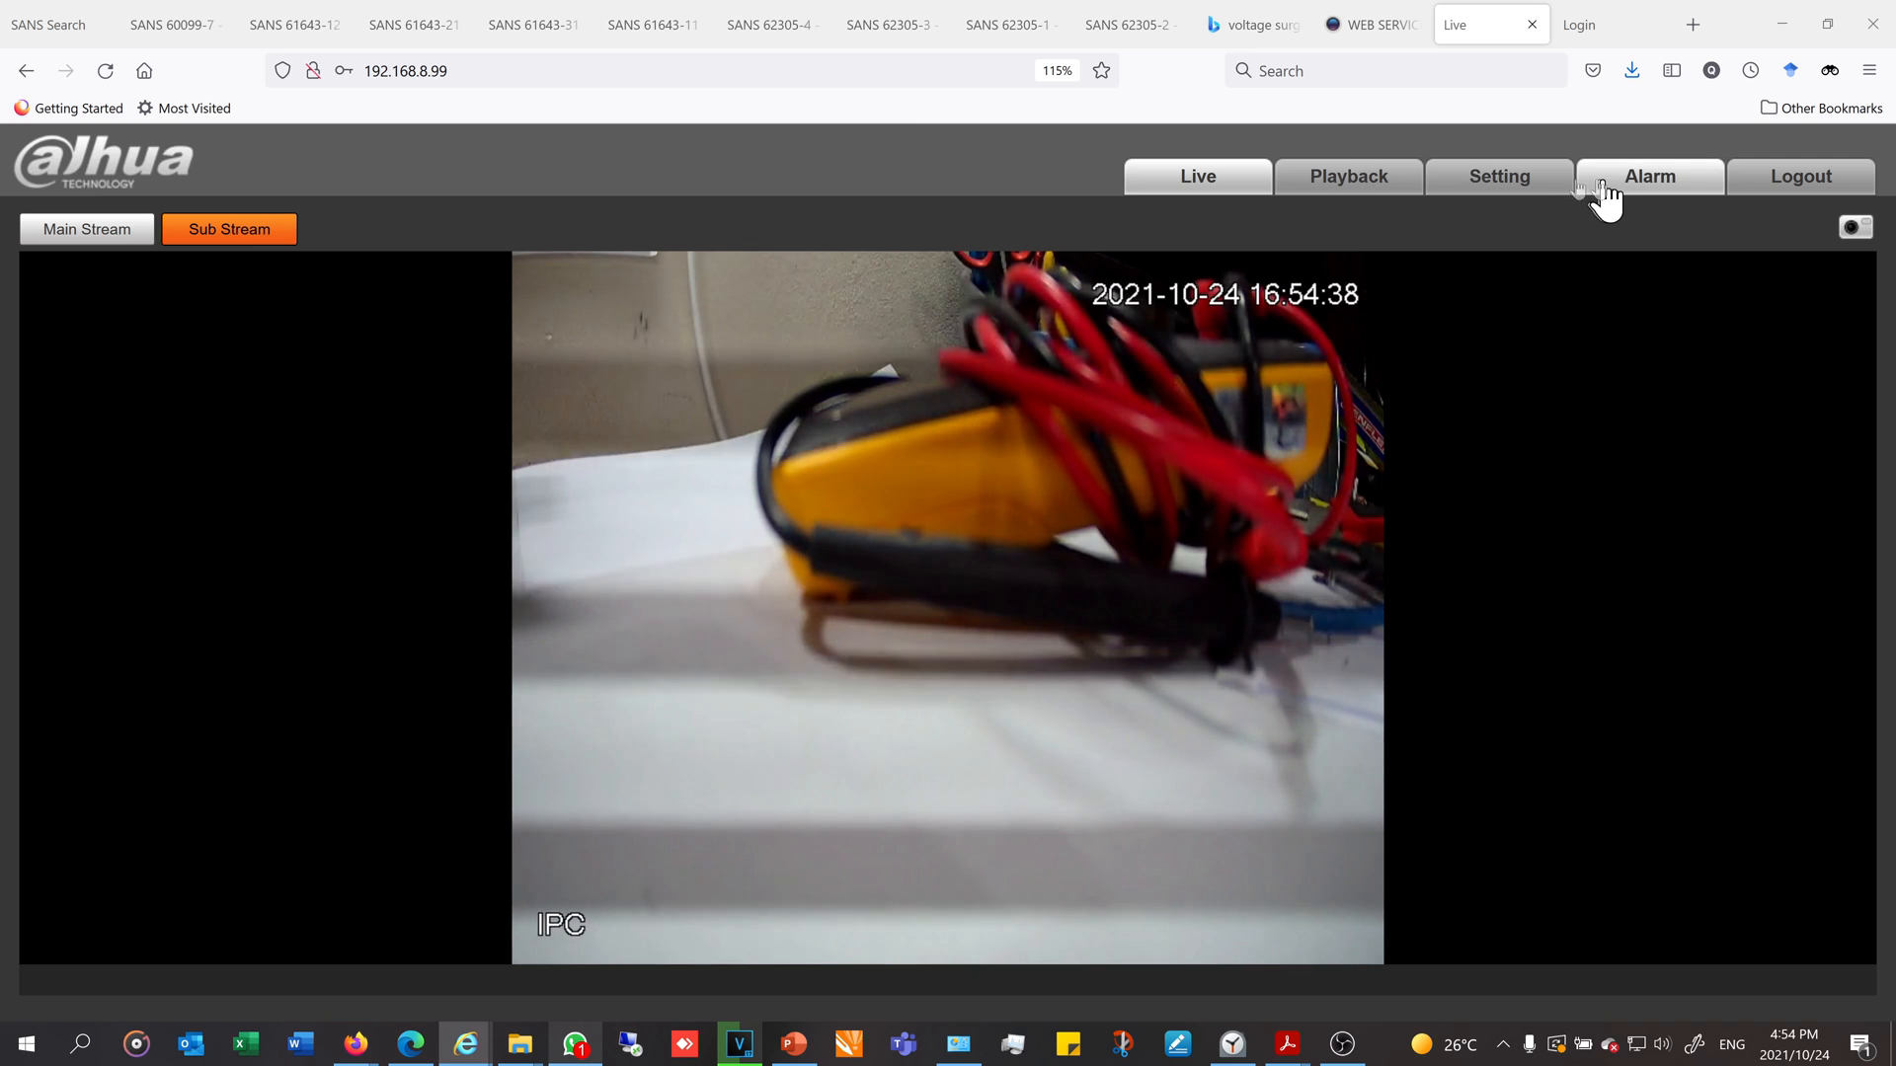
Open Camera > Video and switch the main stream encoding to H.265, then back to H.264.
left_click(1498, 176)
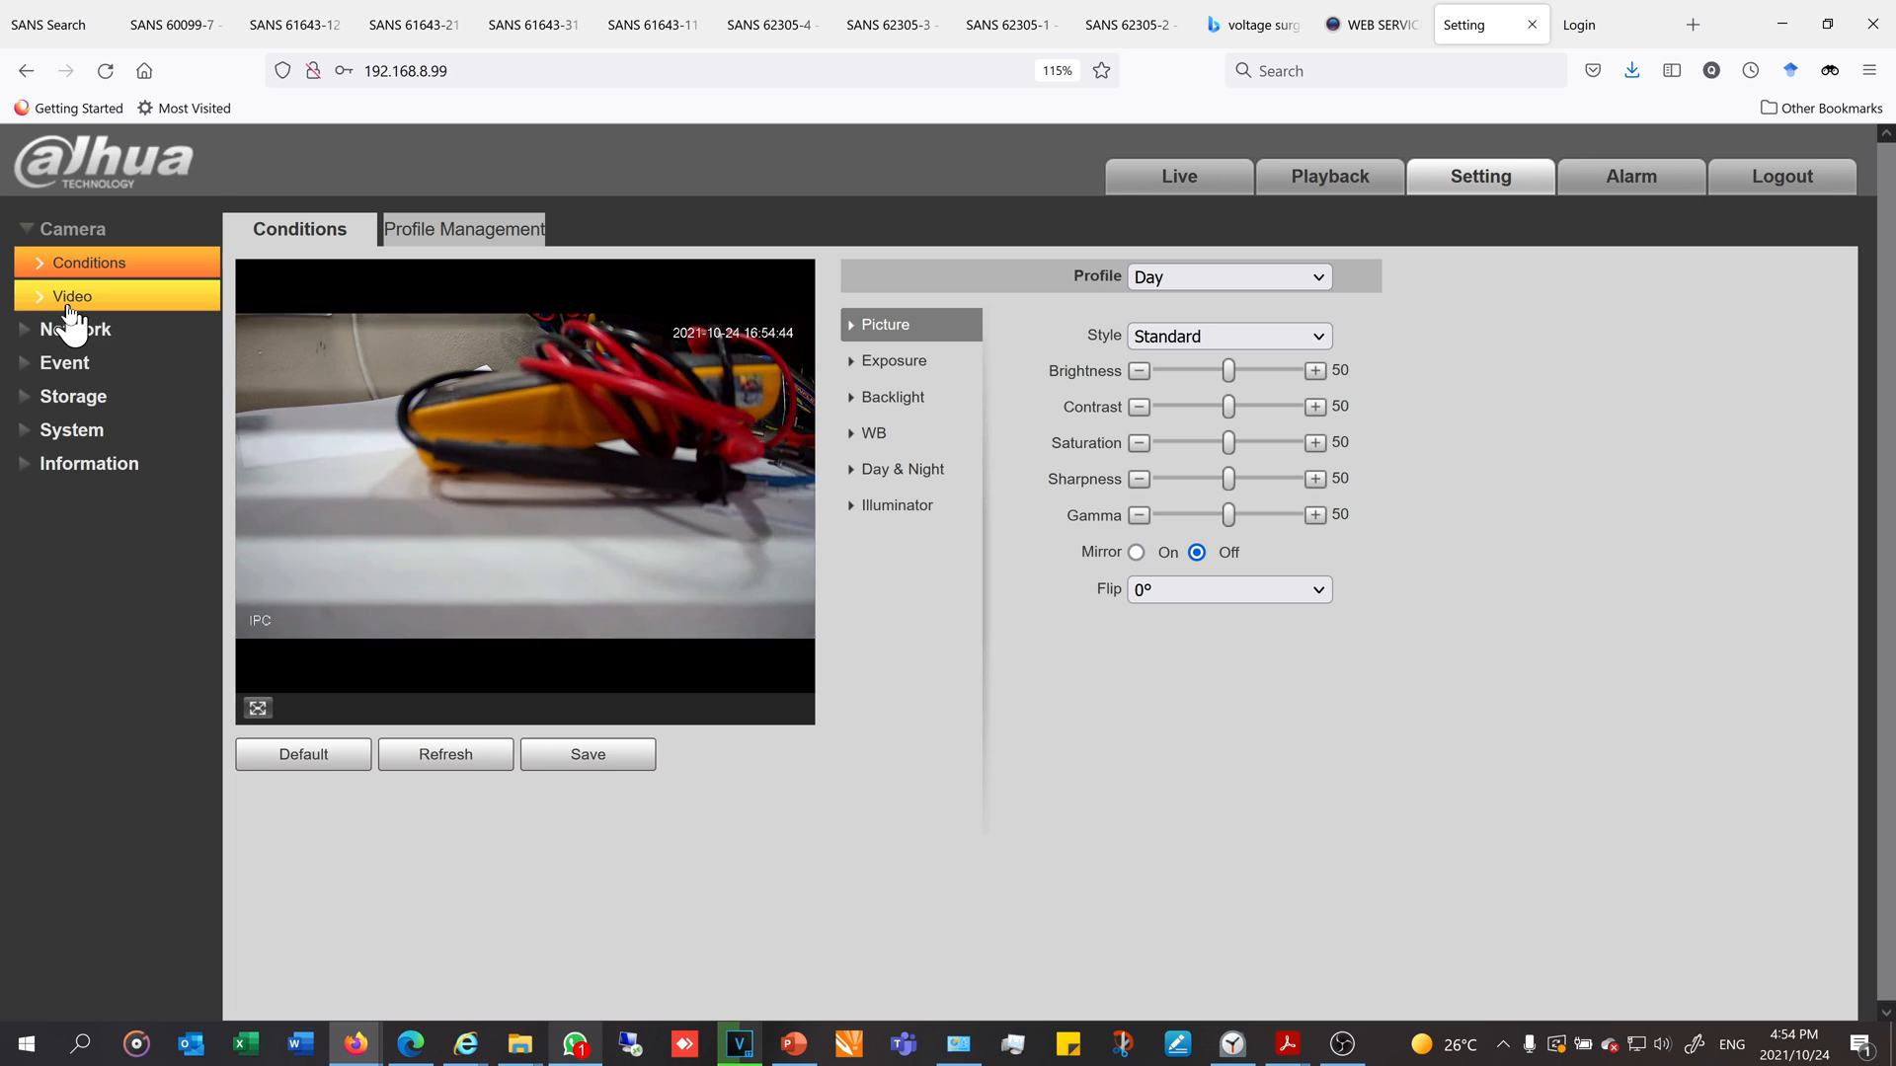
left_click(72, 296)
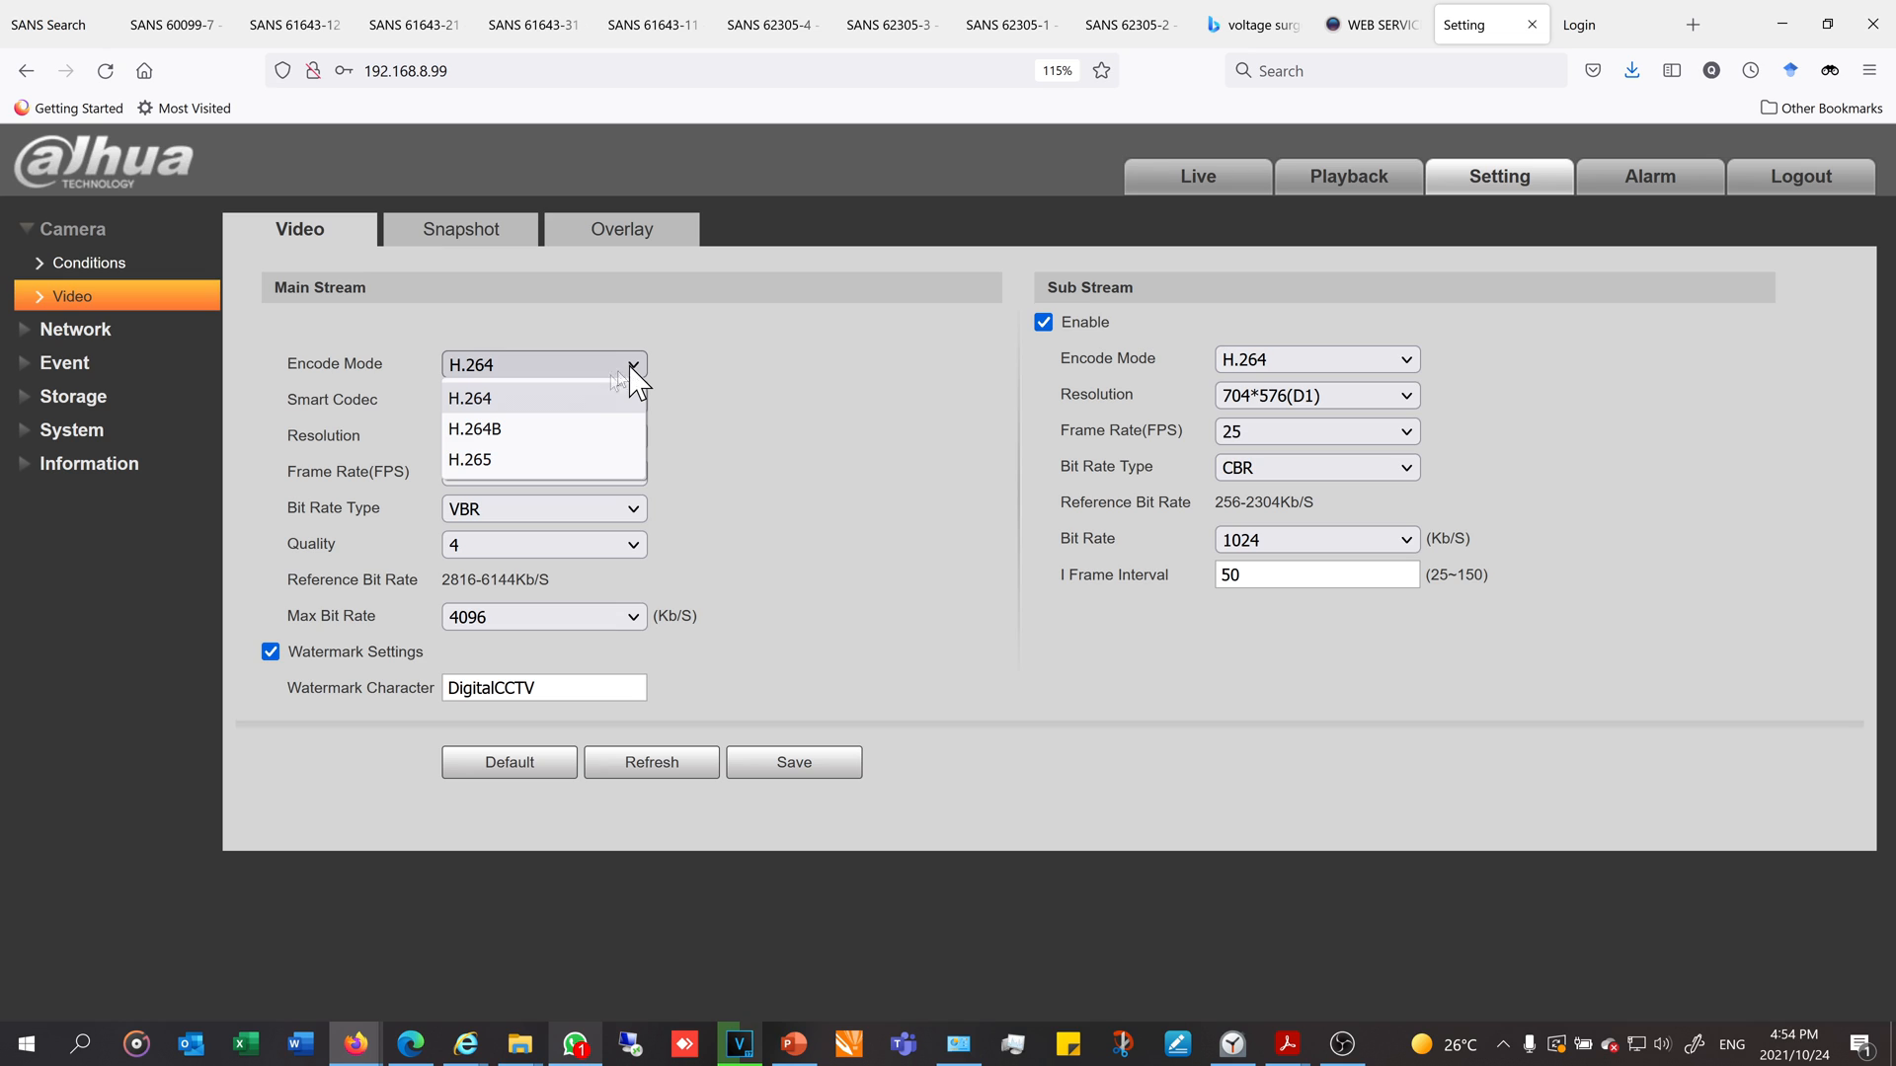
left_click(470, 459)
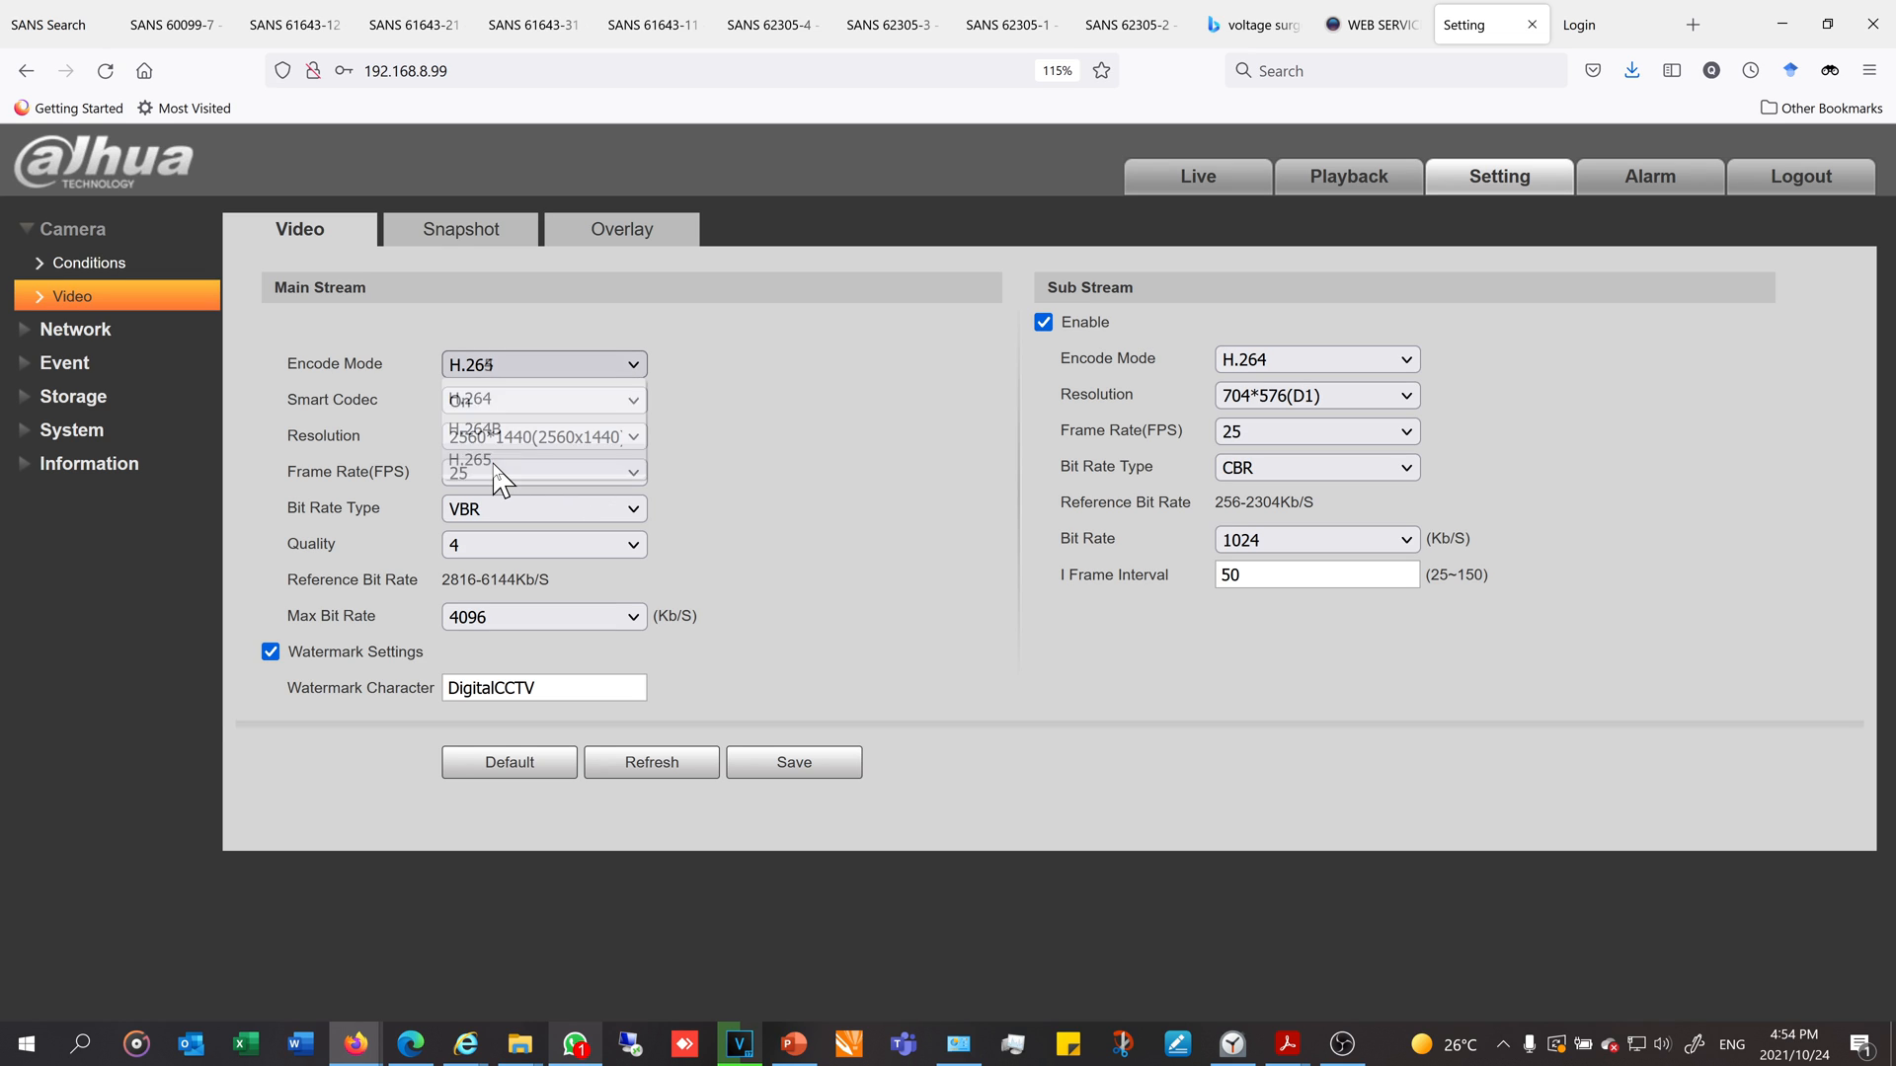
left_click(469, 458)
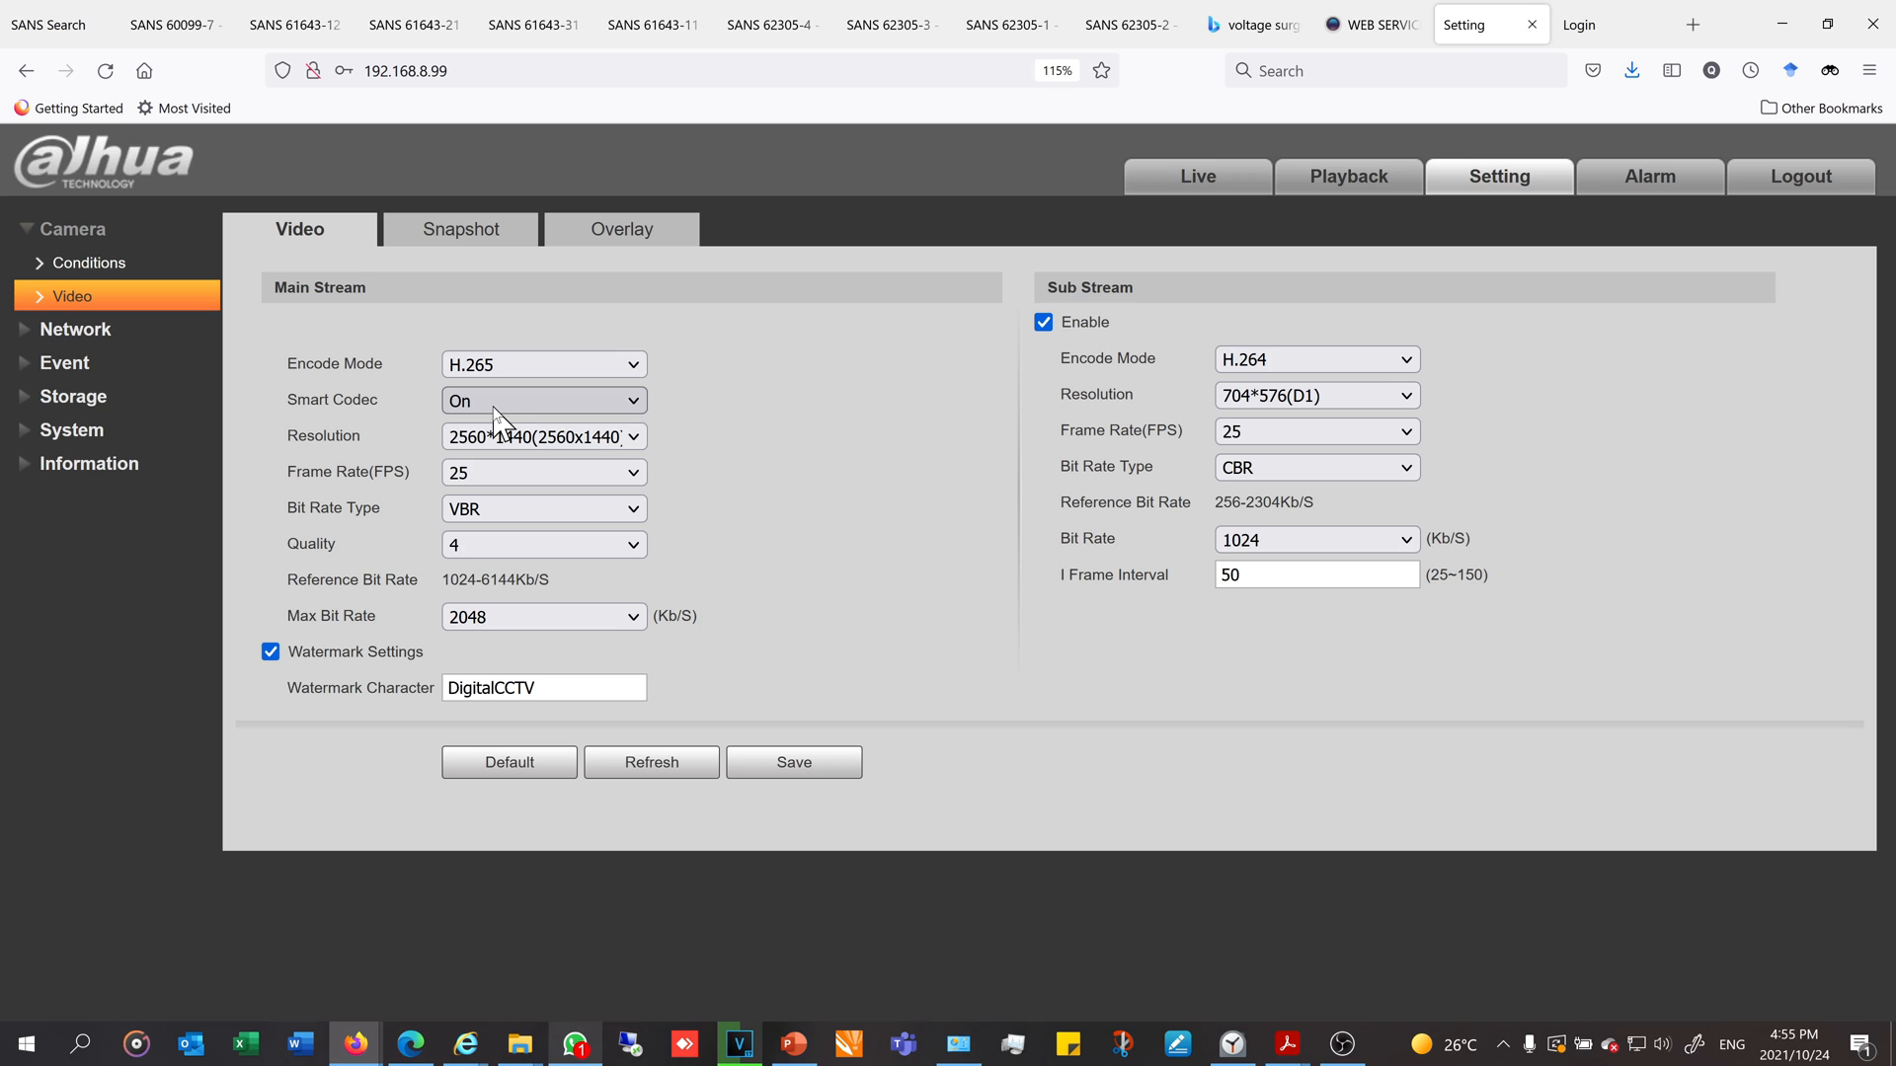
left_click(543, 364)
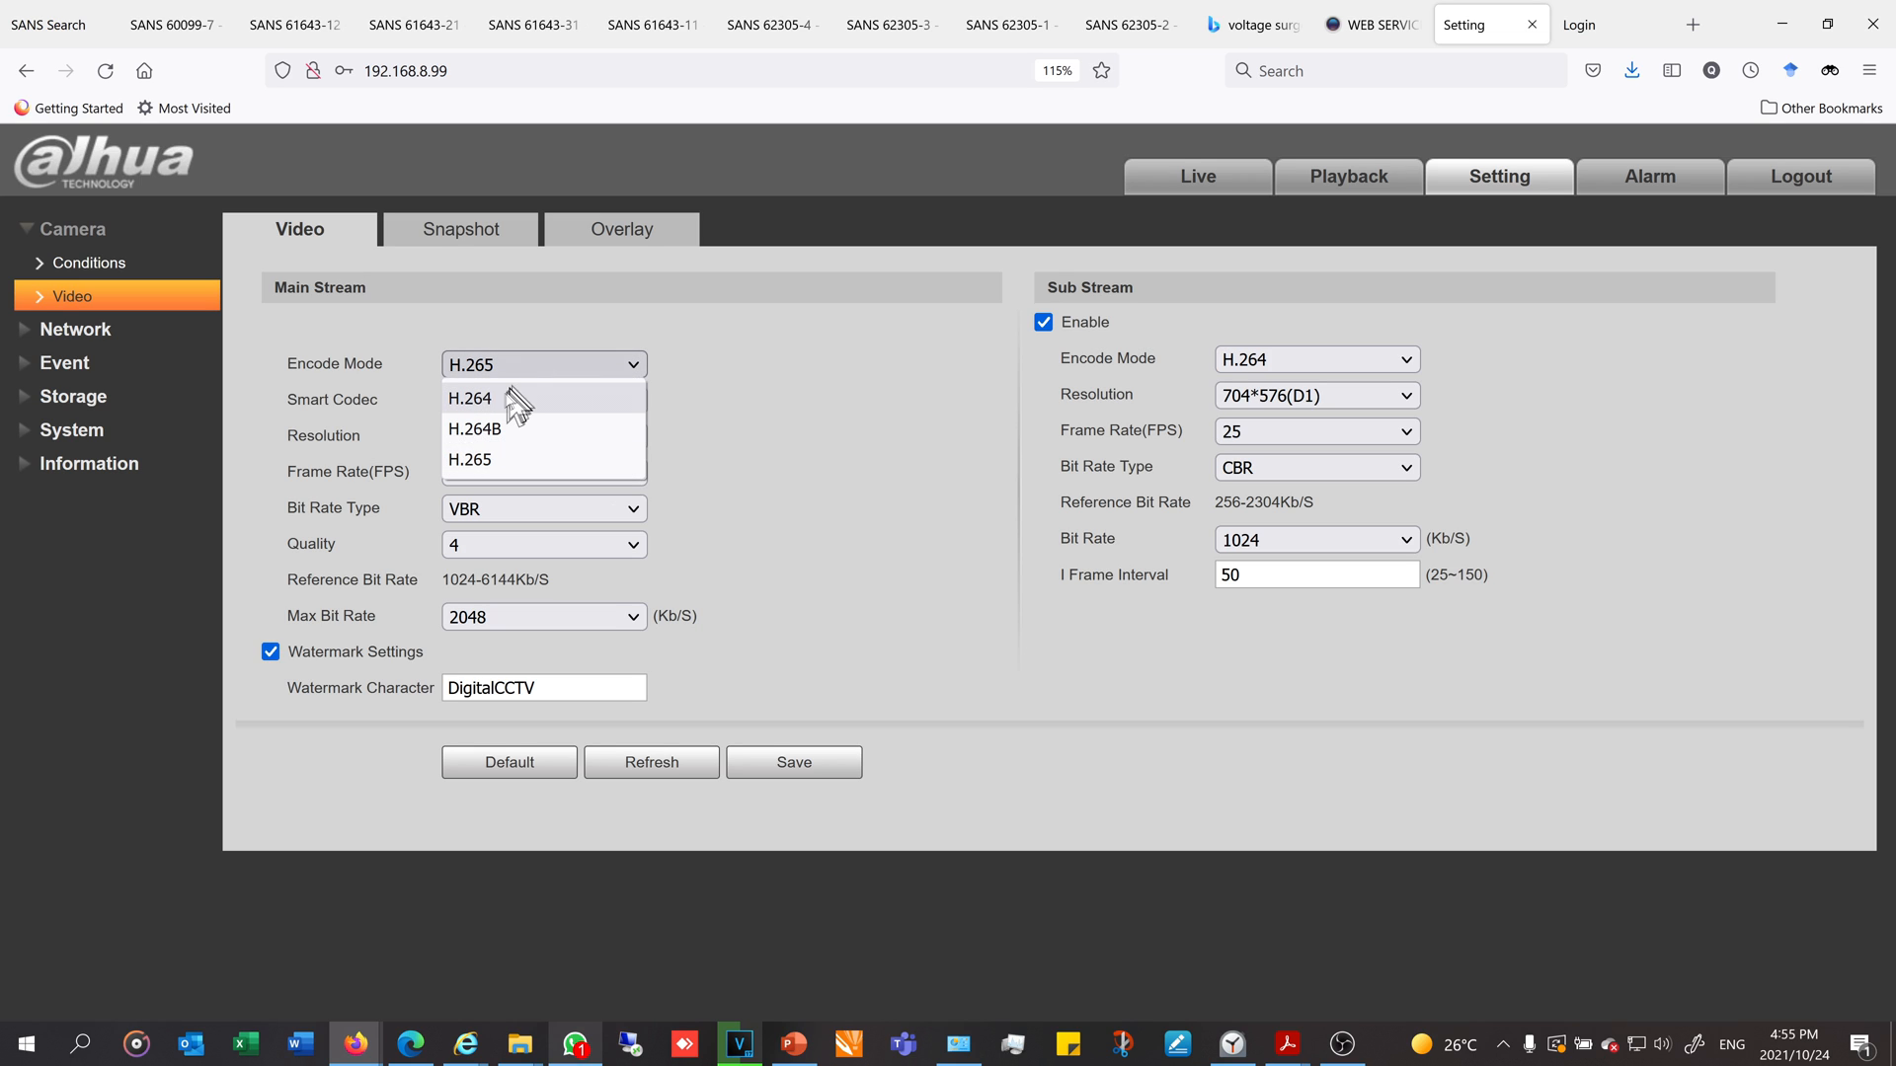
left_click(469, 398)
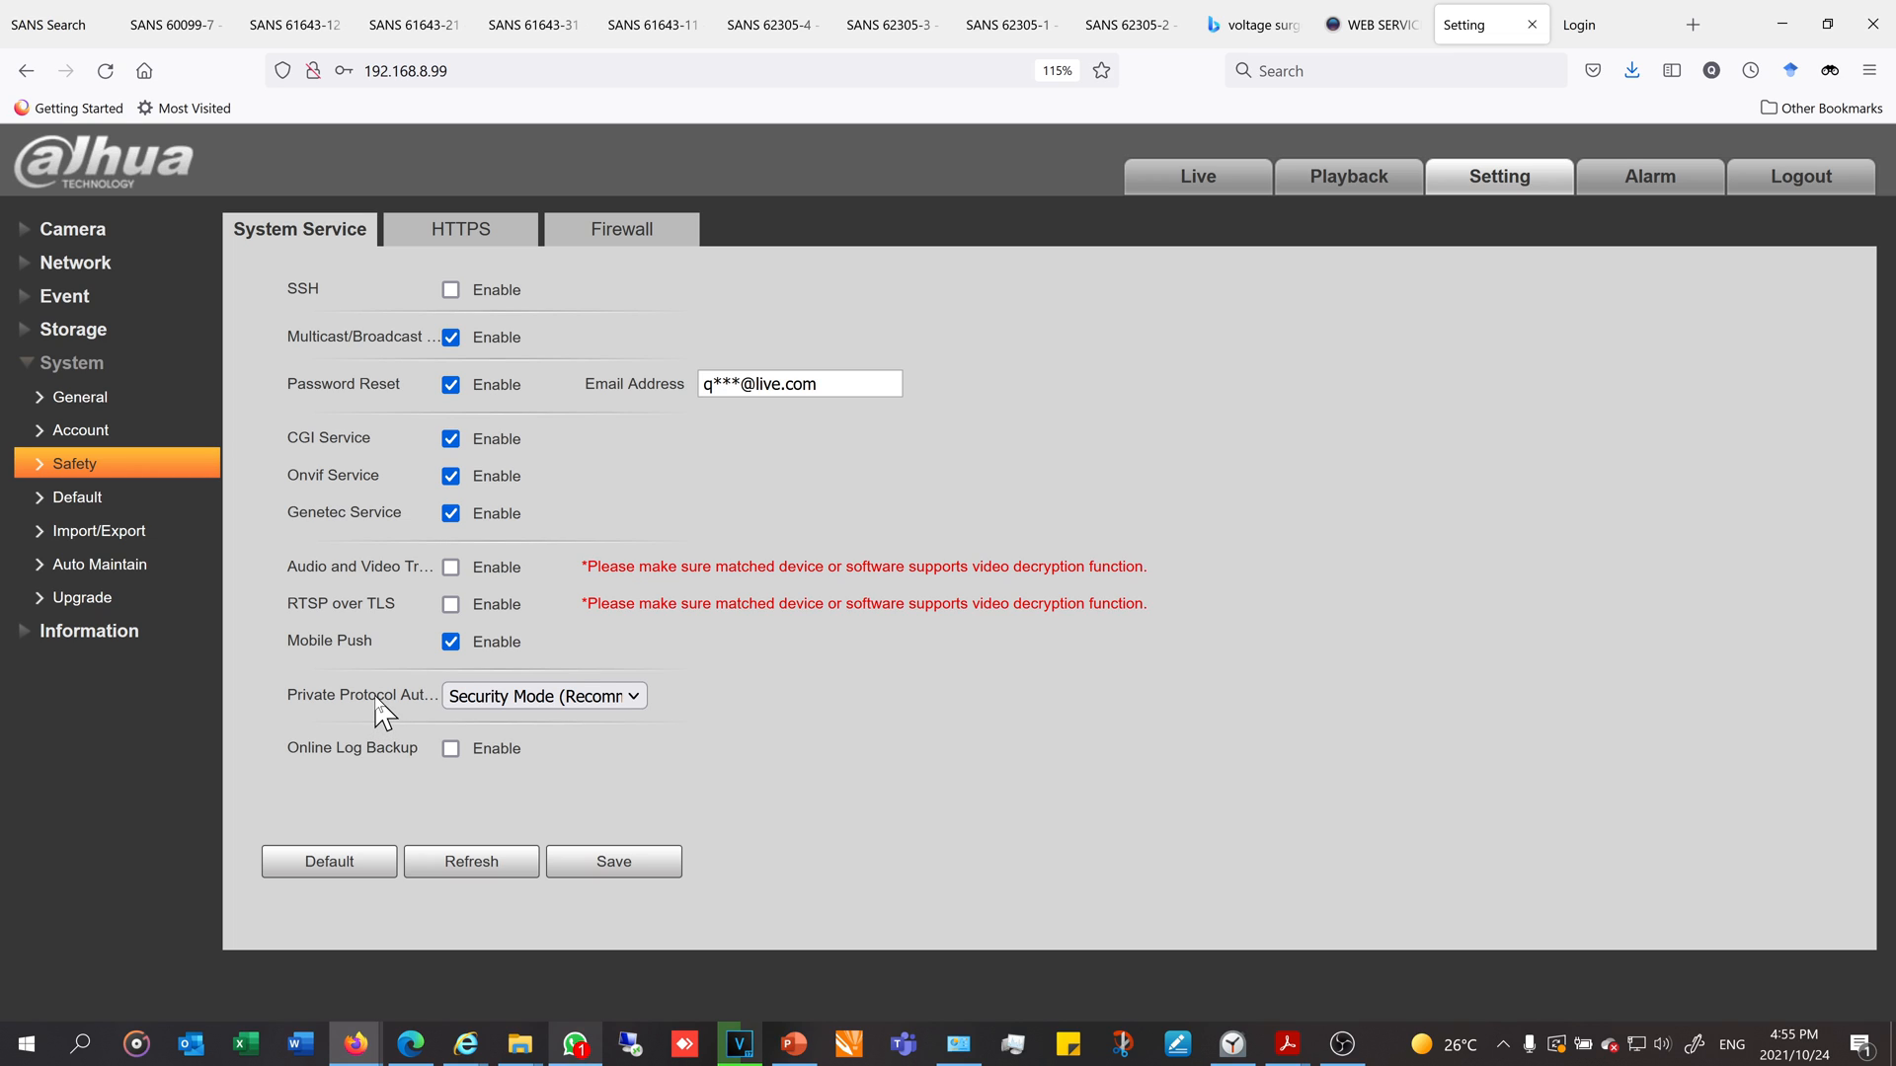
mouse_move(409, 710)
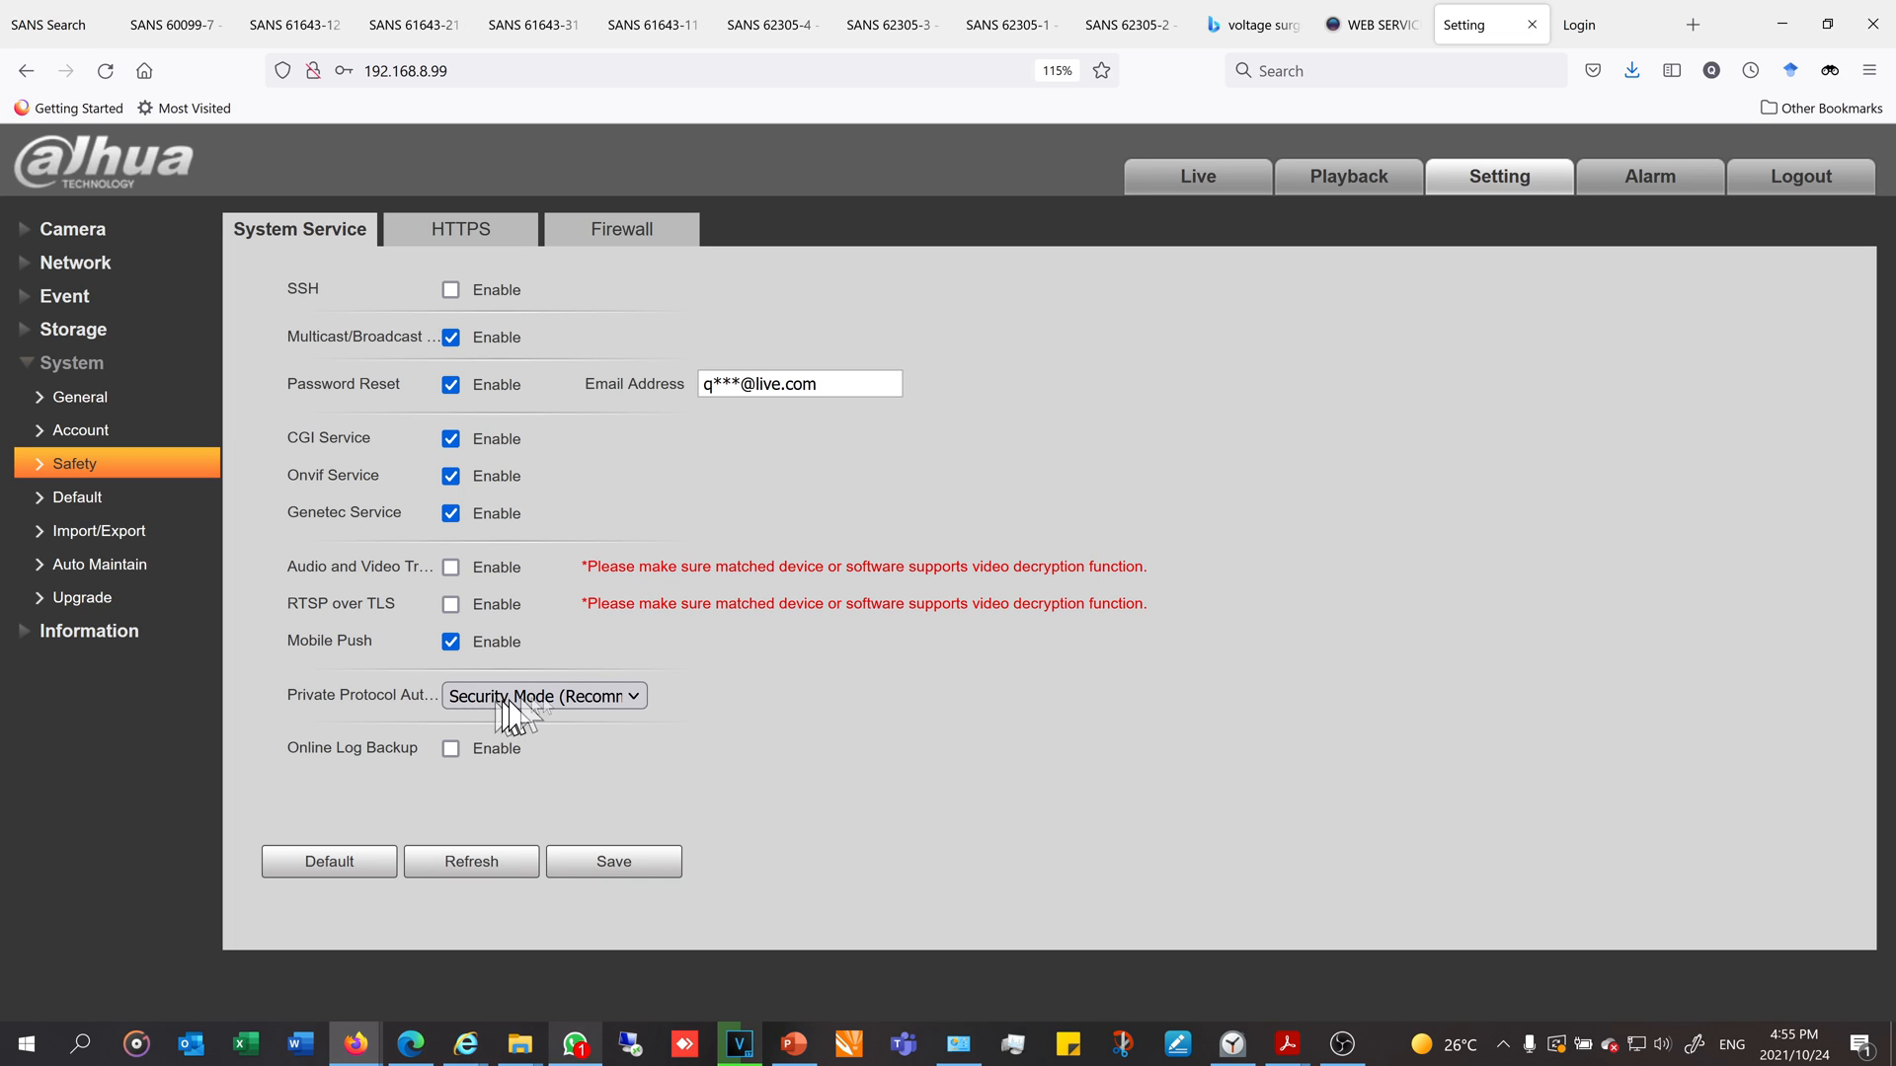
Show the Private Protocol Authentication options, Security Mode and Compatible Mode.
left_click(543, 695)
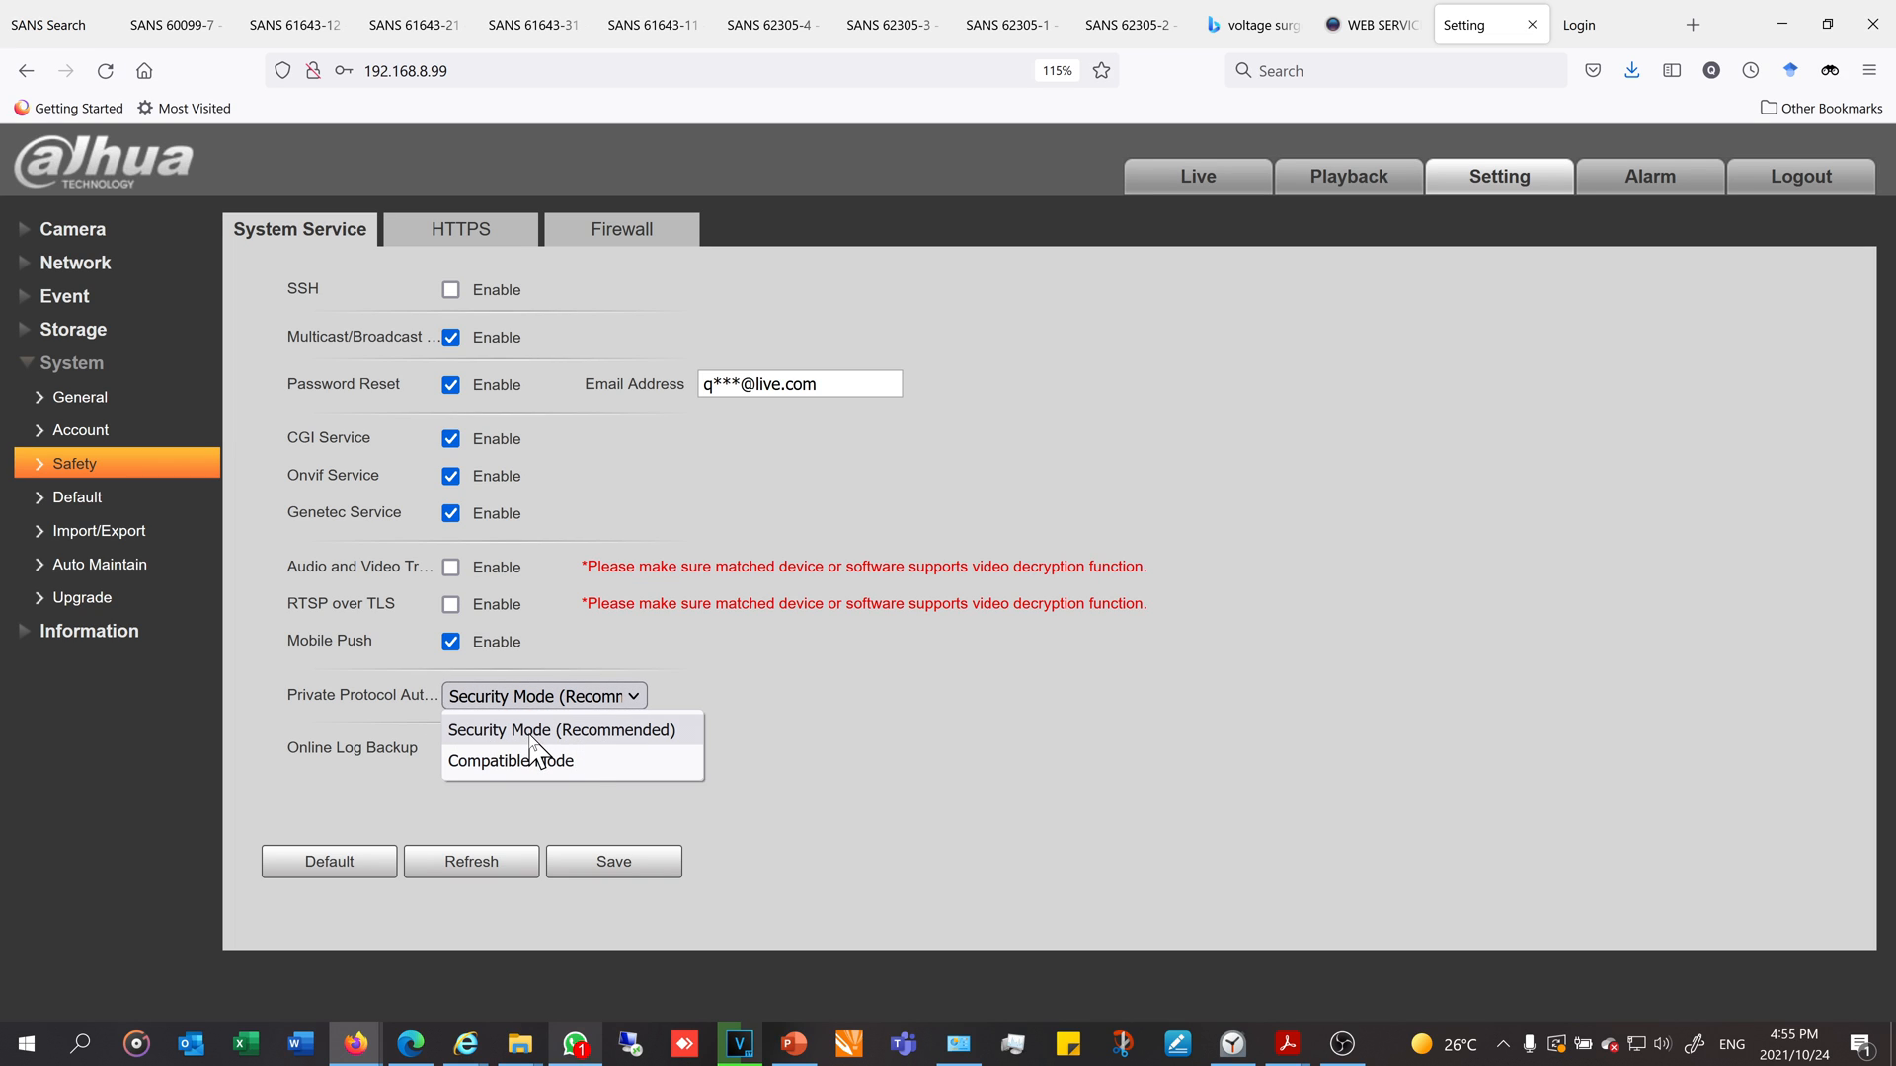
mouse_move(510, 760)
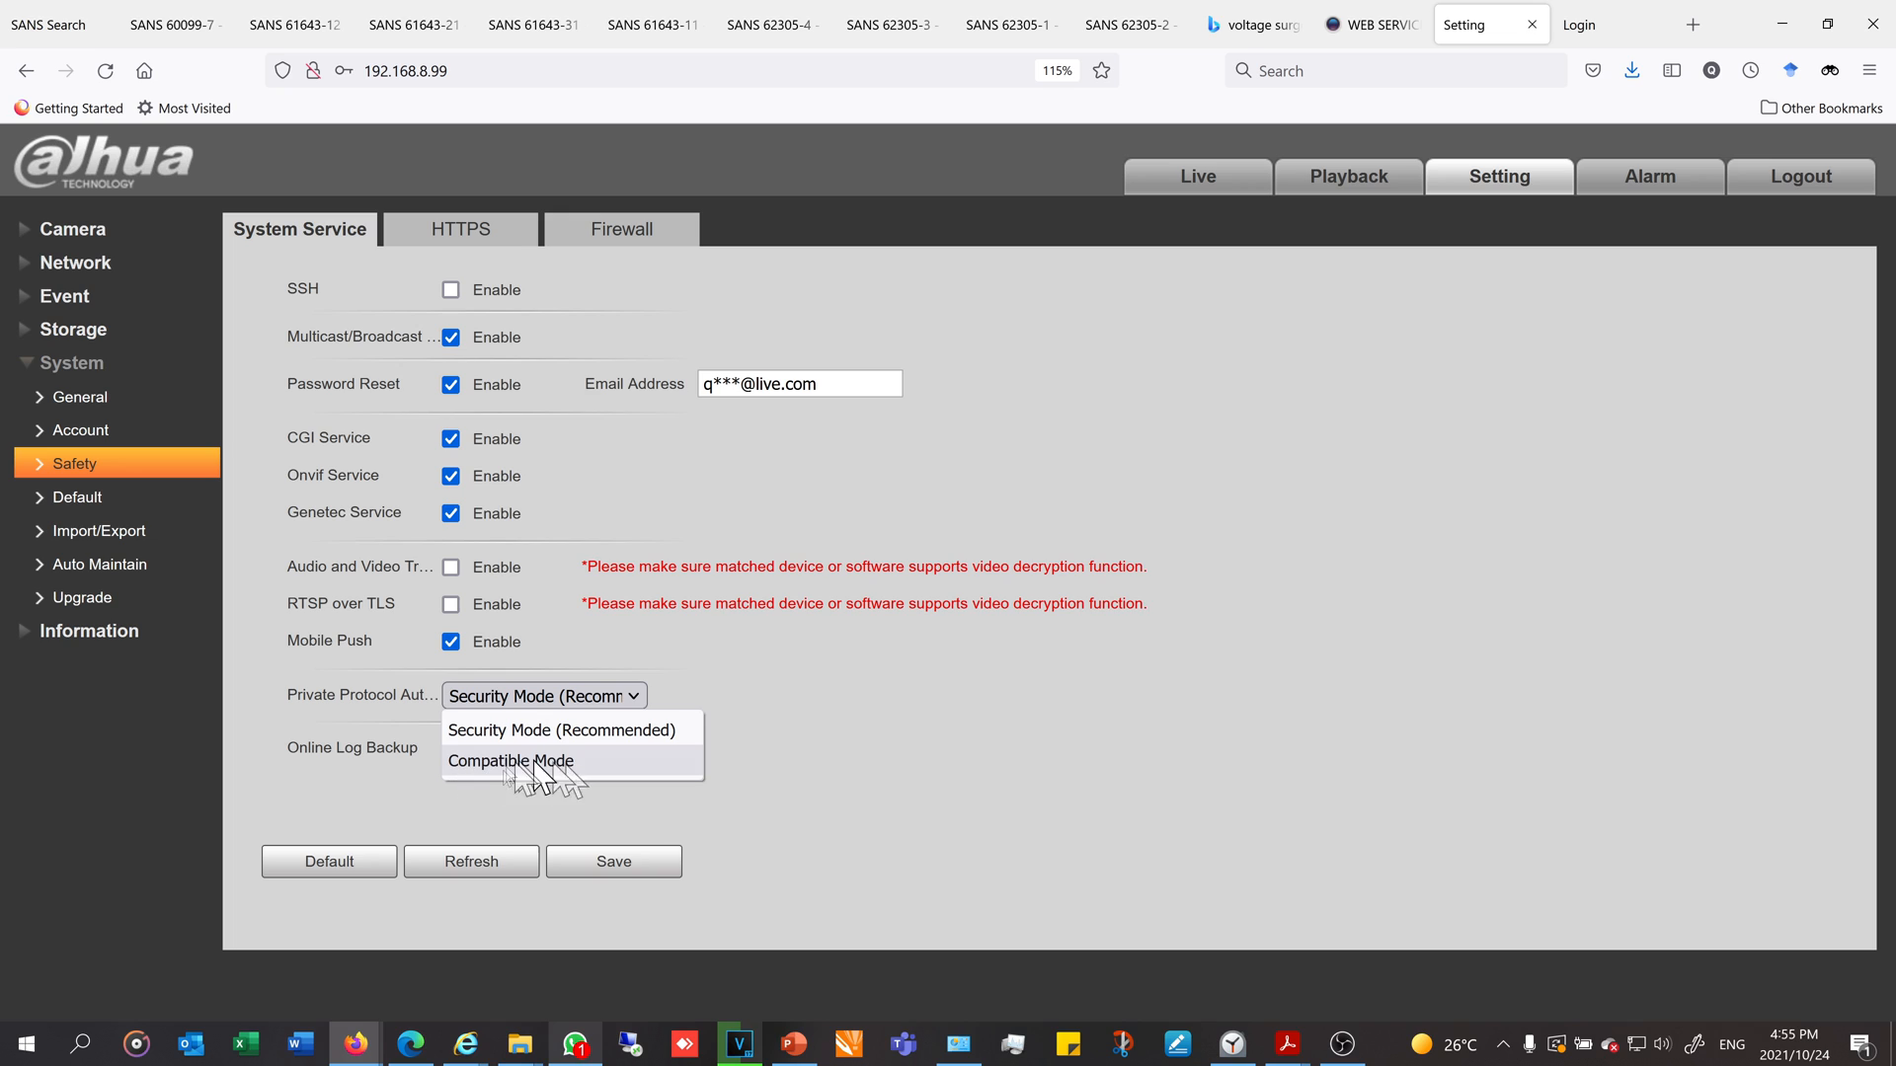
mouse_move(554, 788)
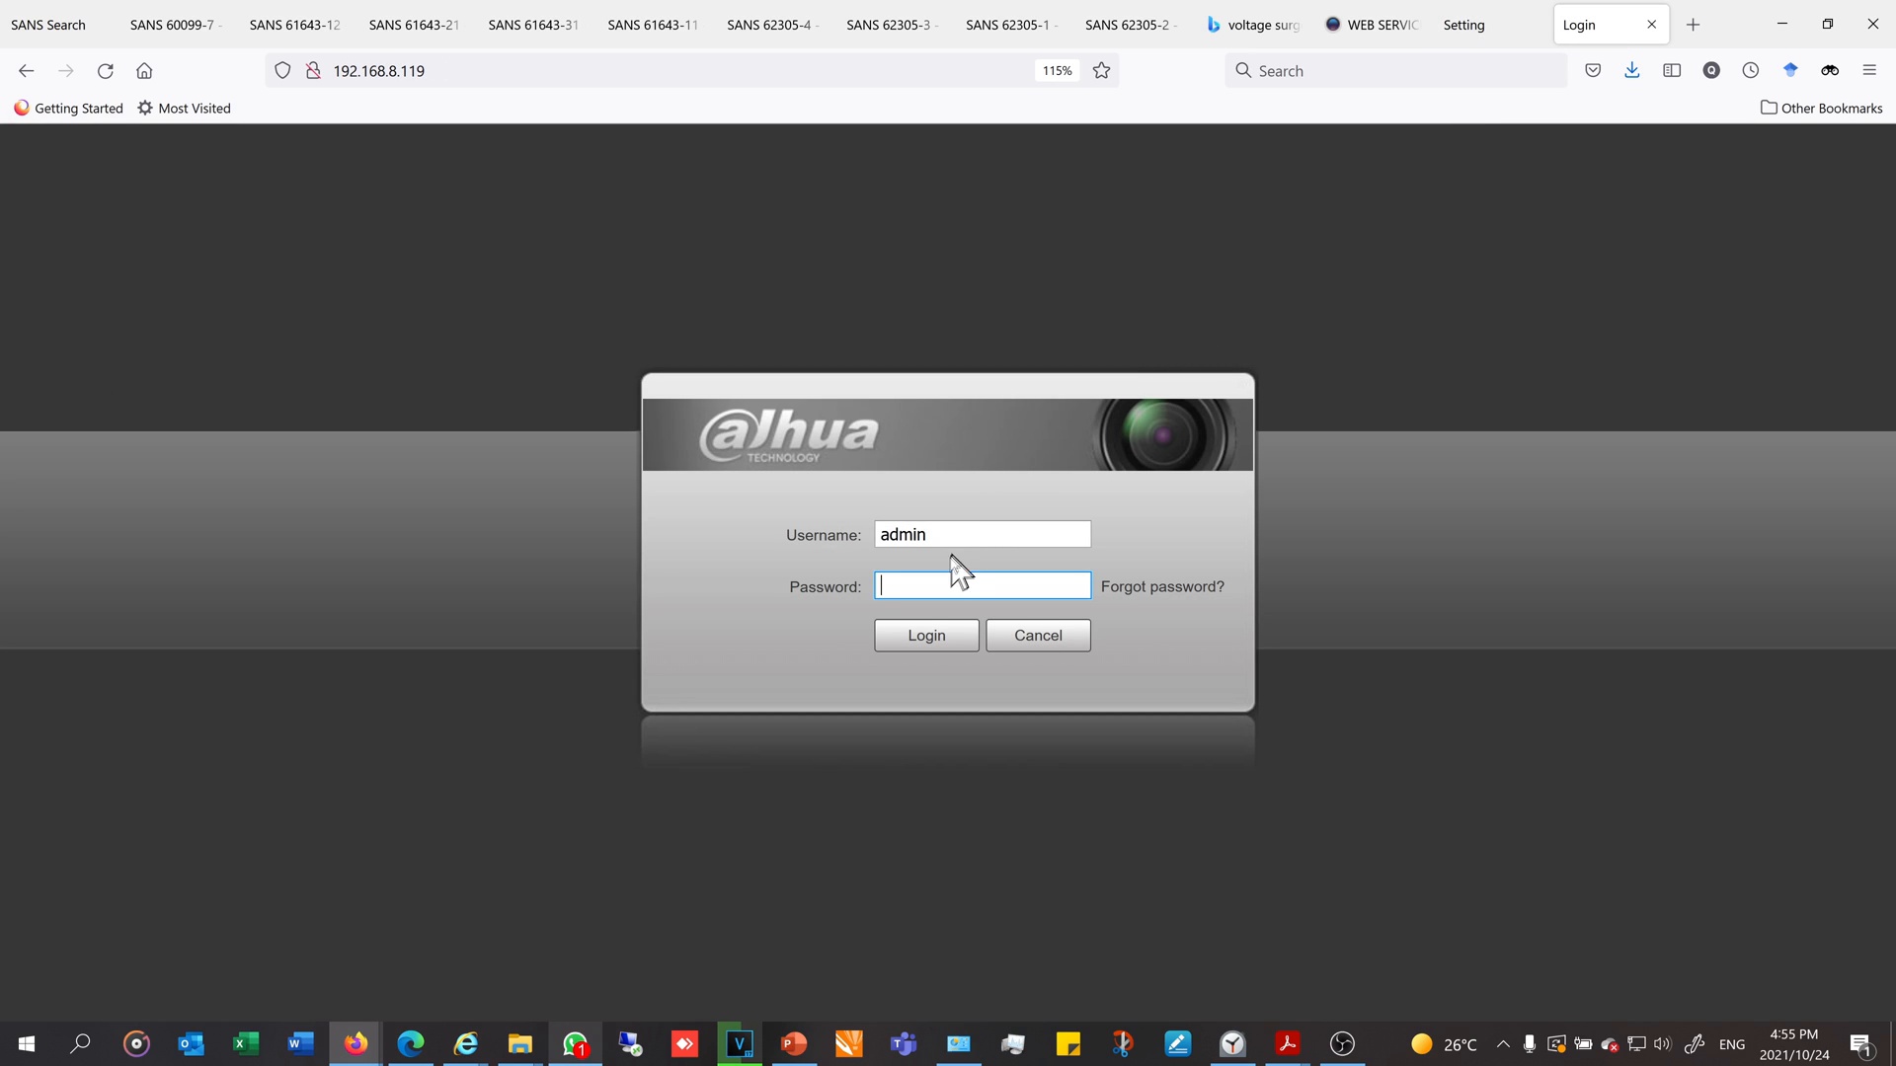
Log in to camera 192.168.8.119 and open its Setting version page.
left_click(926, 635)
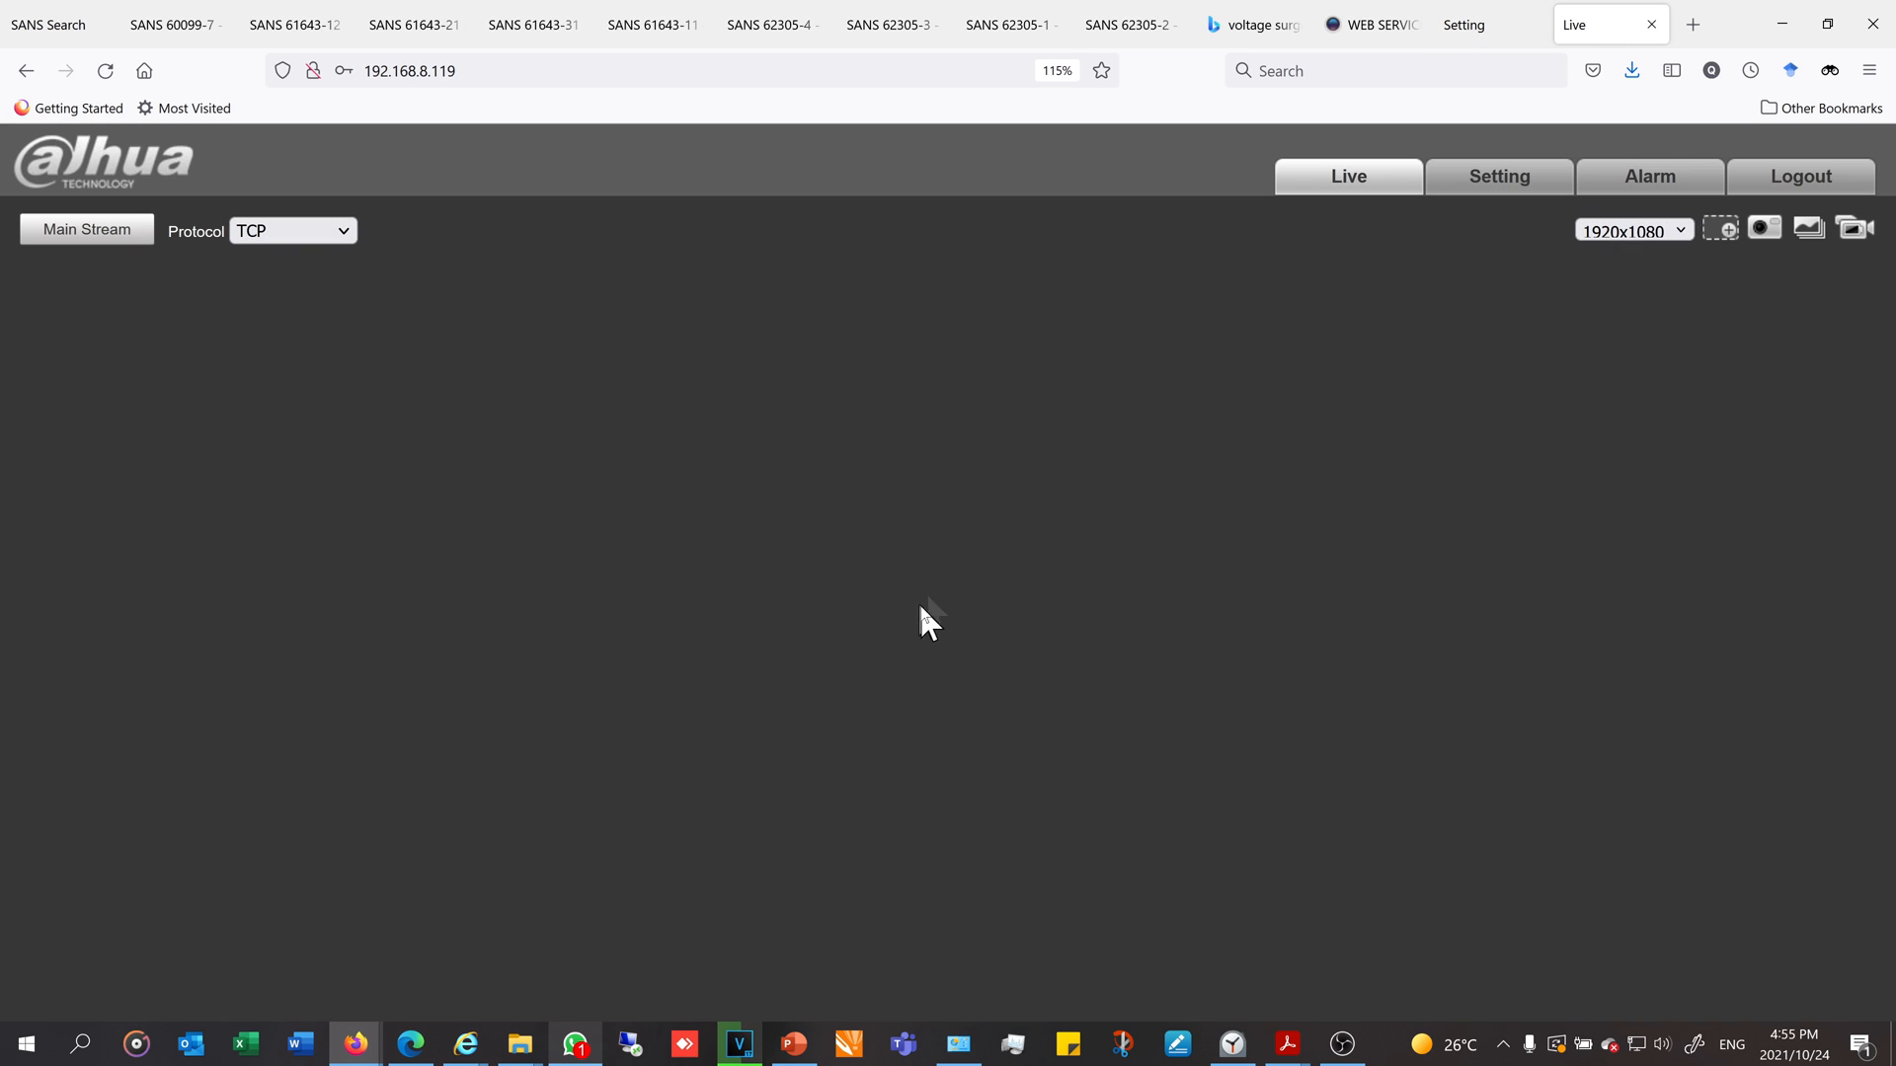
left_click(1497, 175)
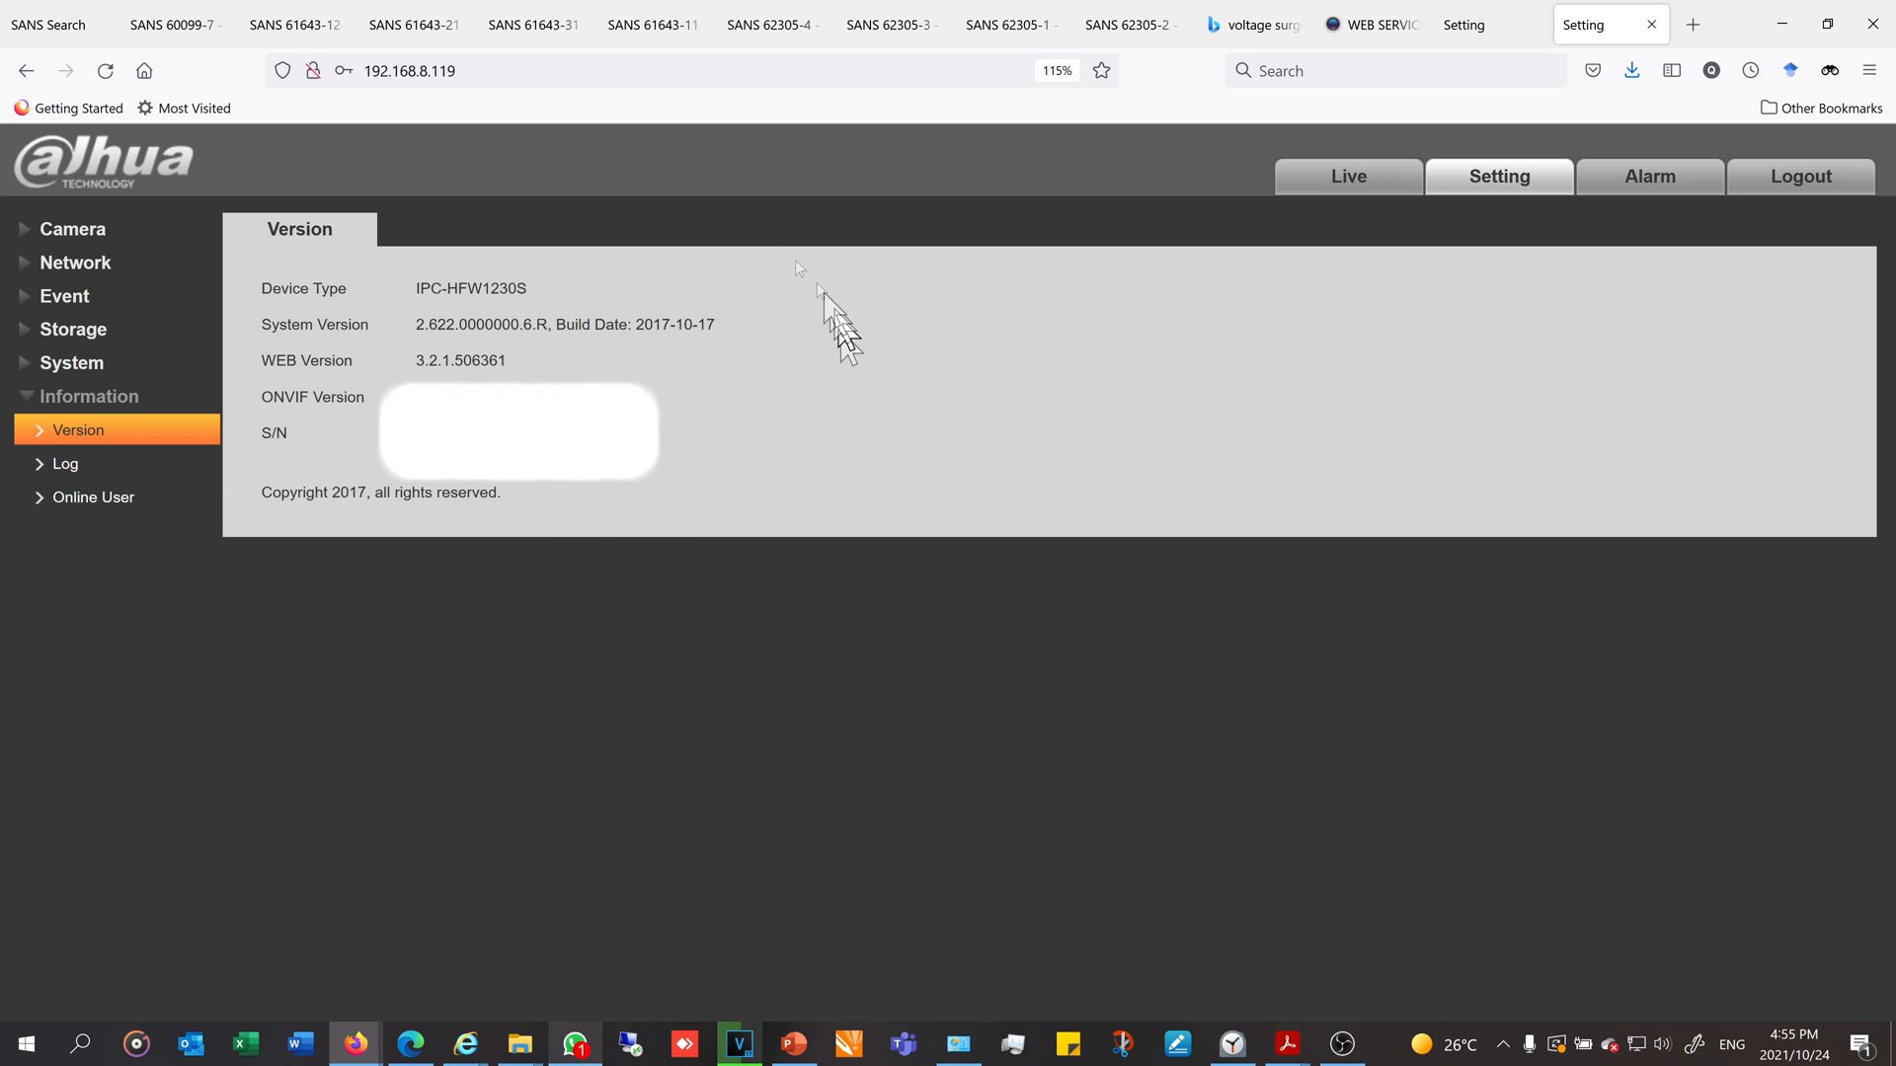
mouse_move(581, 509)
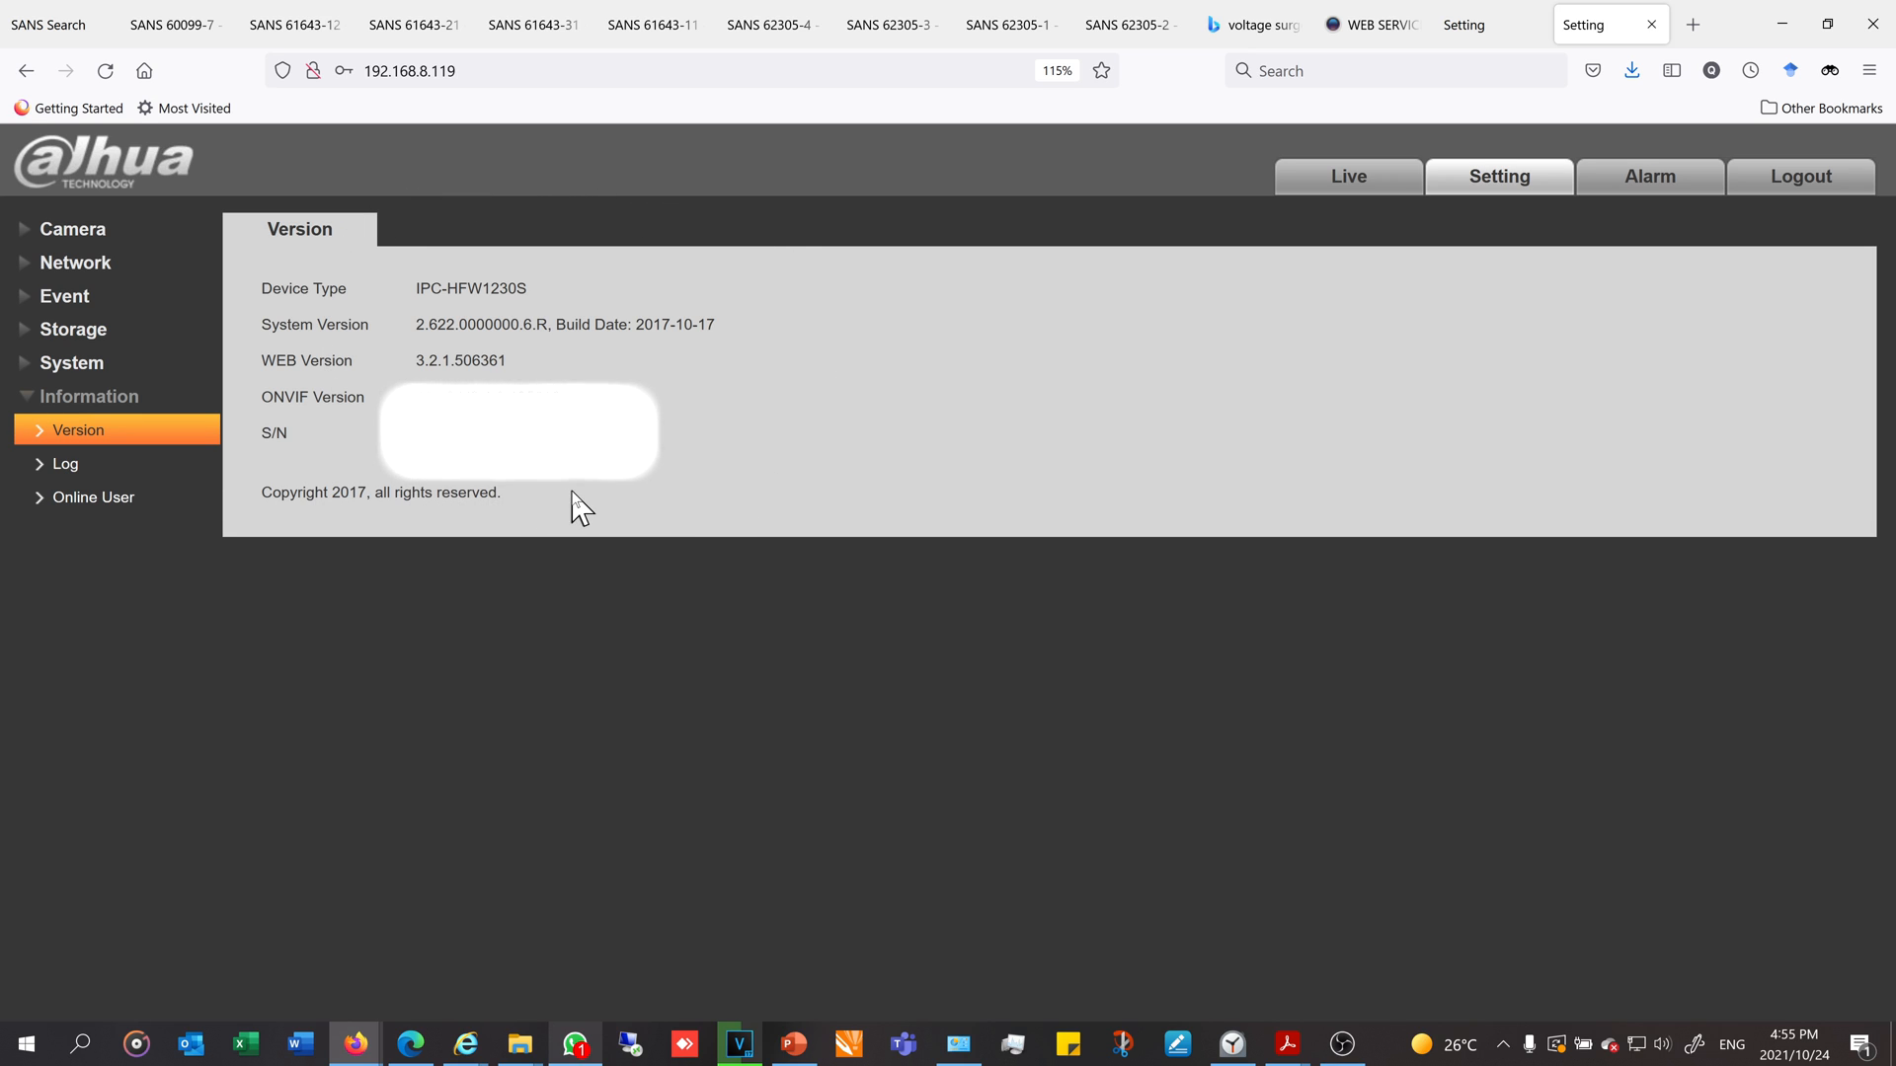
mouse_move(734, 346)
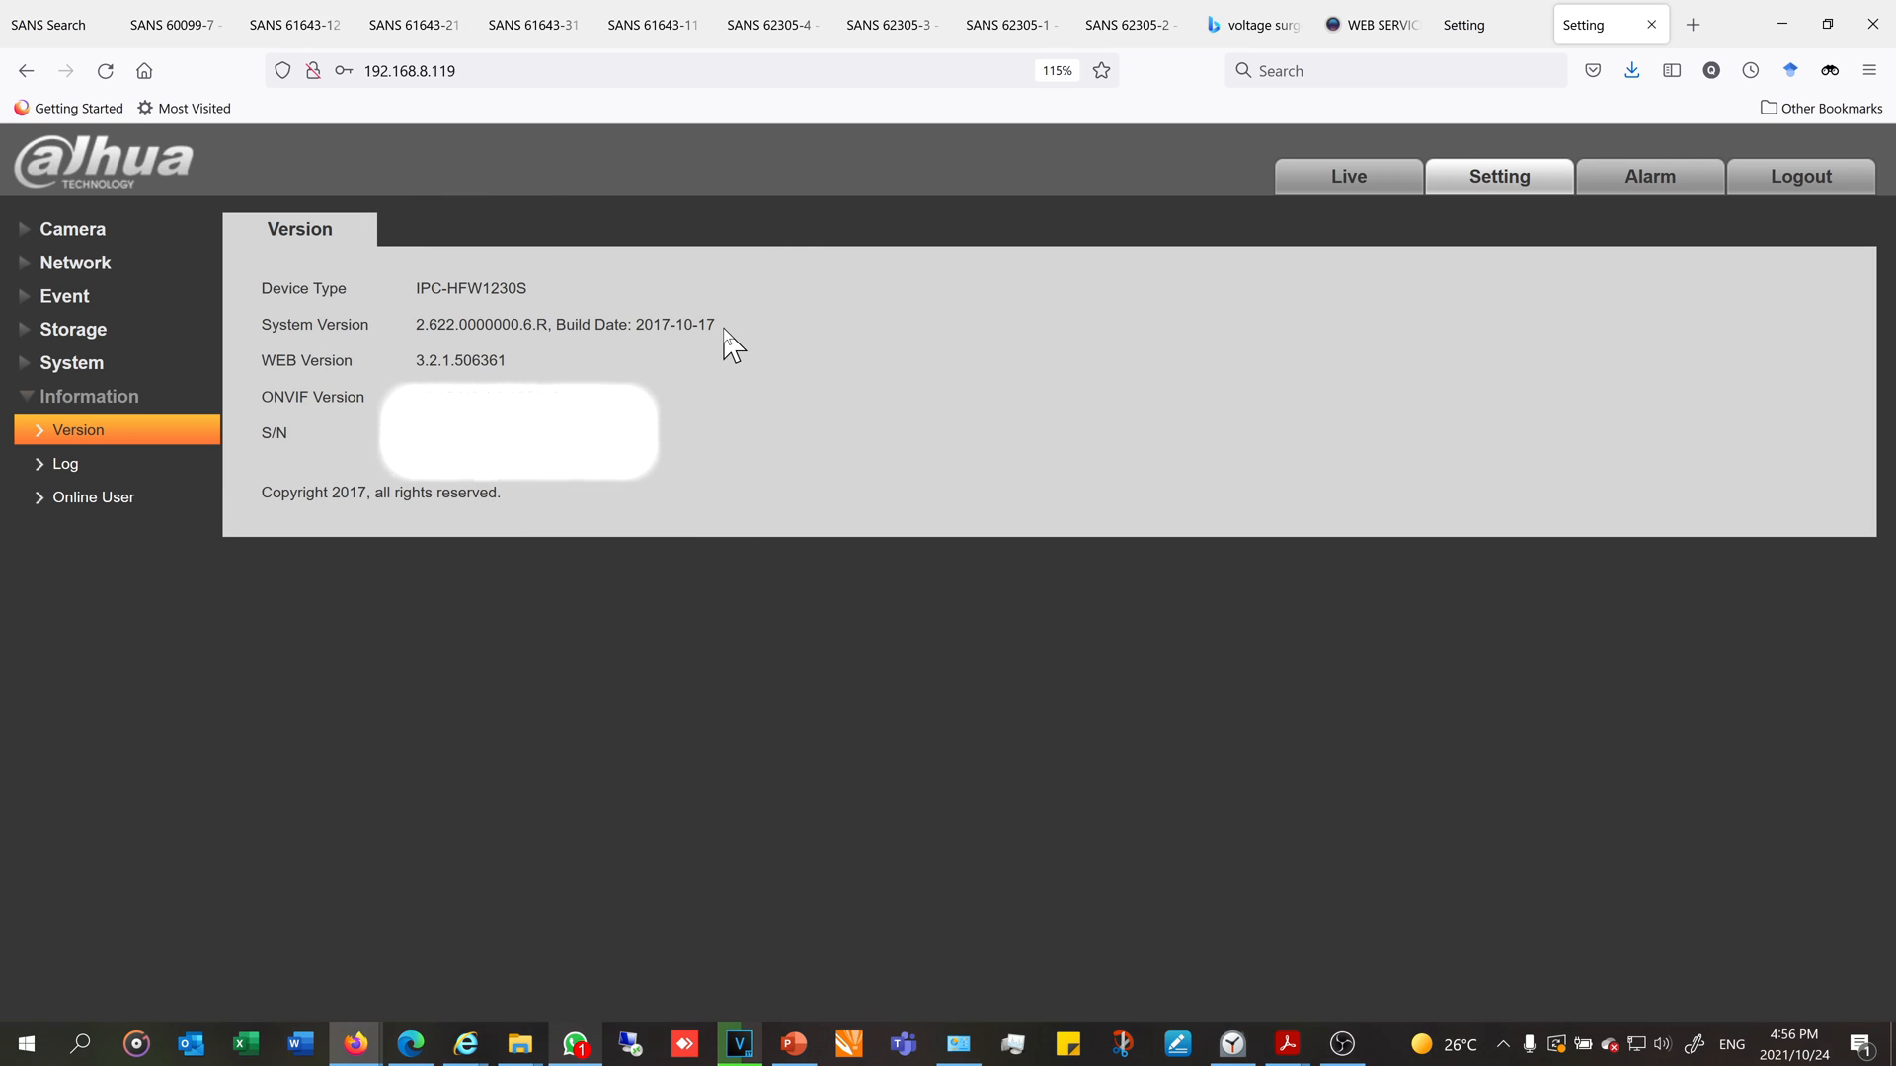
mouse_move(722, 345)
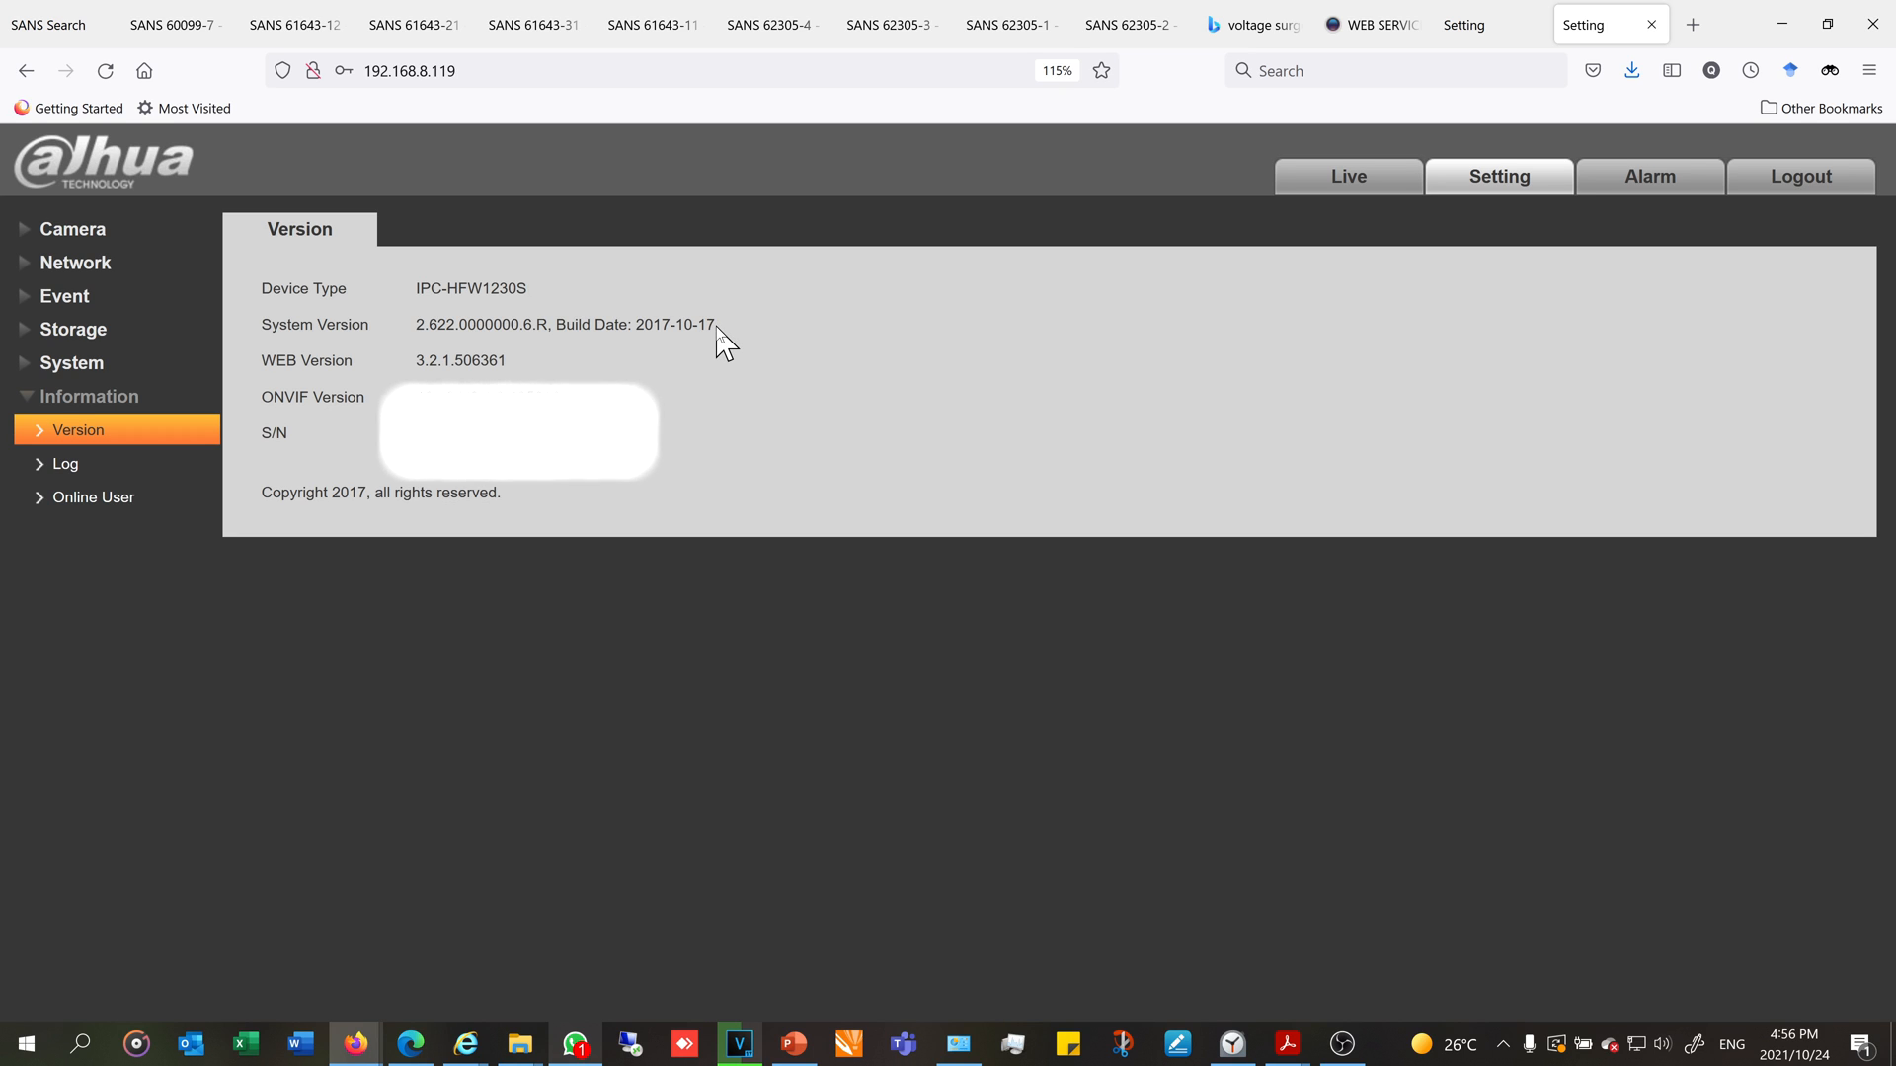
mouse_move(734, 344)
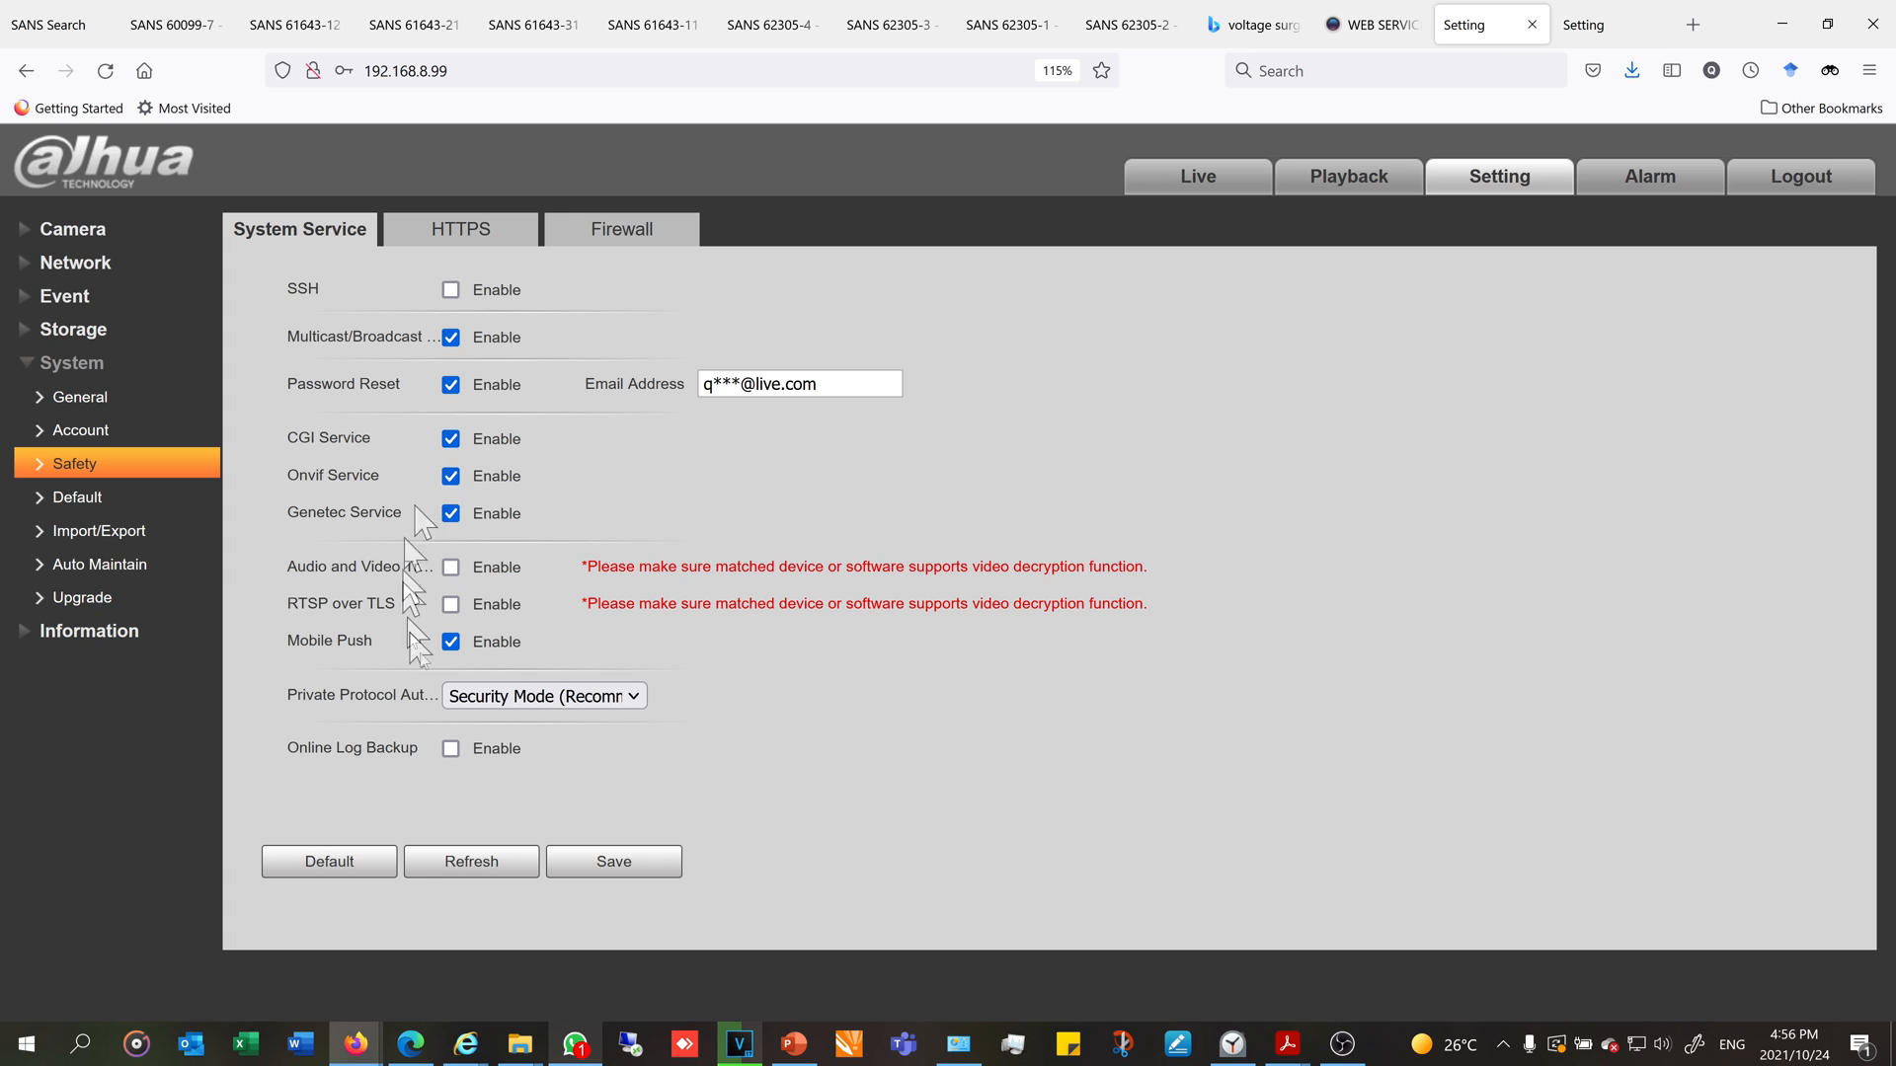
mouse_move(544, 695)
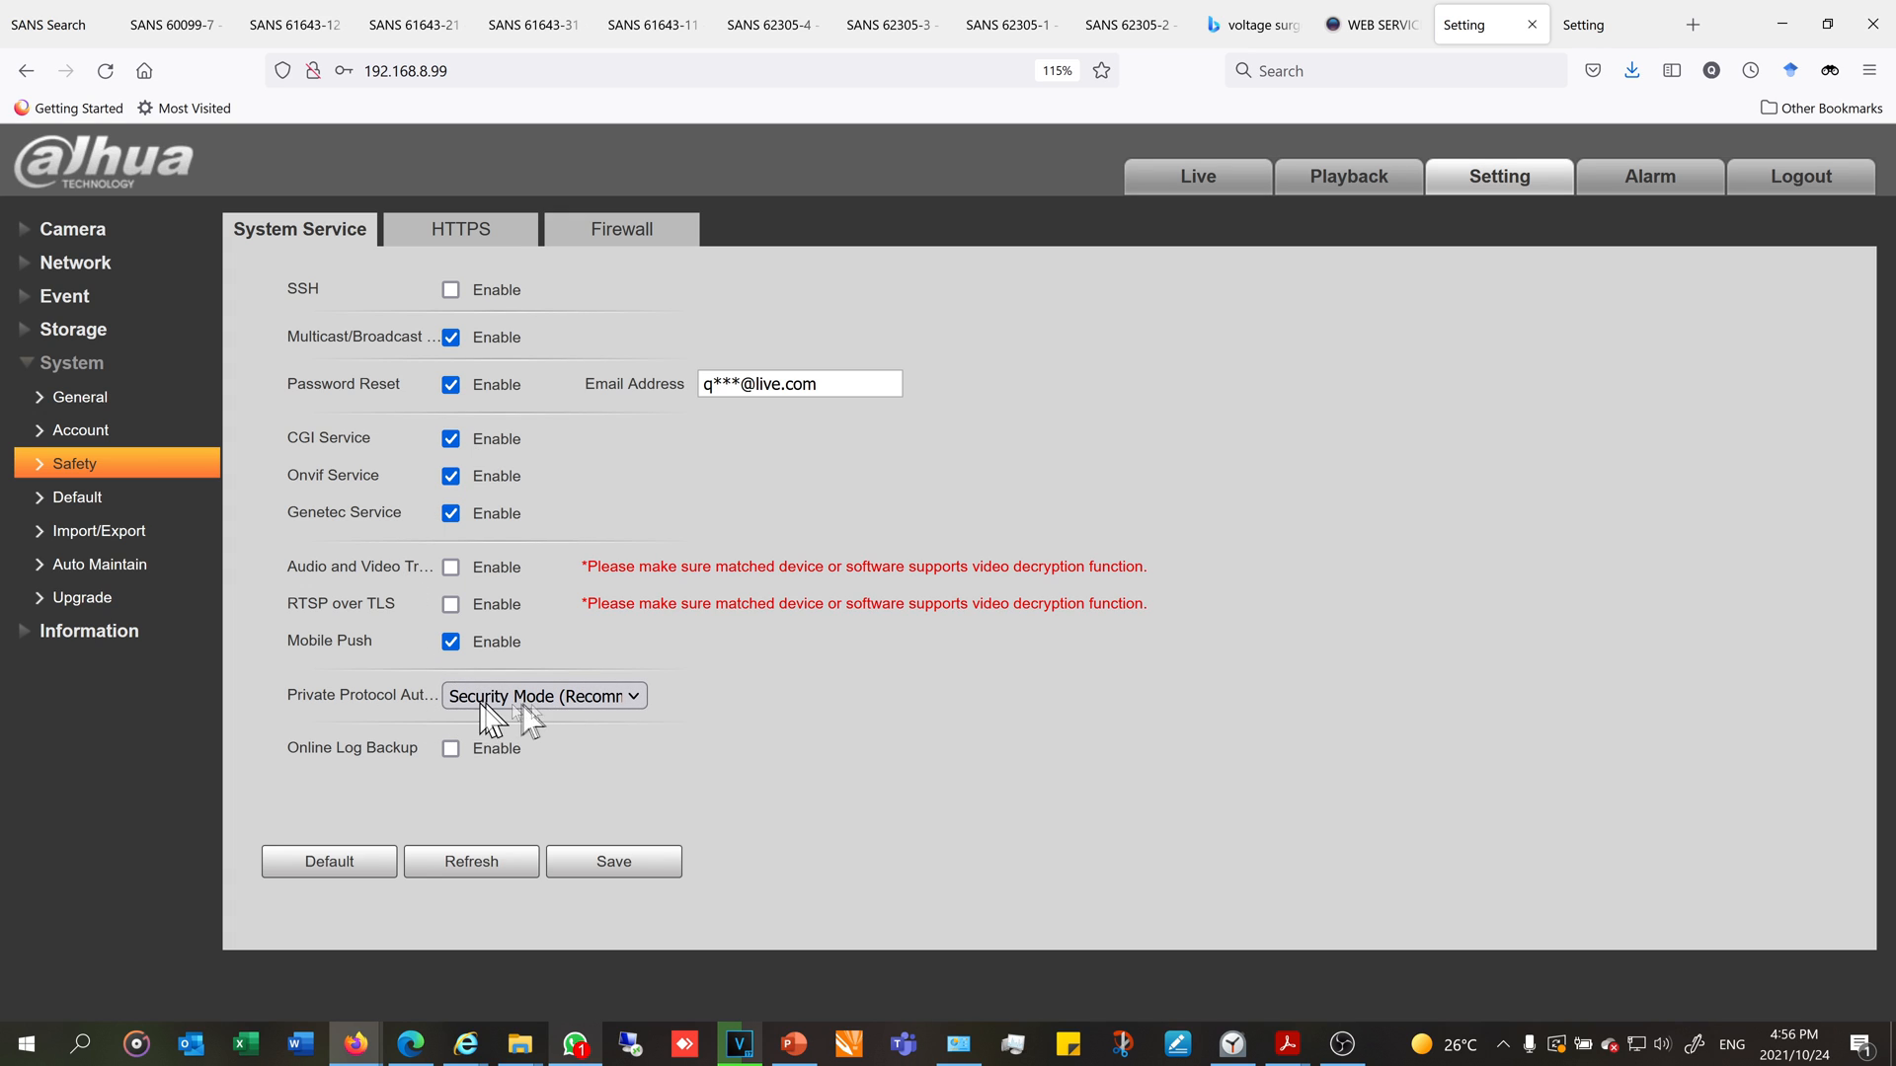
mouse_move(641, 758)
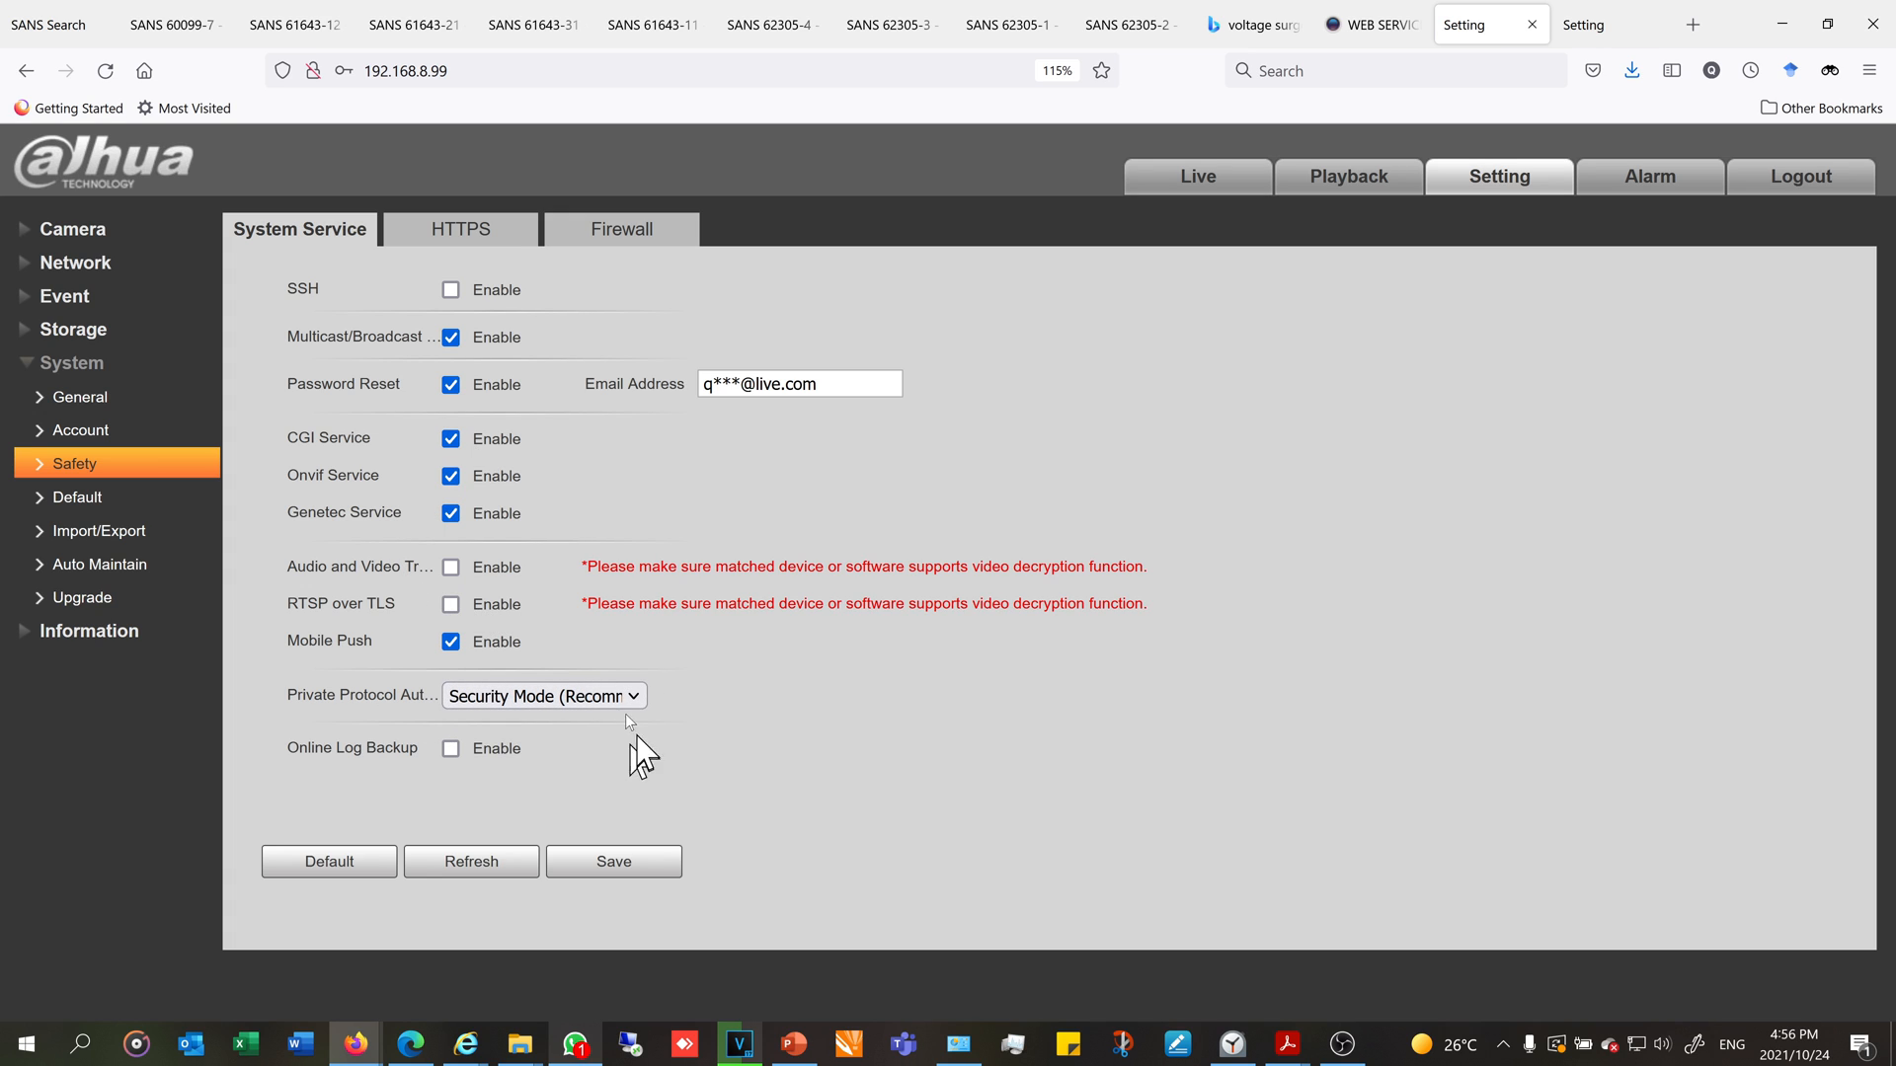
mouse_move(1749, 58)
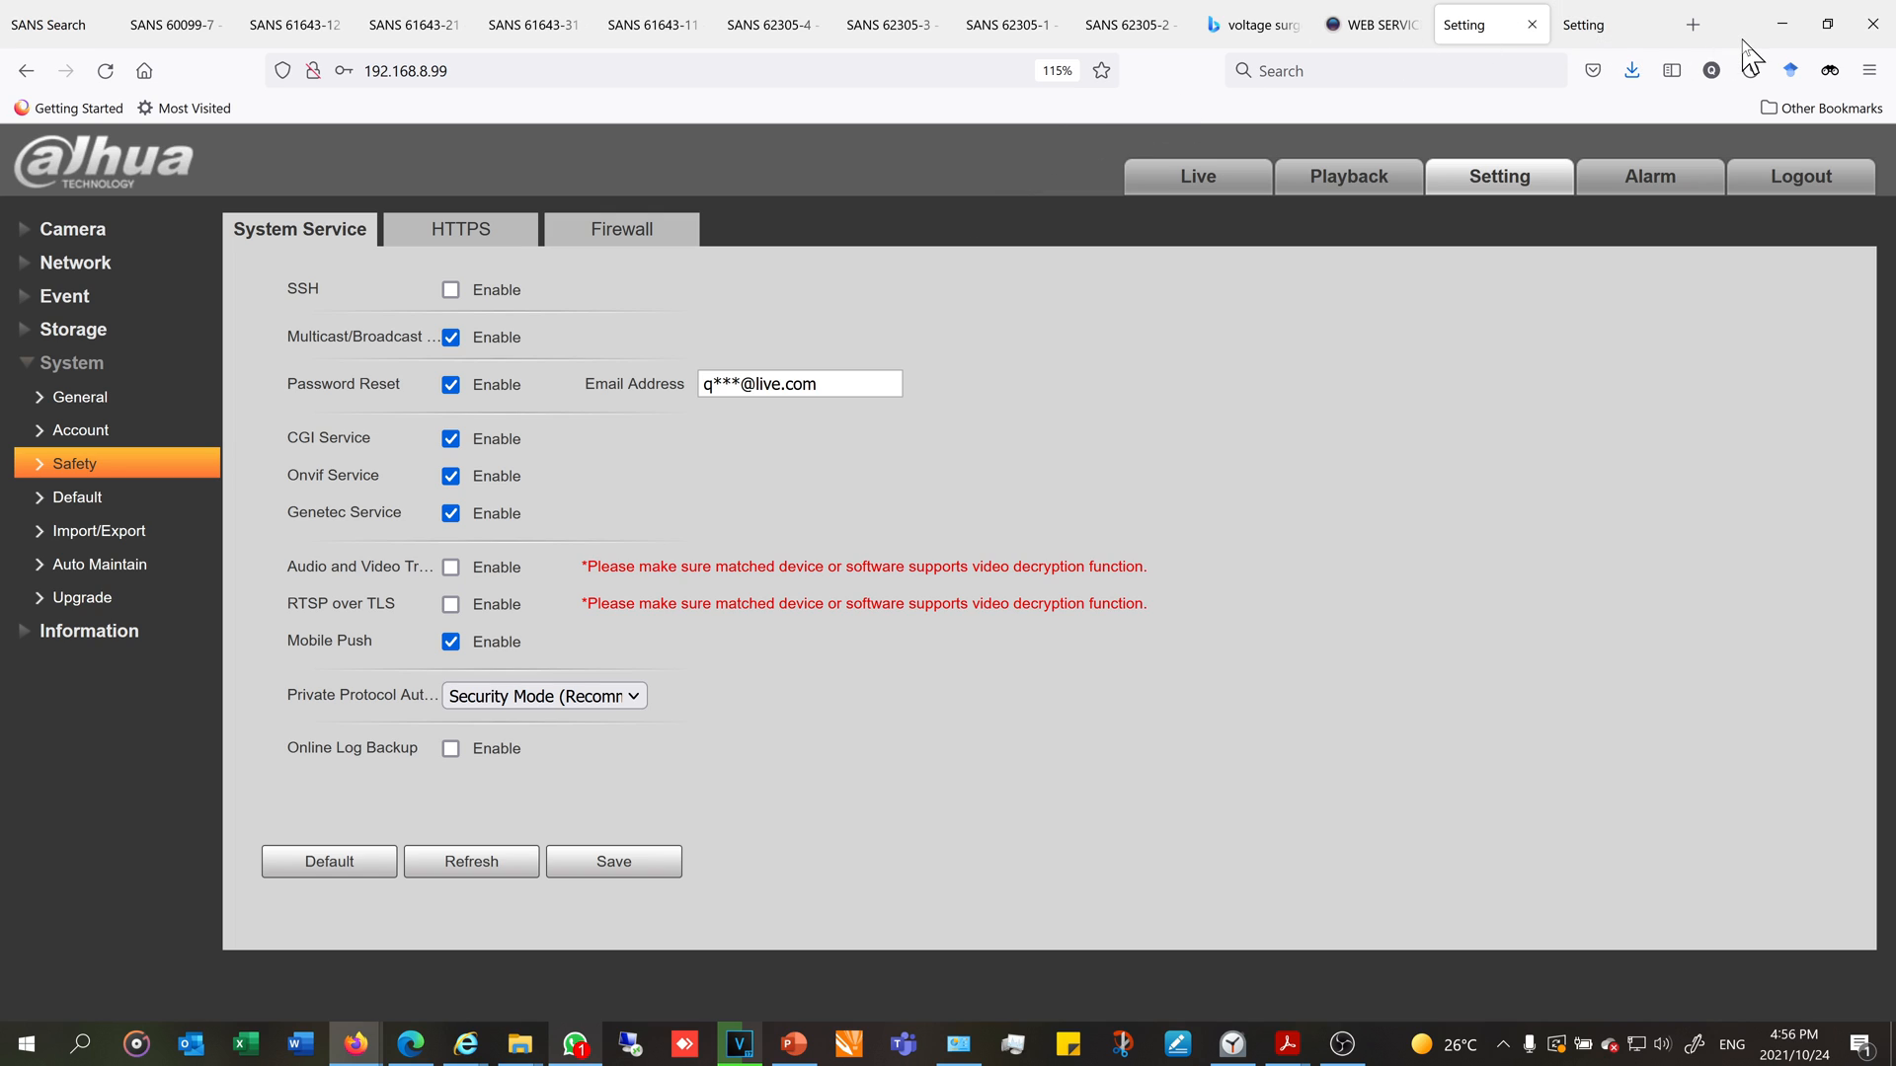
Choose Compatible Mode for Private Protocol Authentication on 192.168.8.99 and save.
left_click(543, 695)
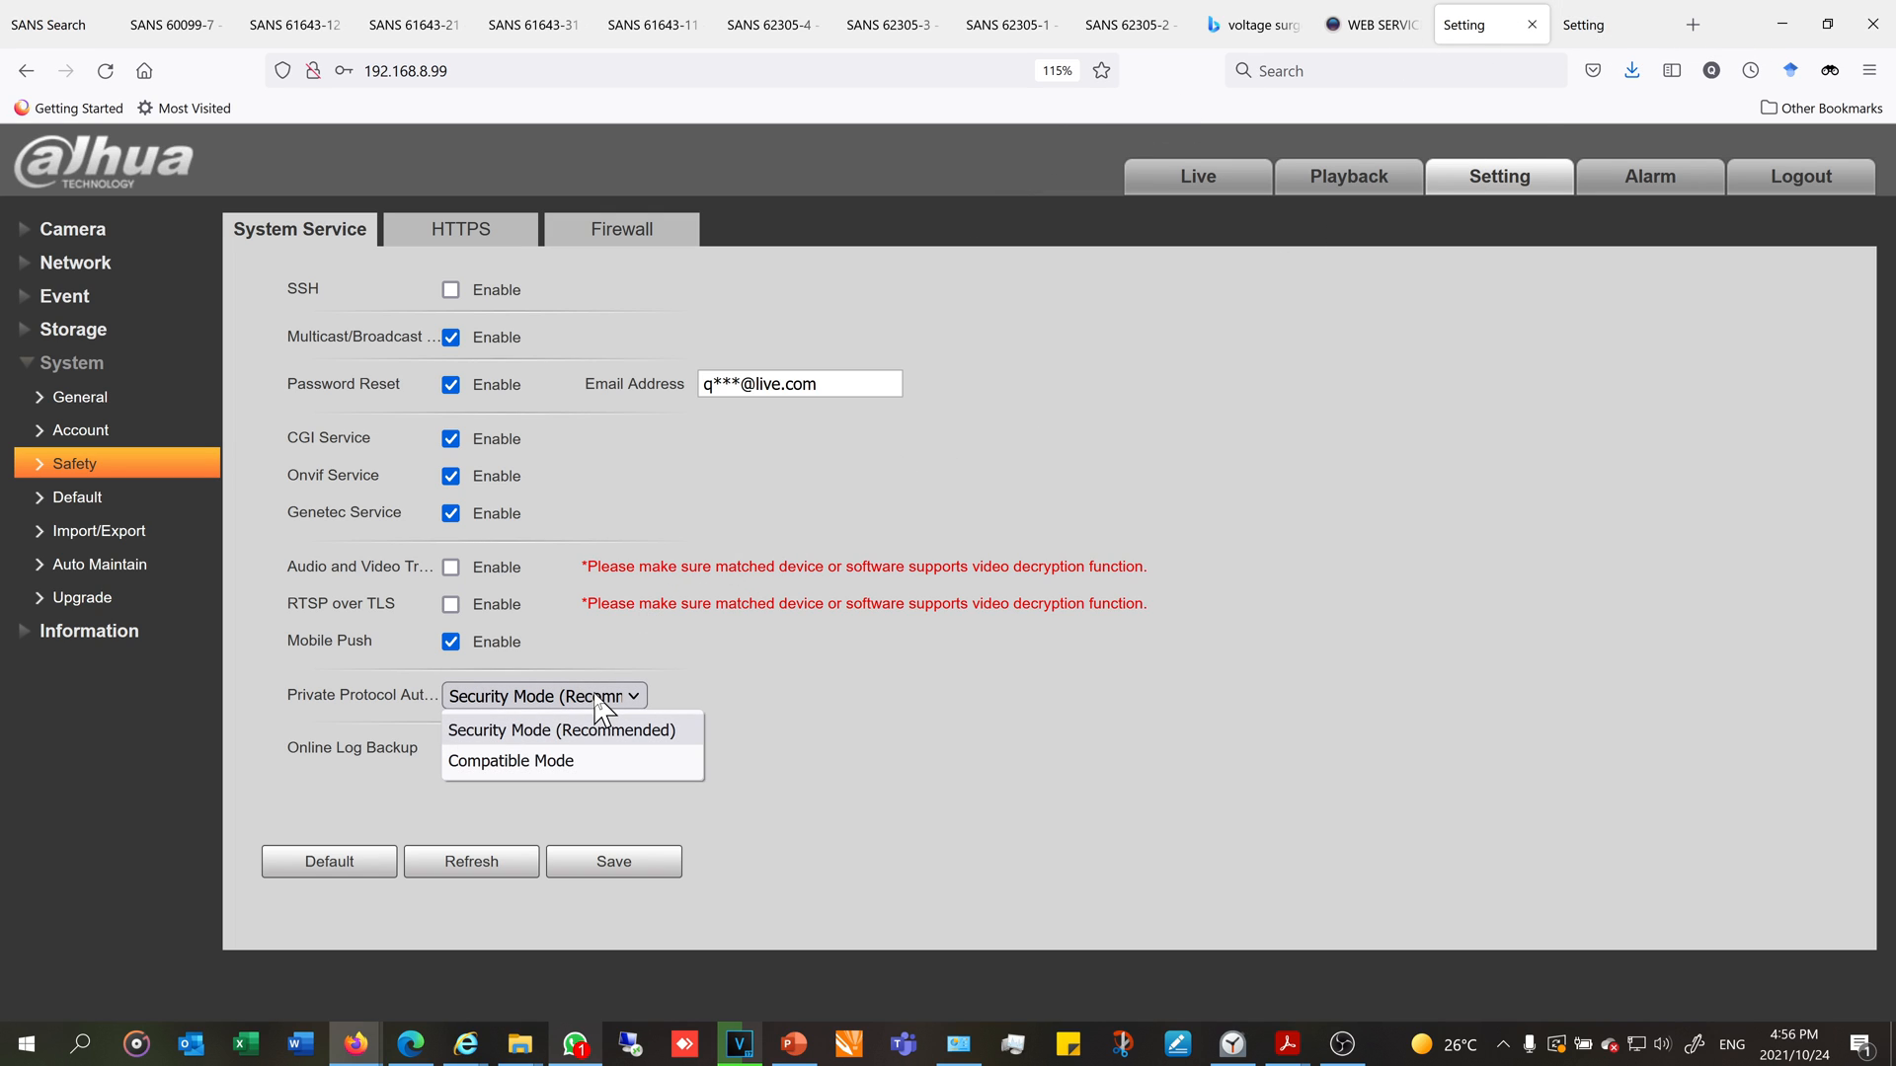
left_click(510, 760)
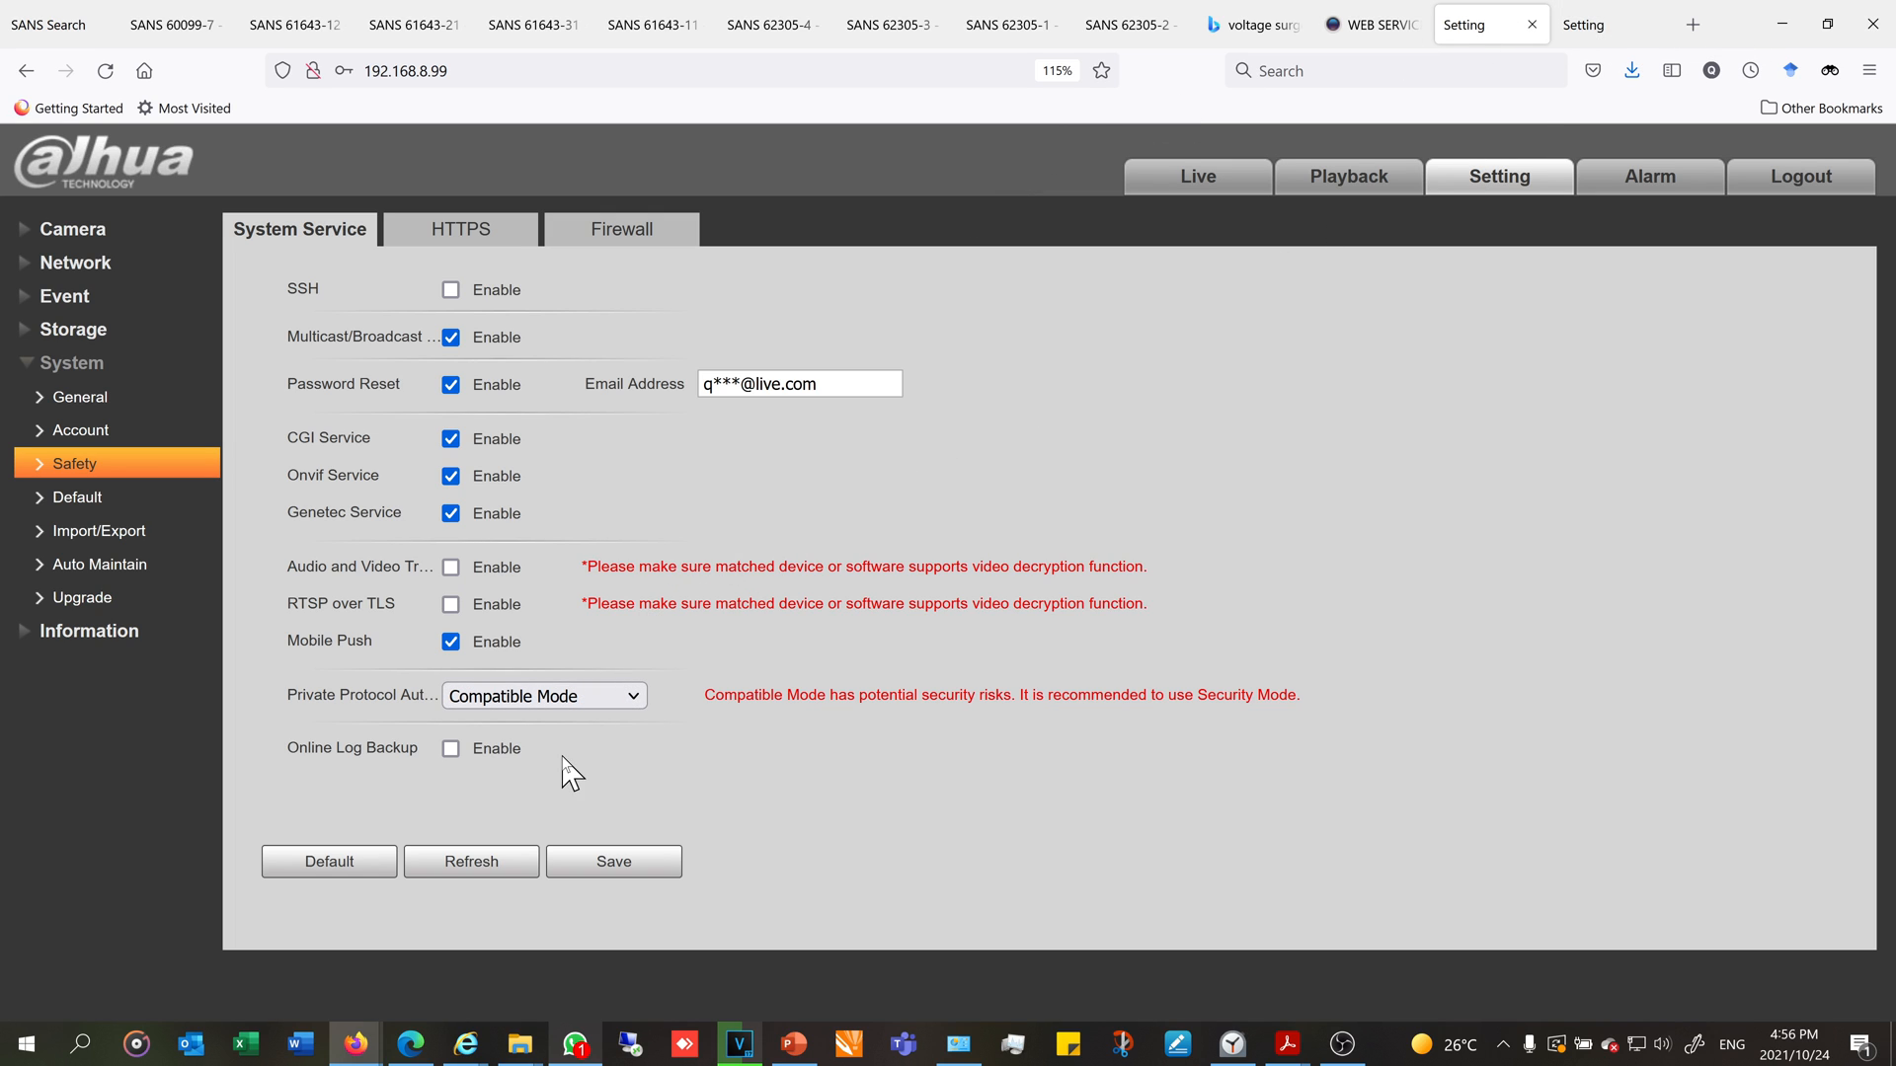
left_click(613, 861)
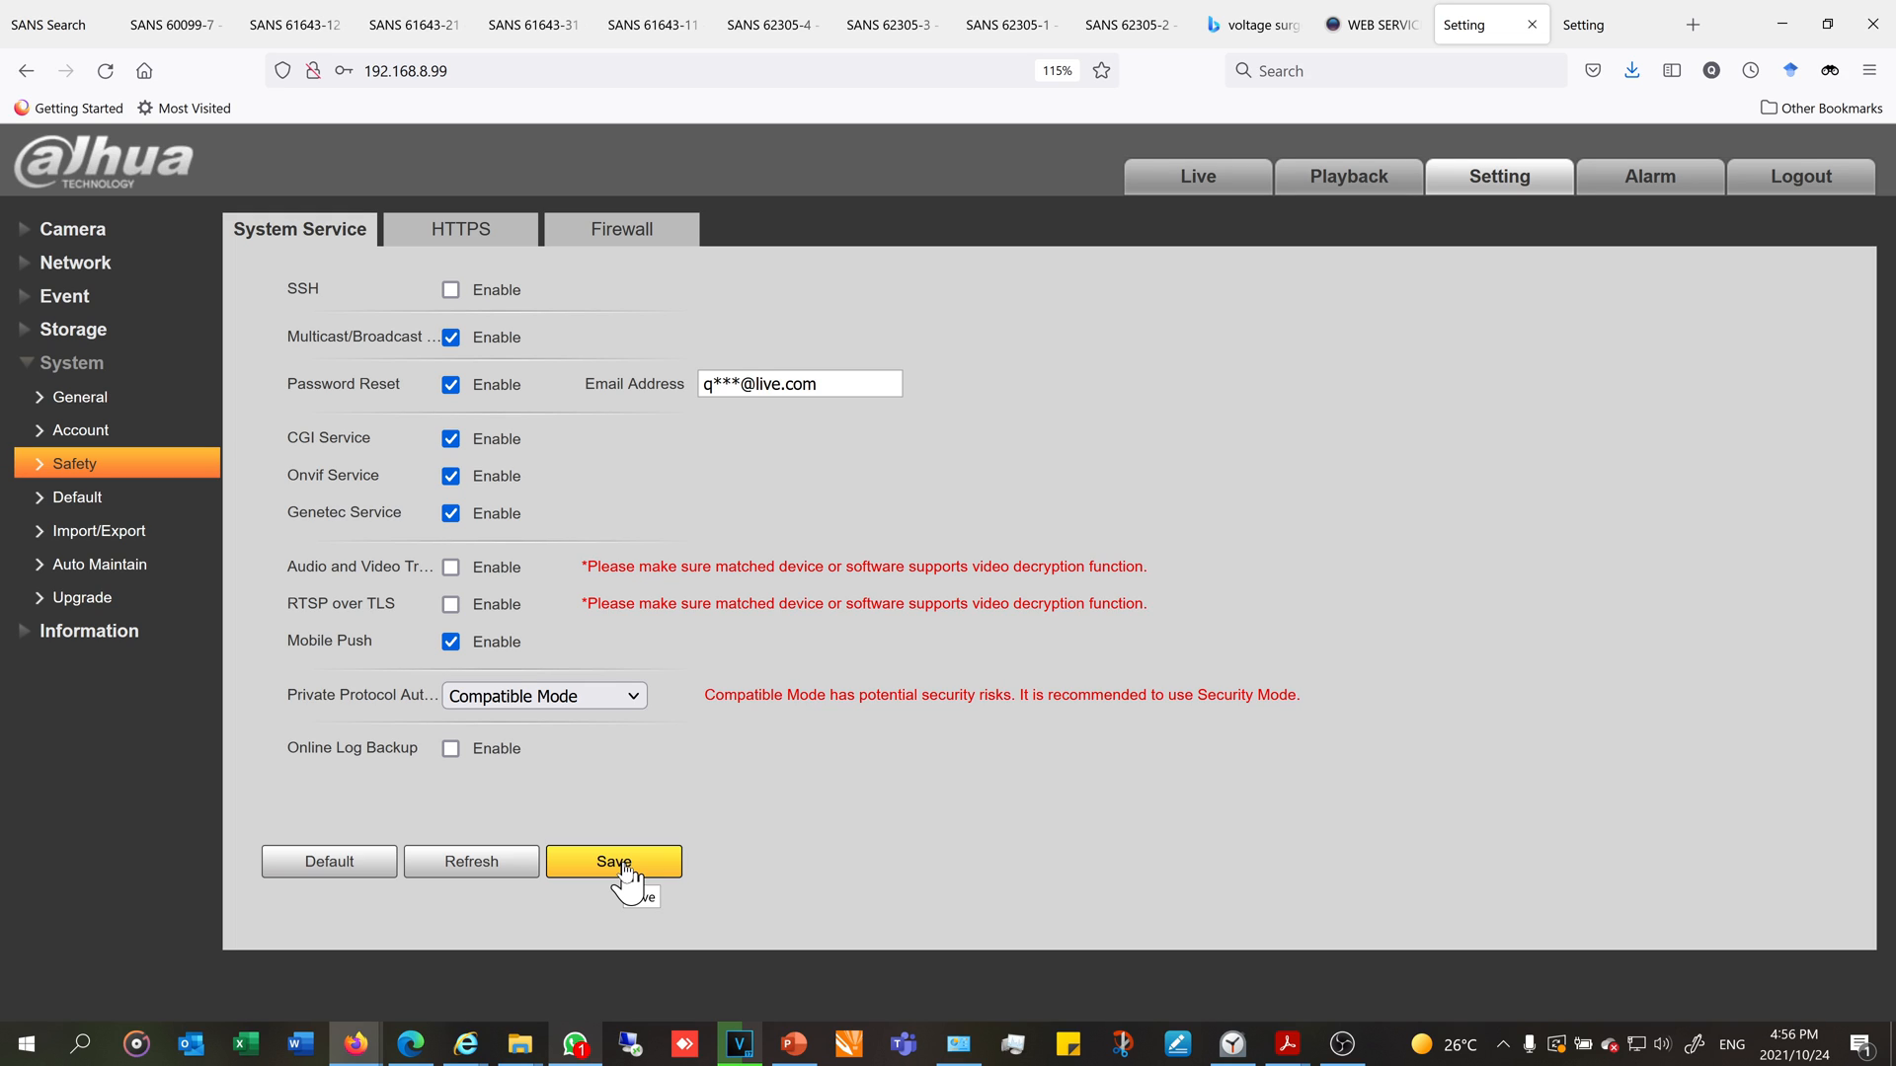
left_click(613, 861)
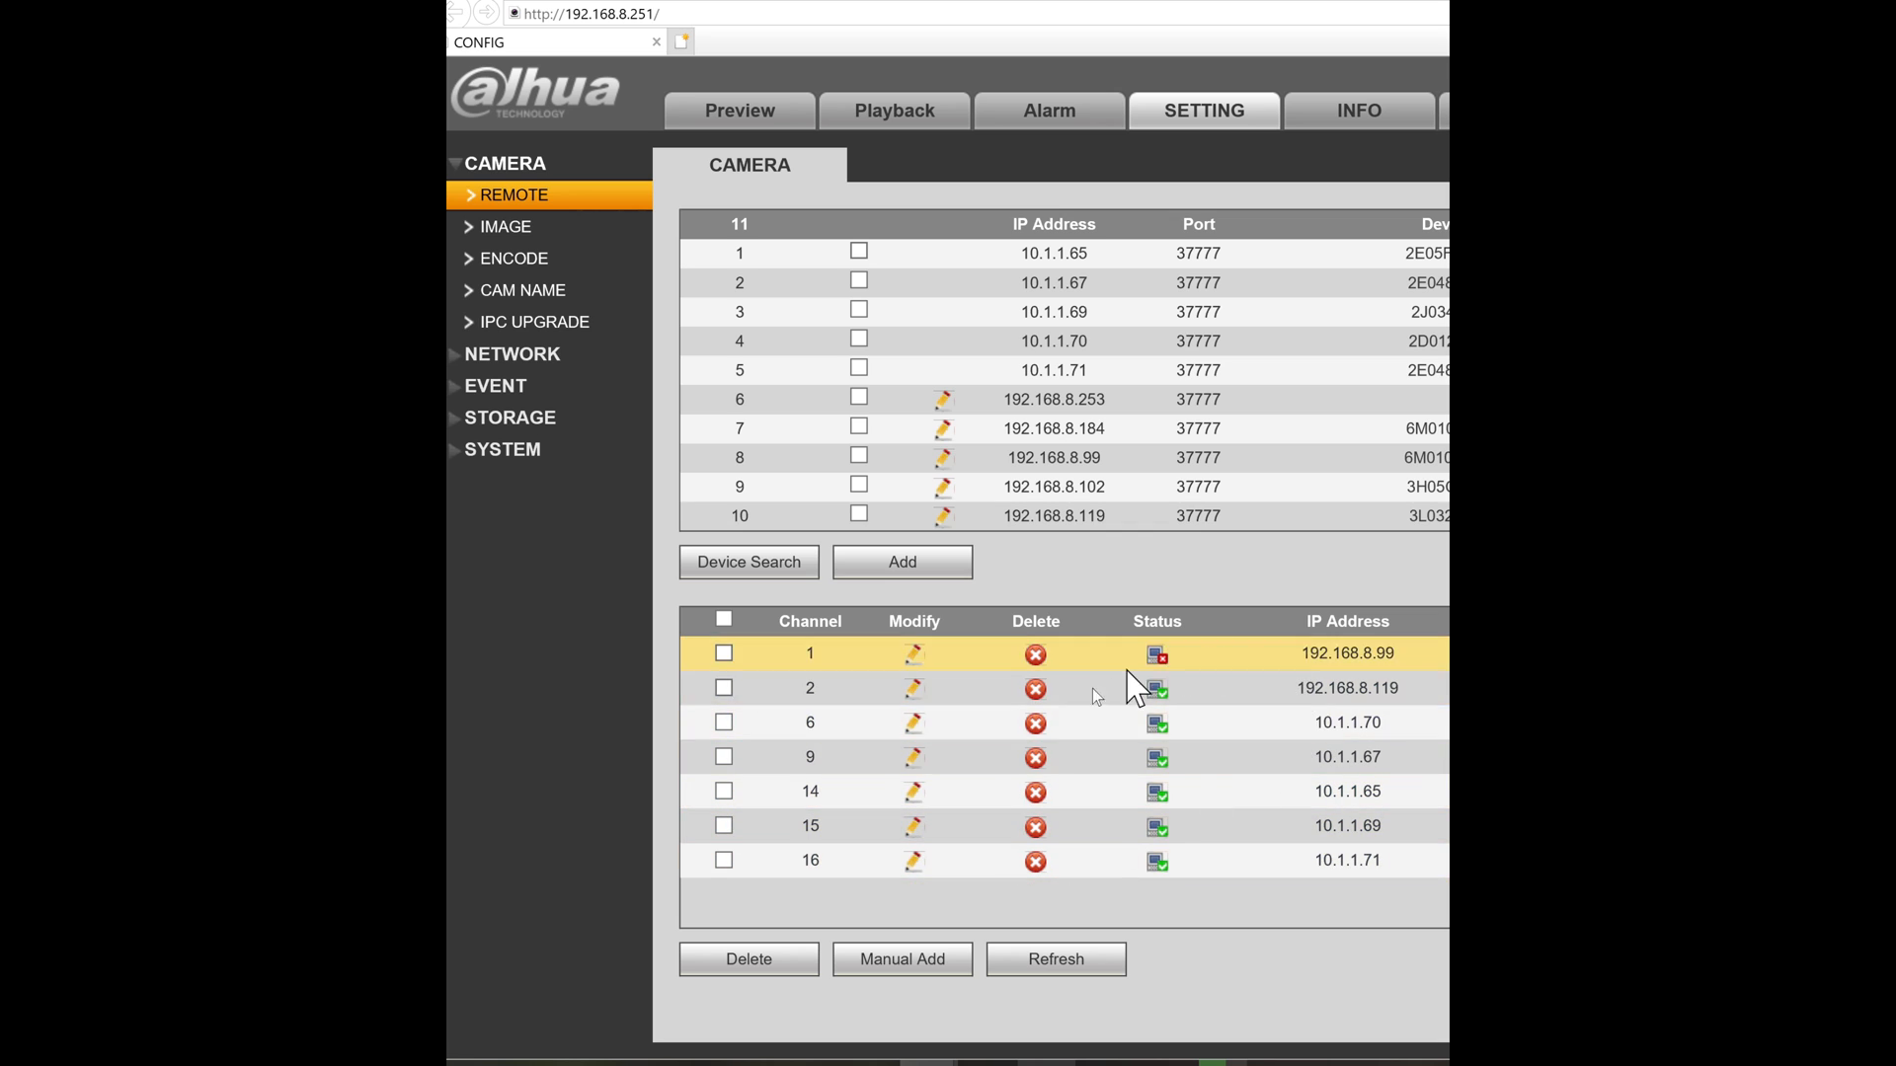
Check channel 1 (192.168.8.99) status in the NVR's remote camera list.
left_click(1055, 959)
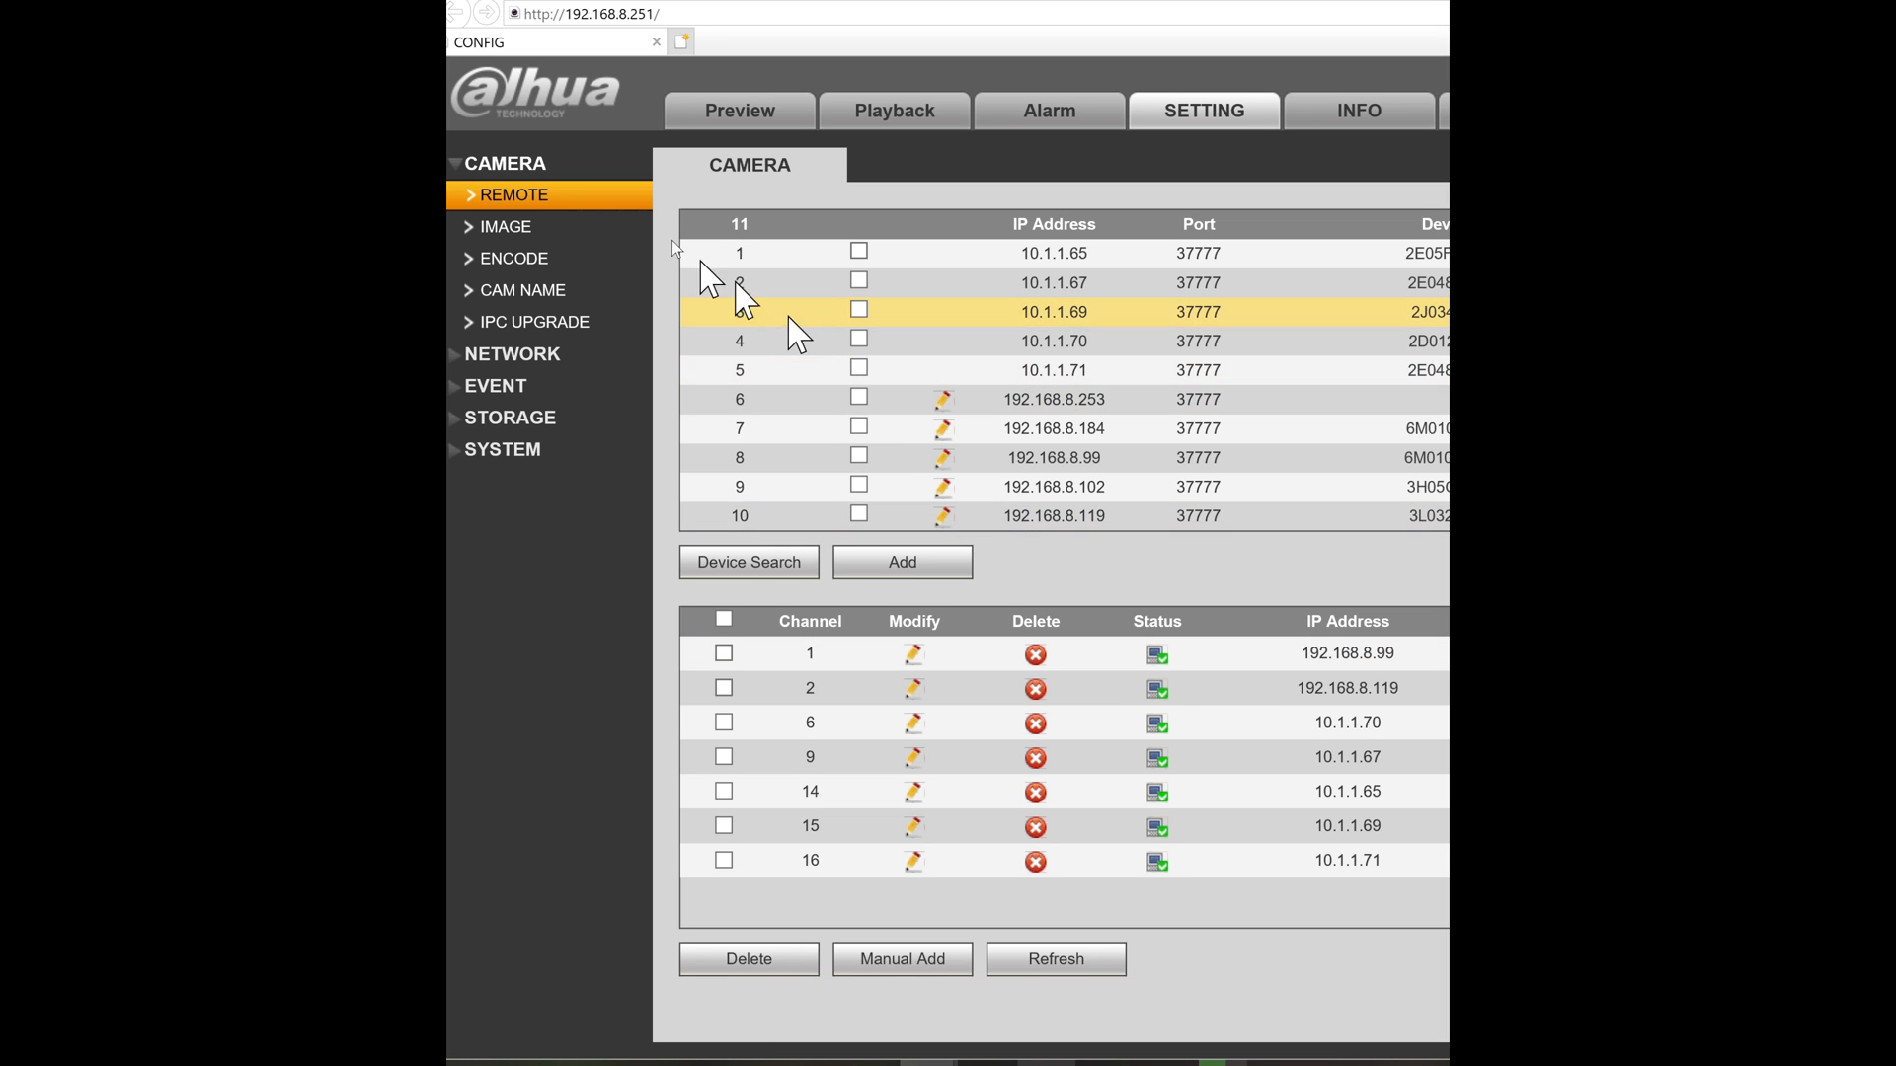
left_click(504, 227)
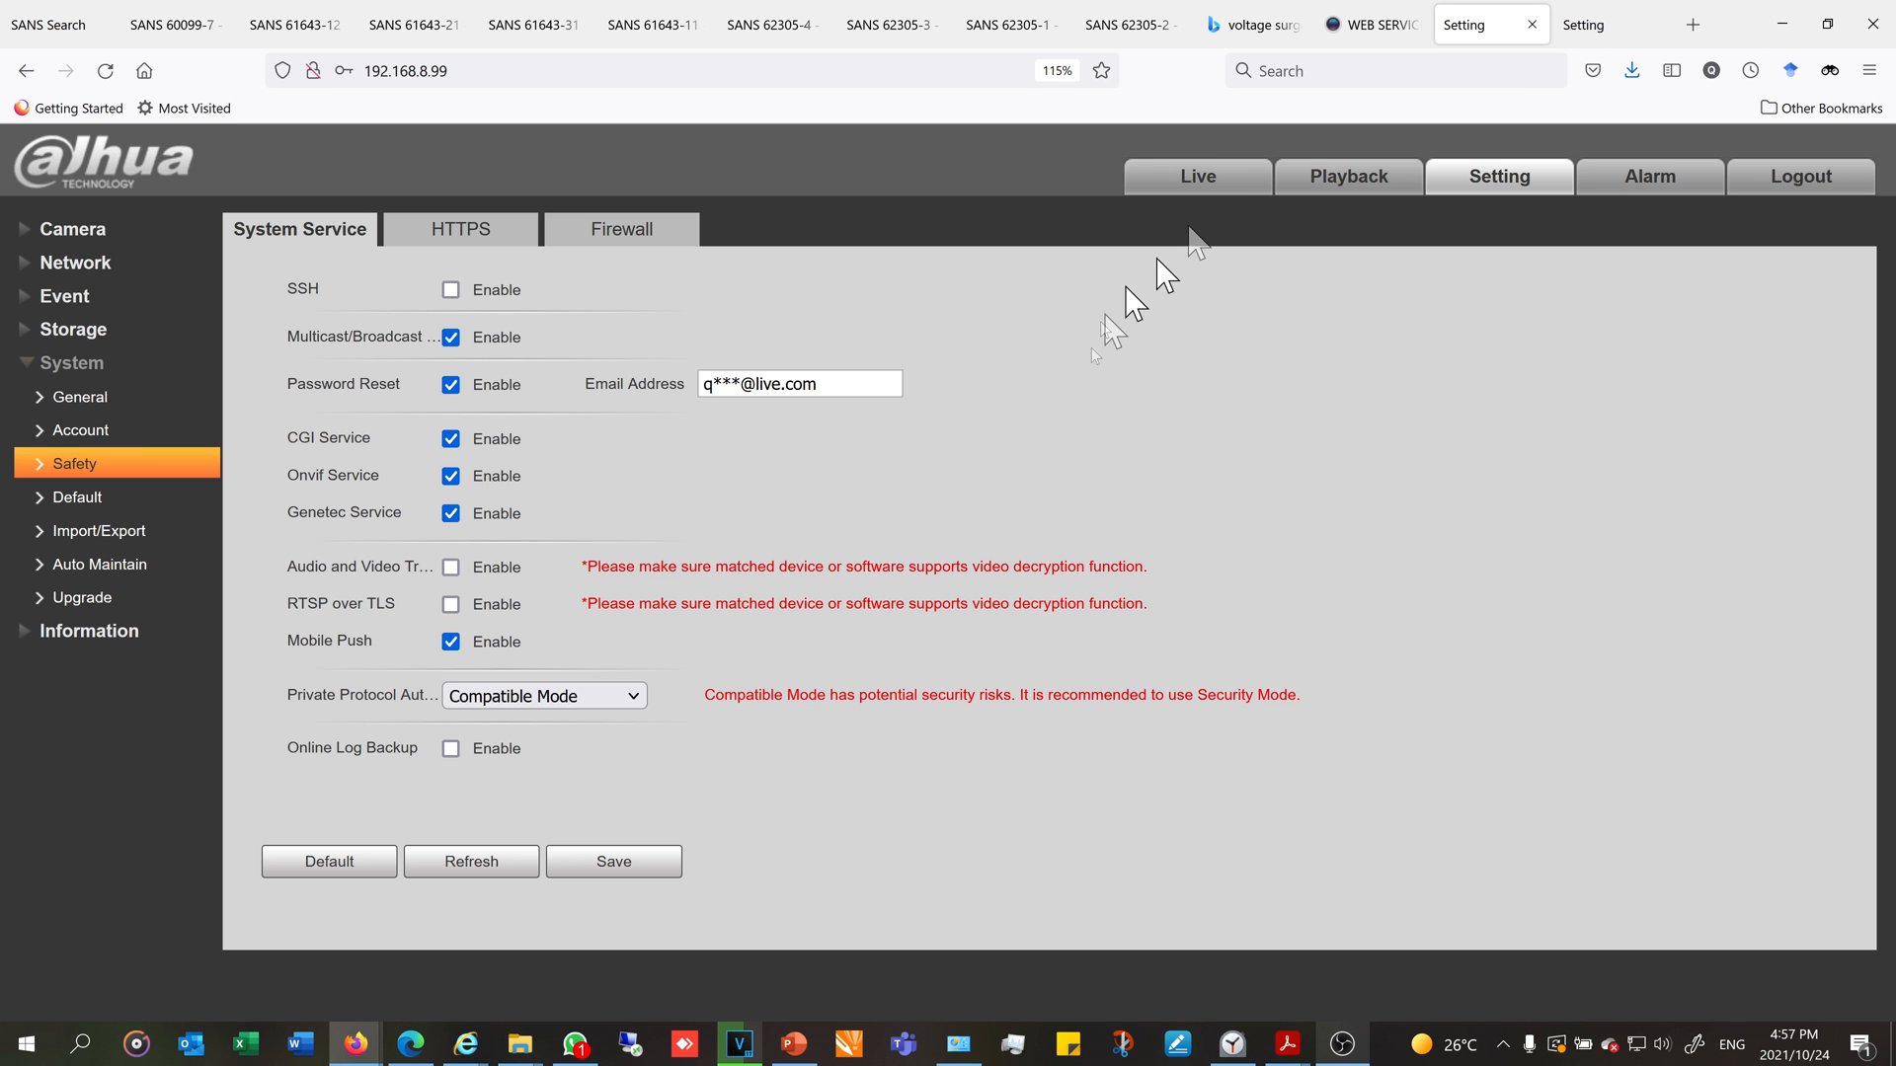
mouse_move(303, 731)
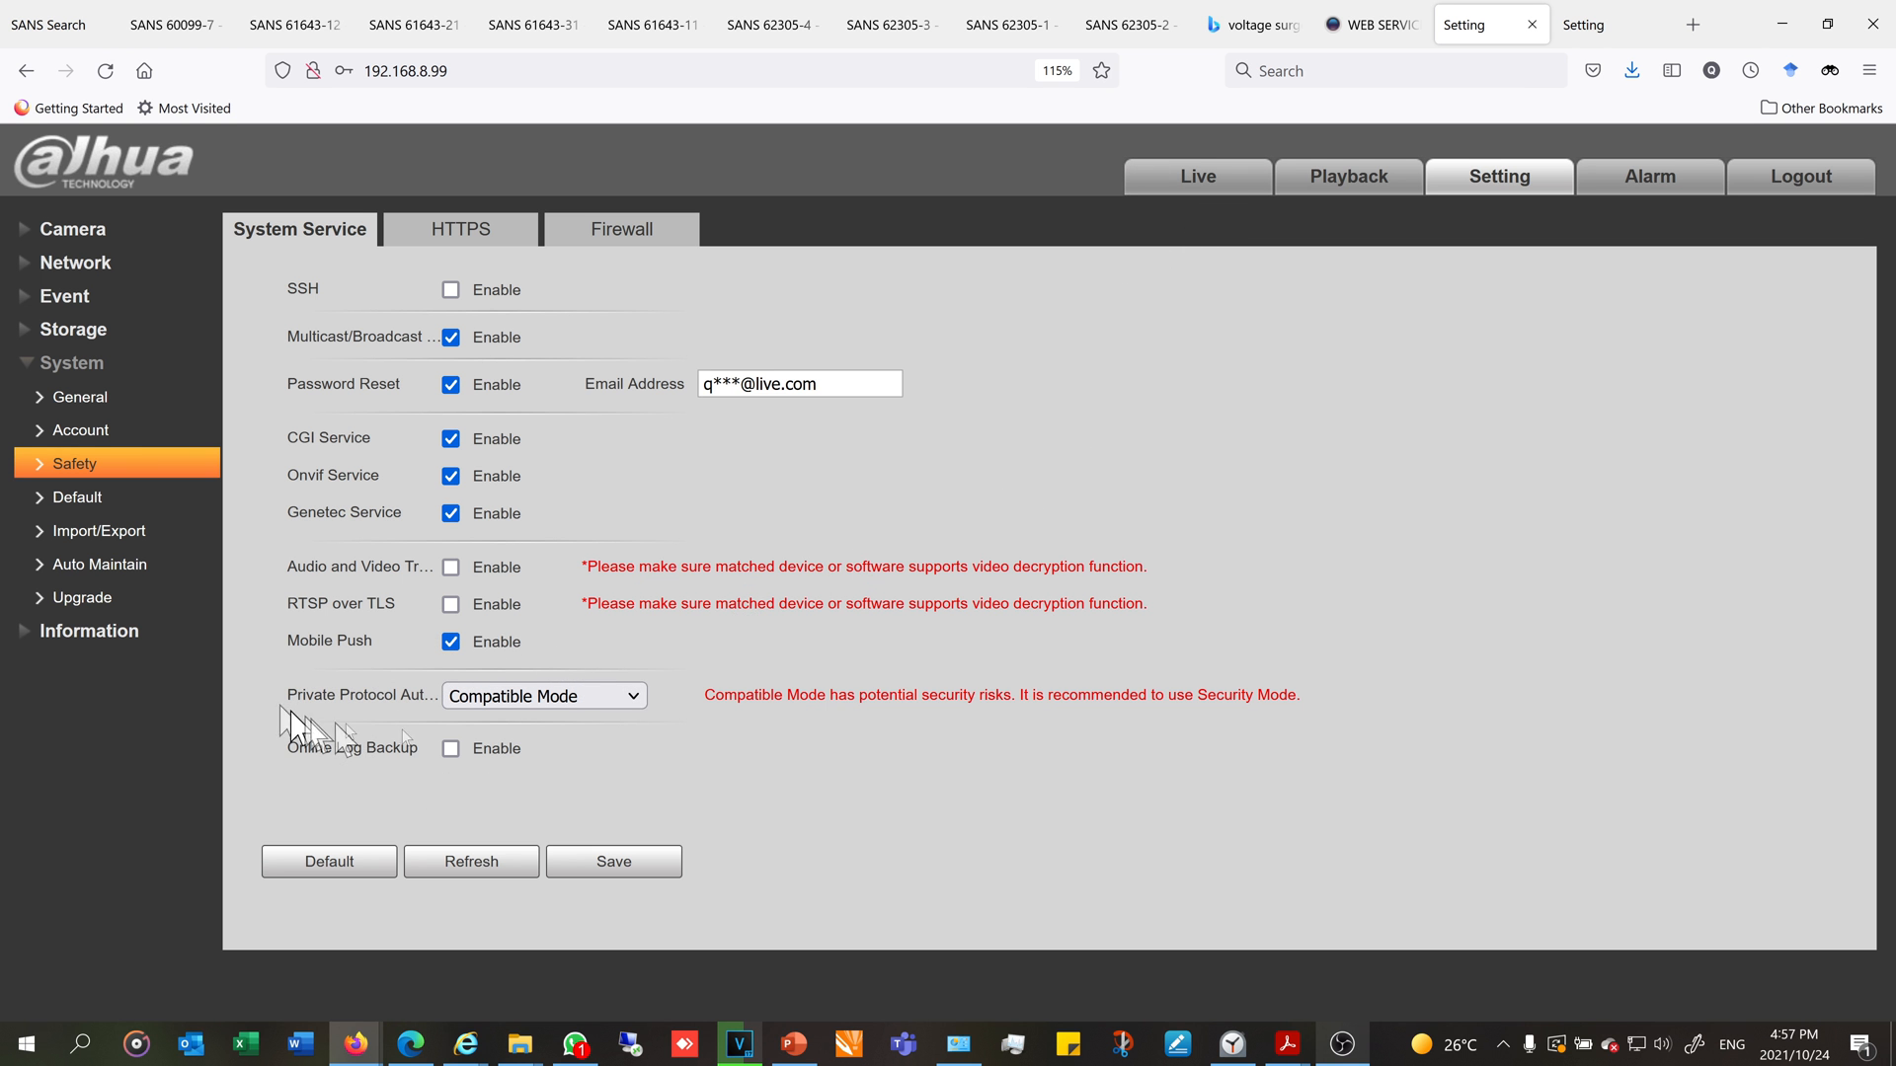
left_click(543, 695)
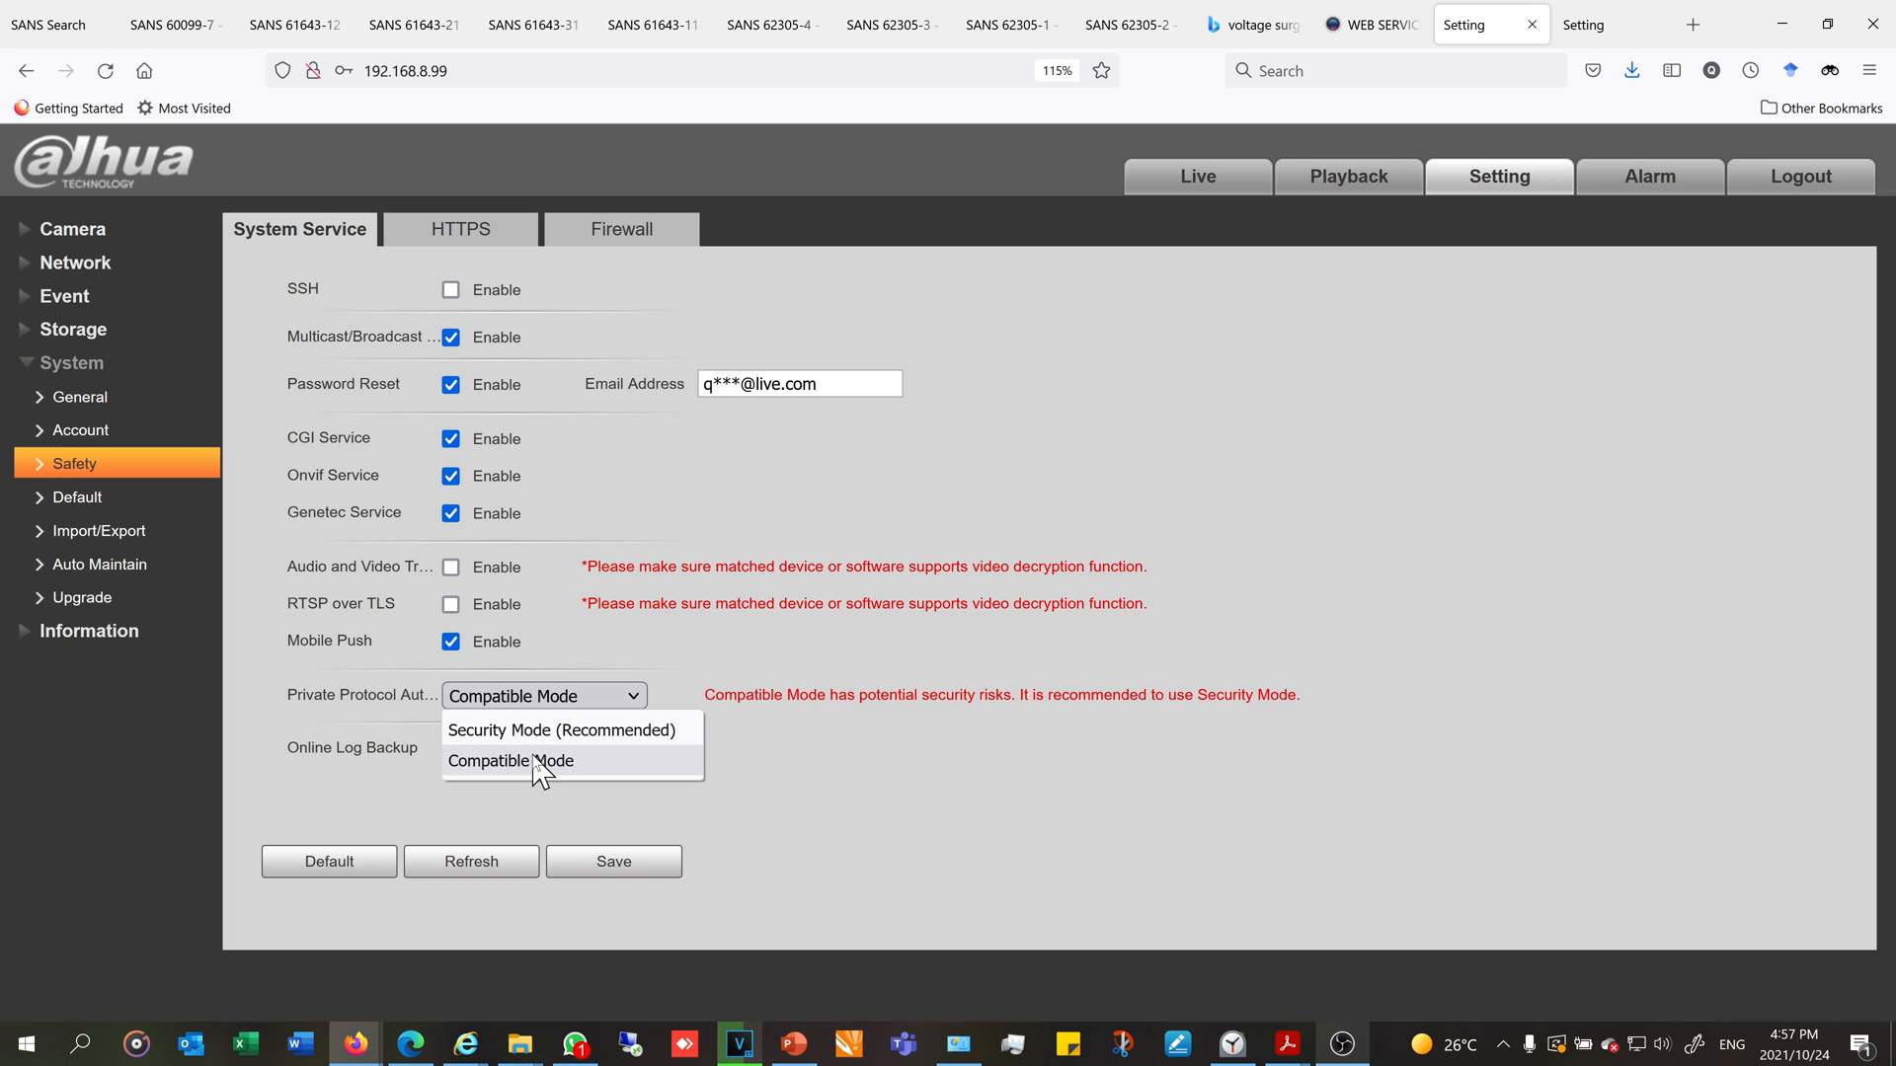
left_click(510, 760)
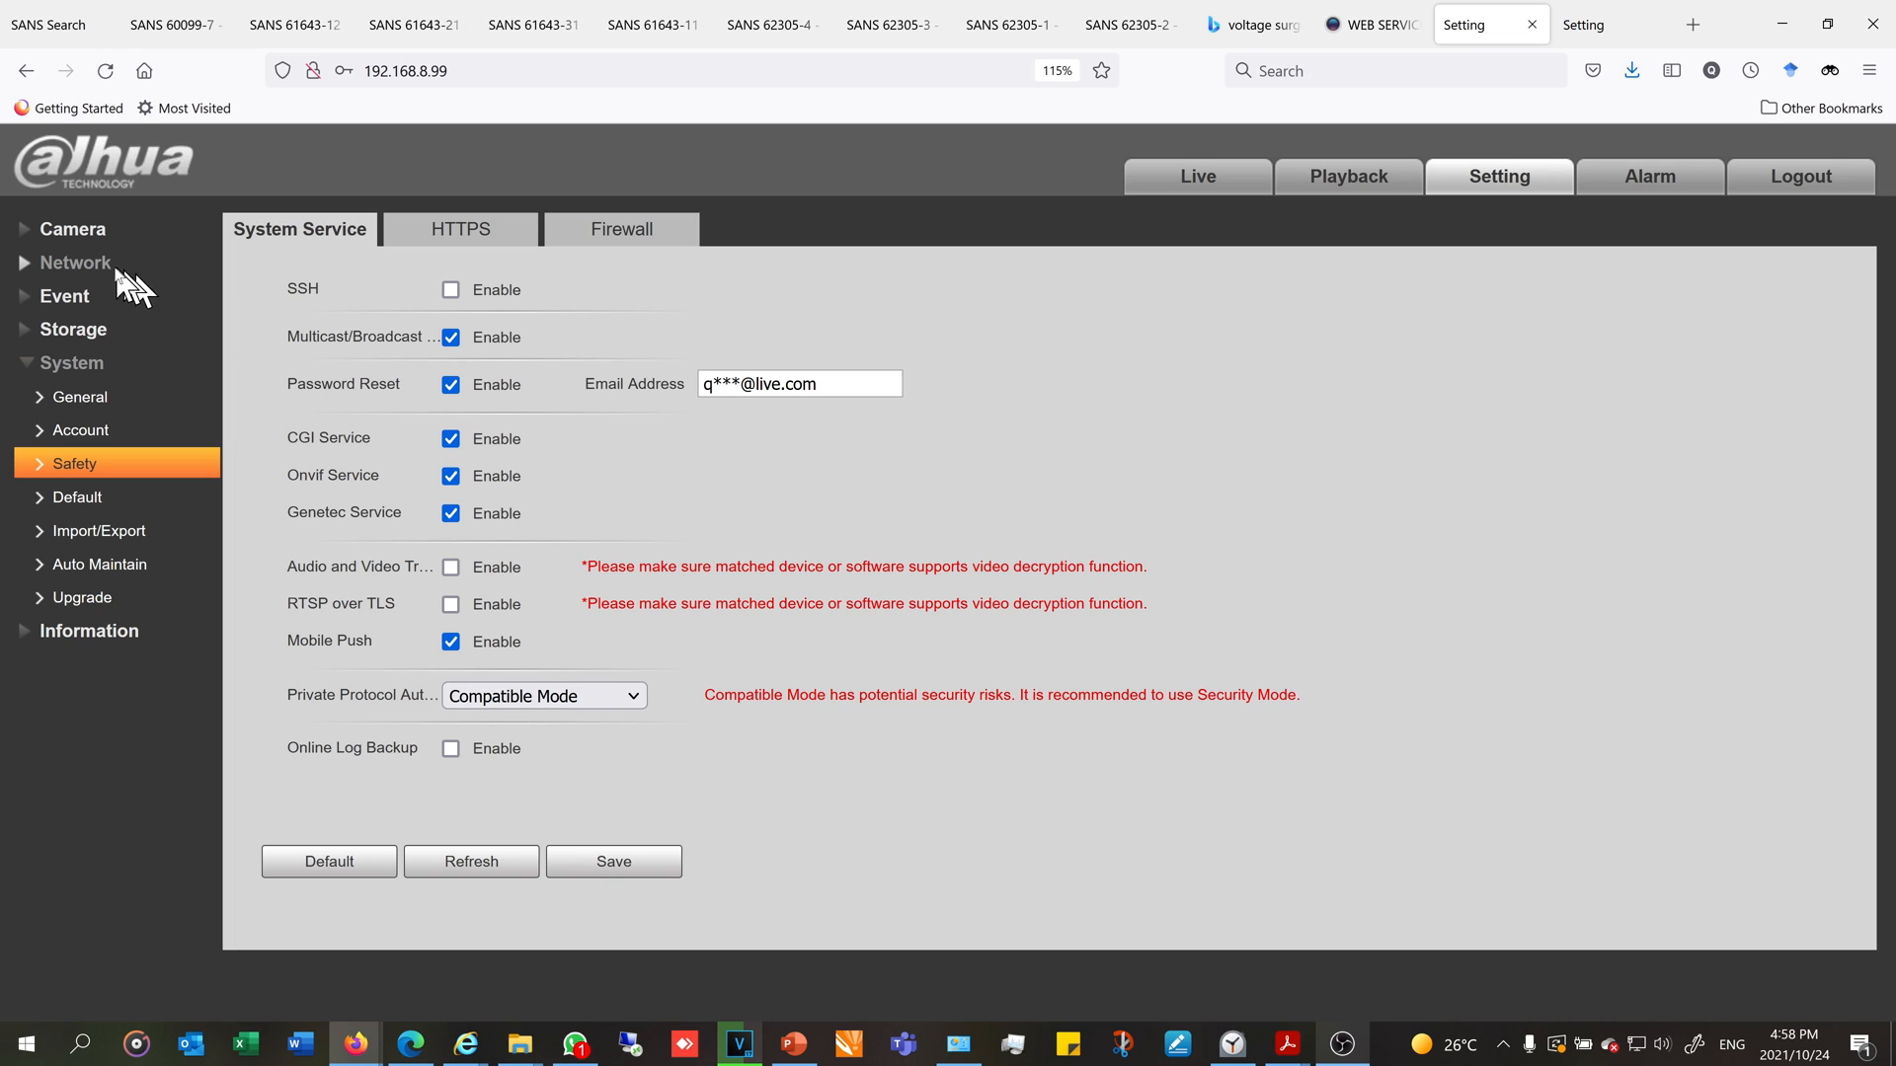
mouse_move(182, 335)
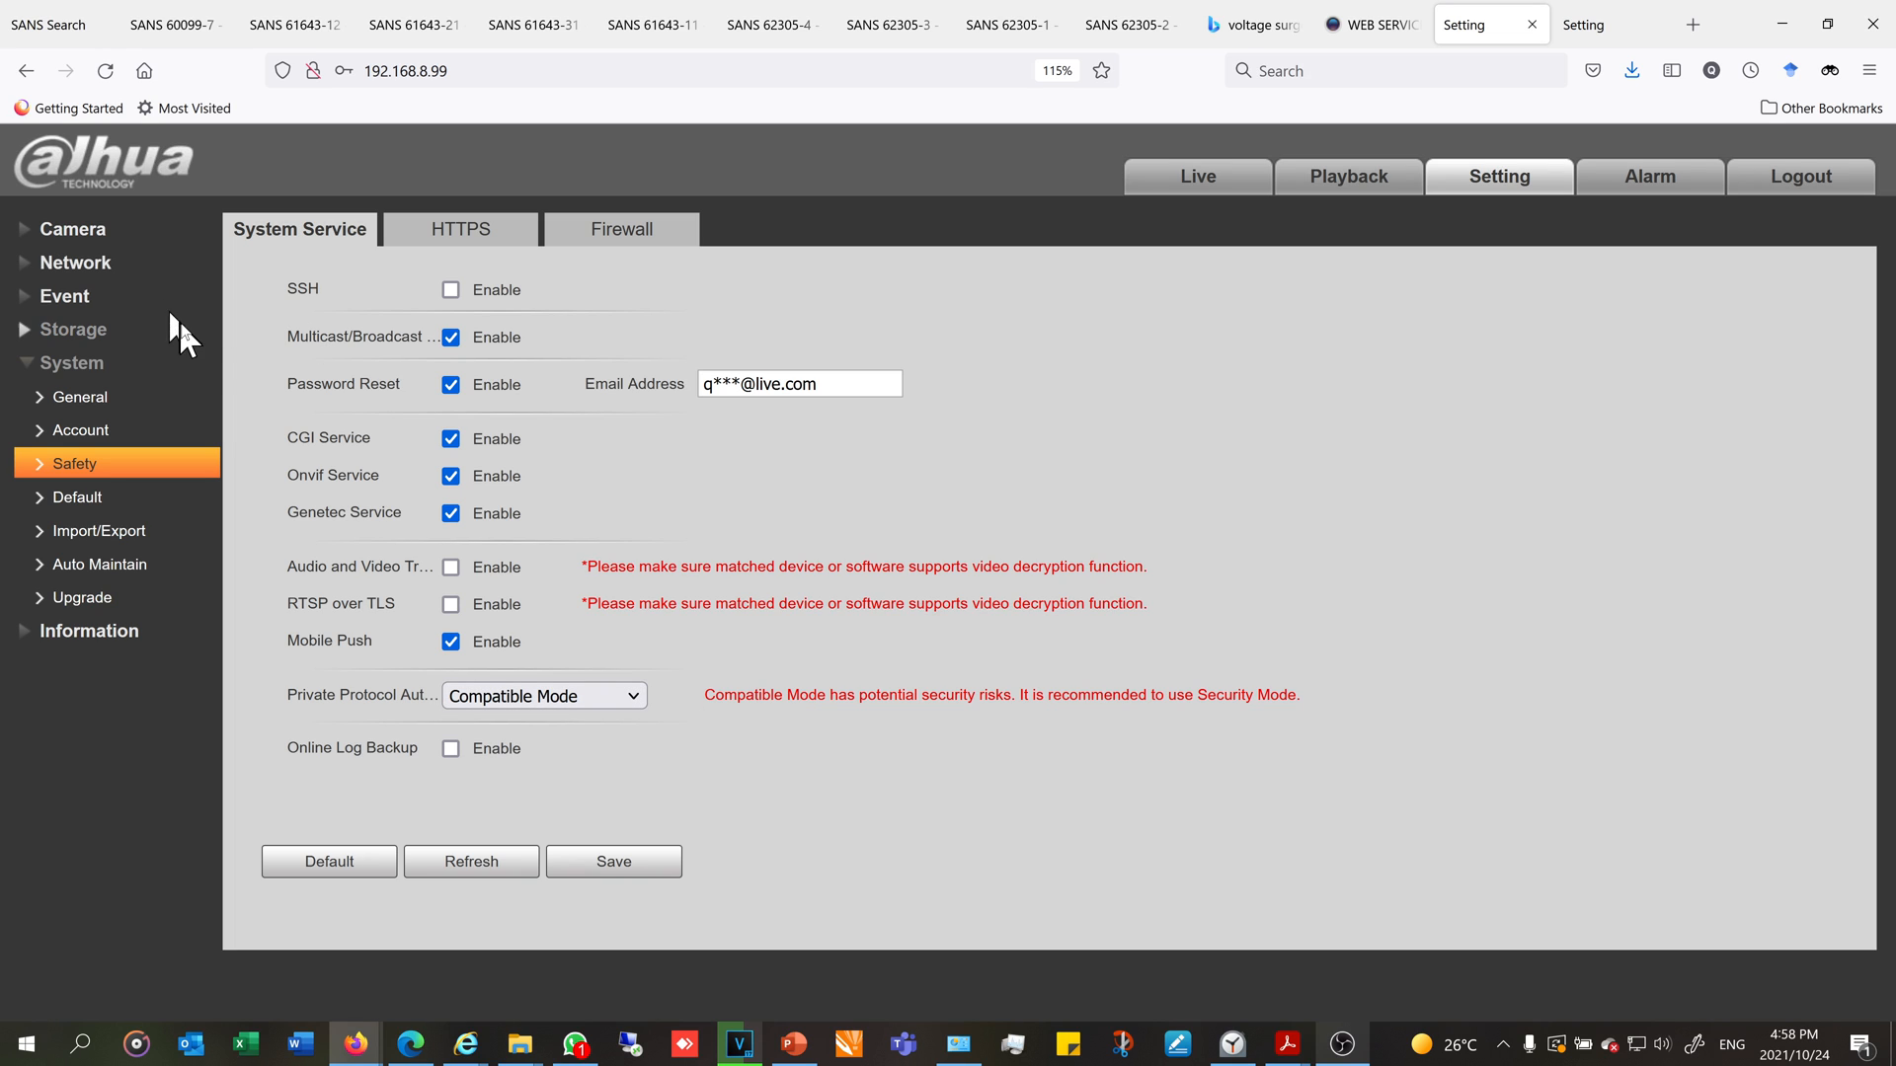
mouse_move(247, 389)
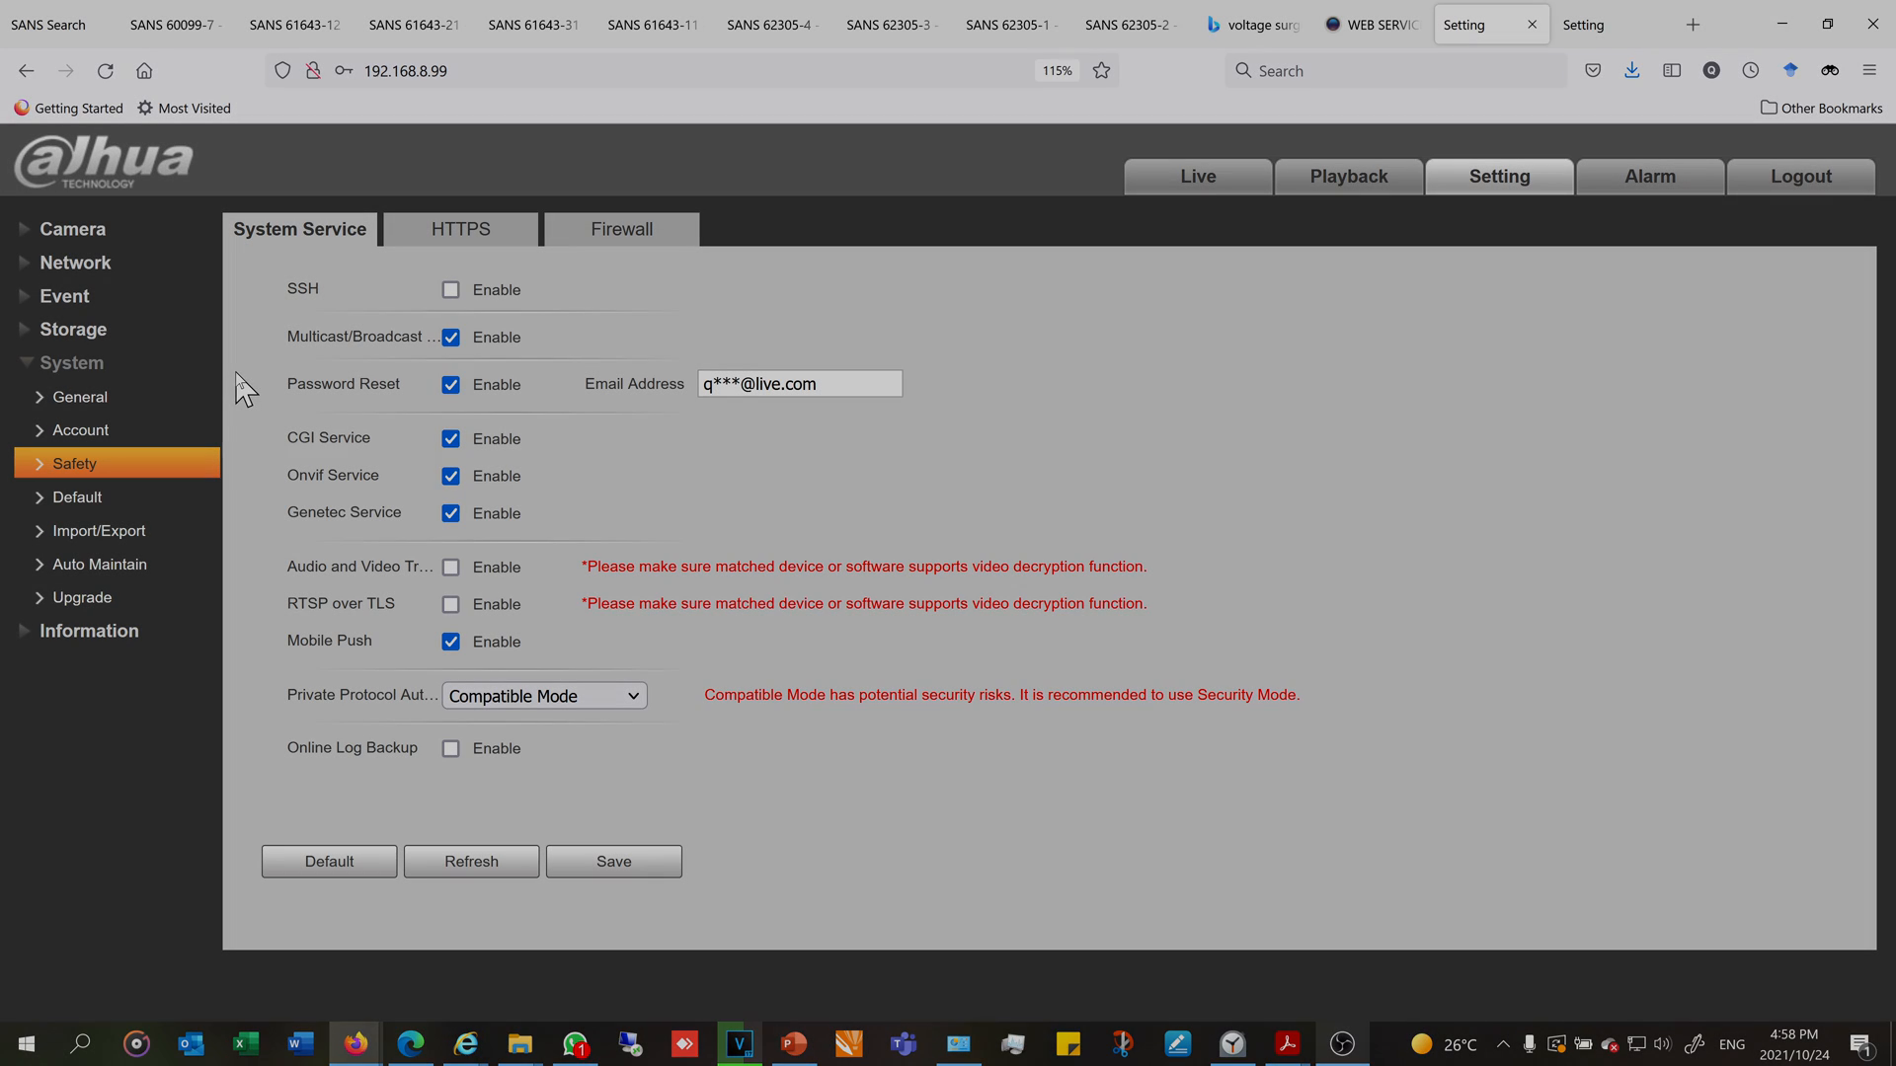